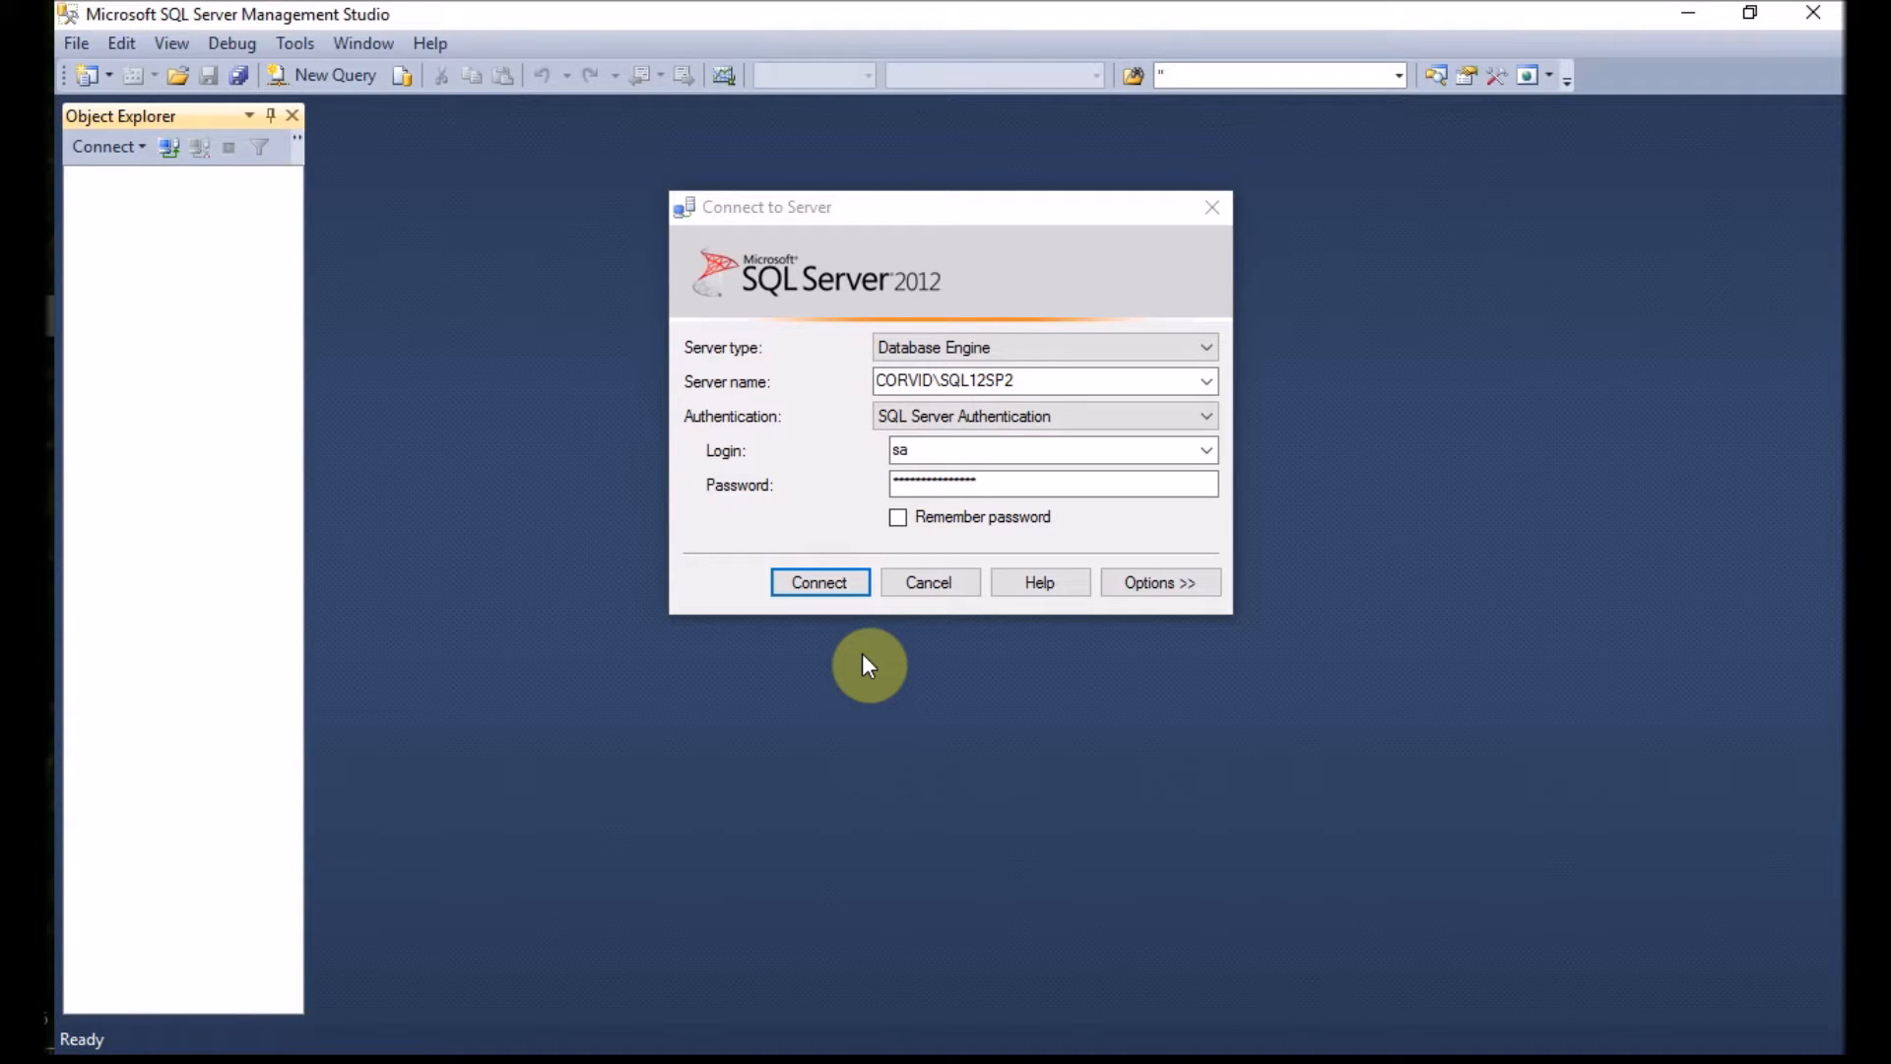
Connect to CORVID\SQL12SP2 as sa and expand the server's Databases list
{"action": "left_click", "coordinate": [820, 582]}
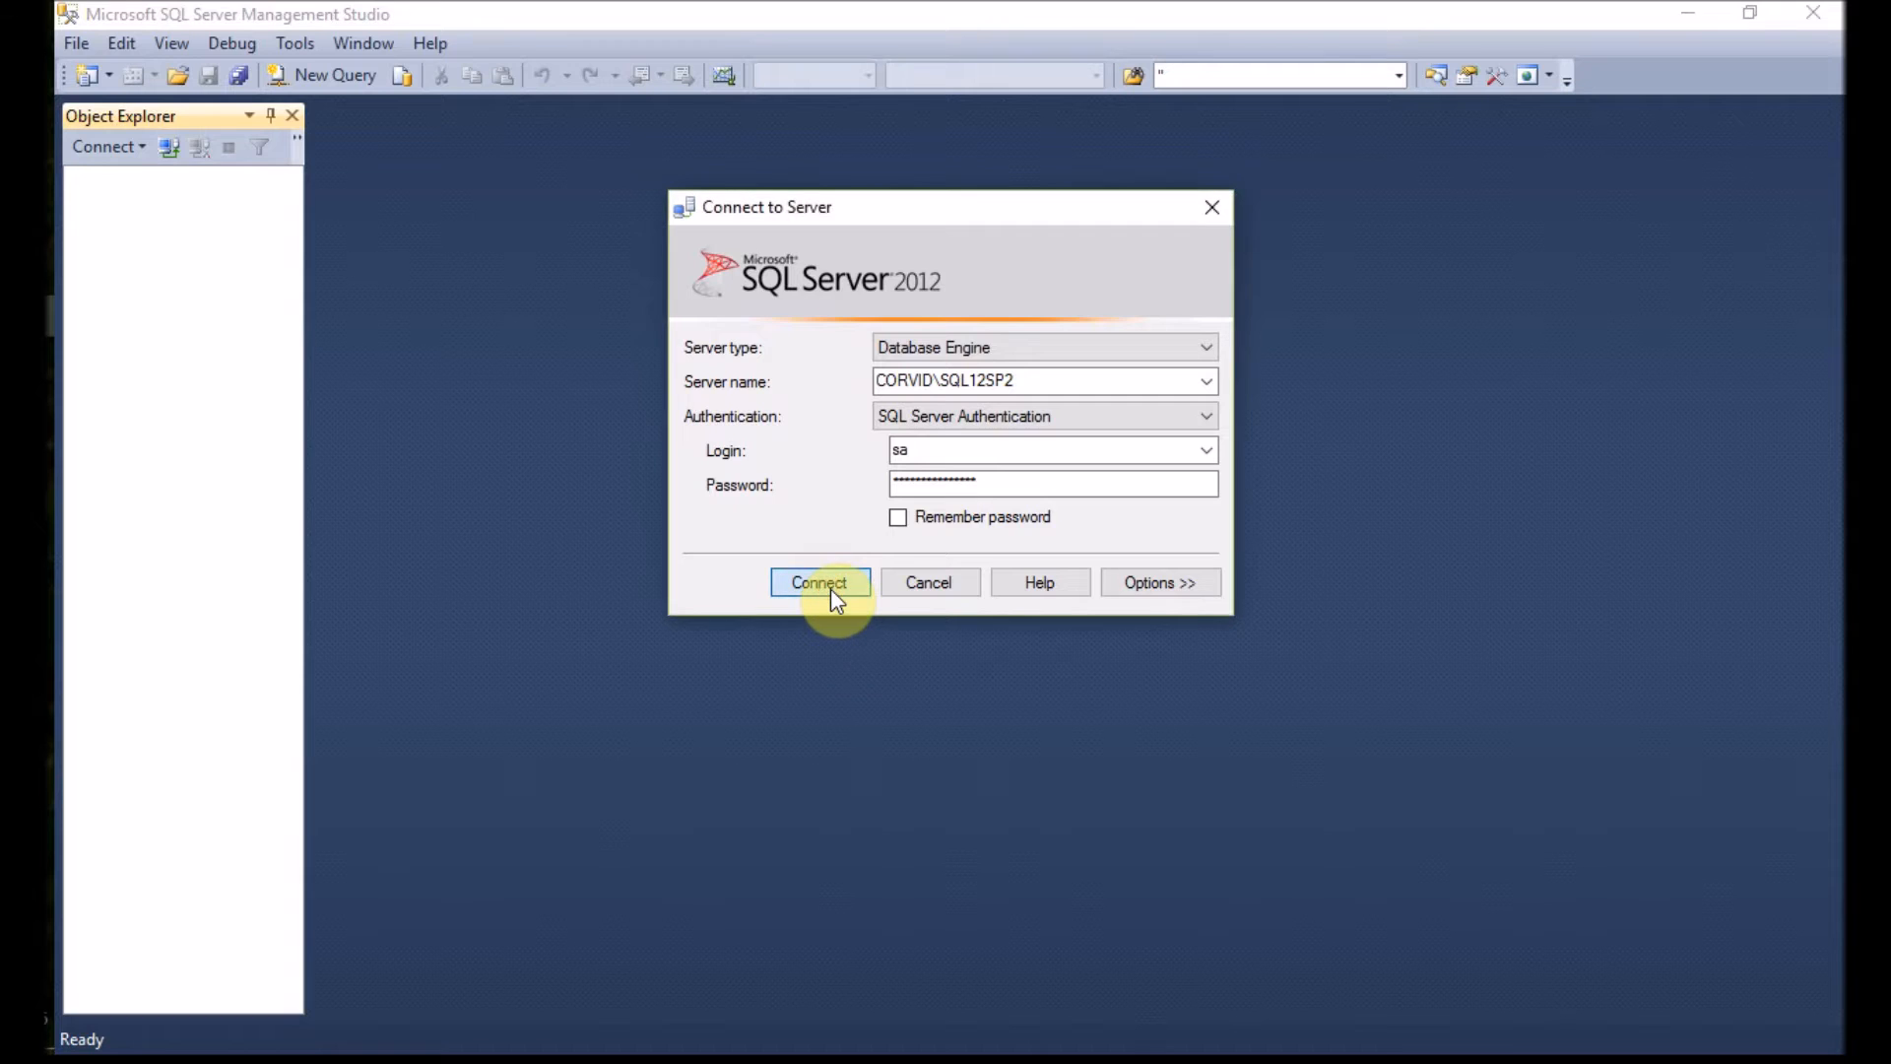
{"action": "left_click", "coordinate": [819, 582]}
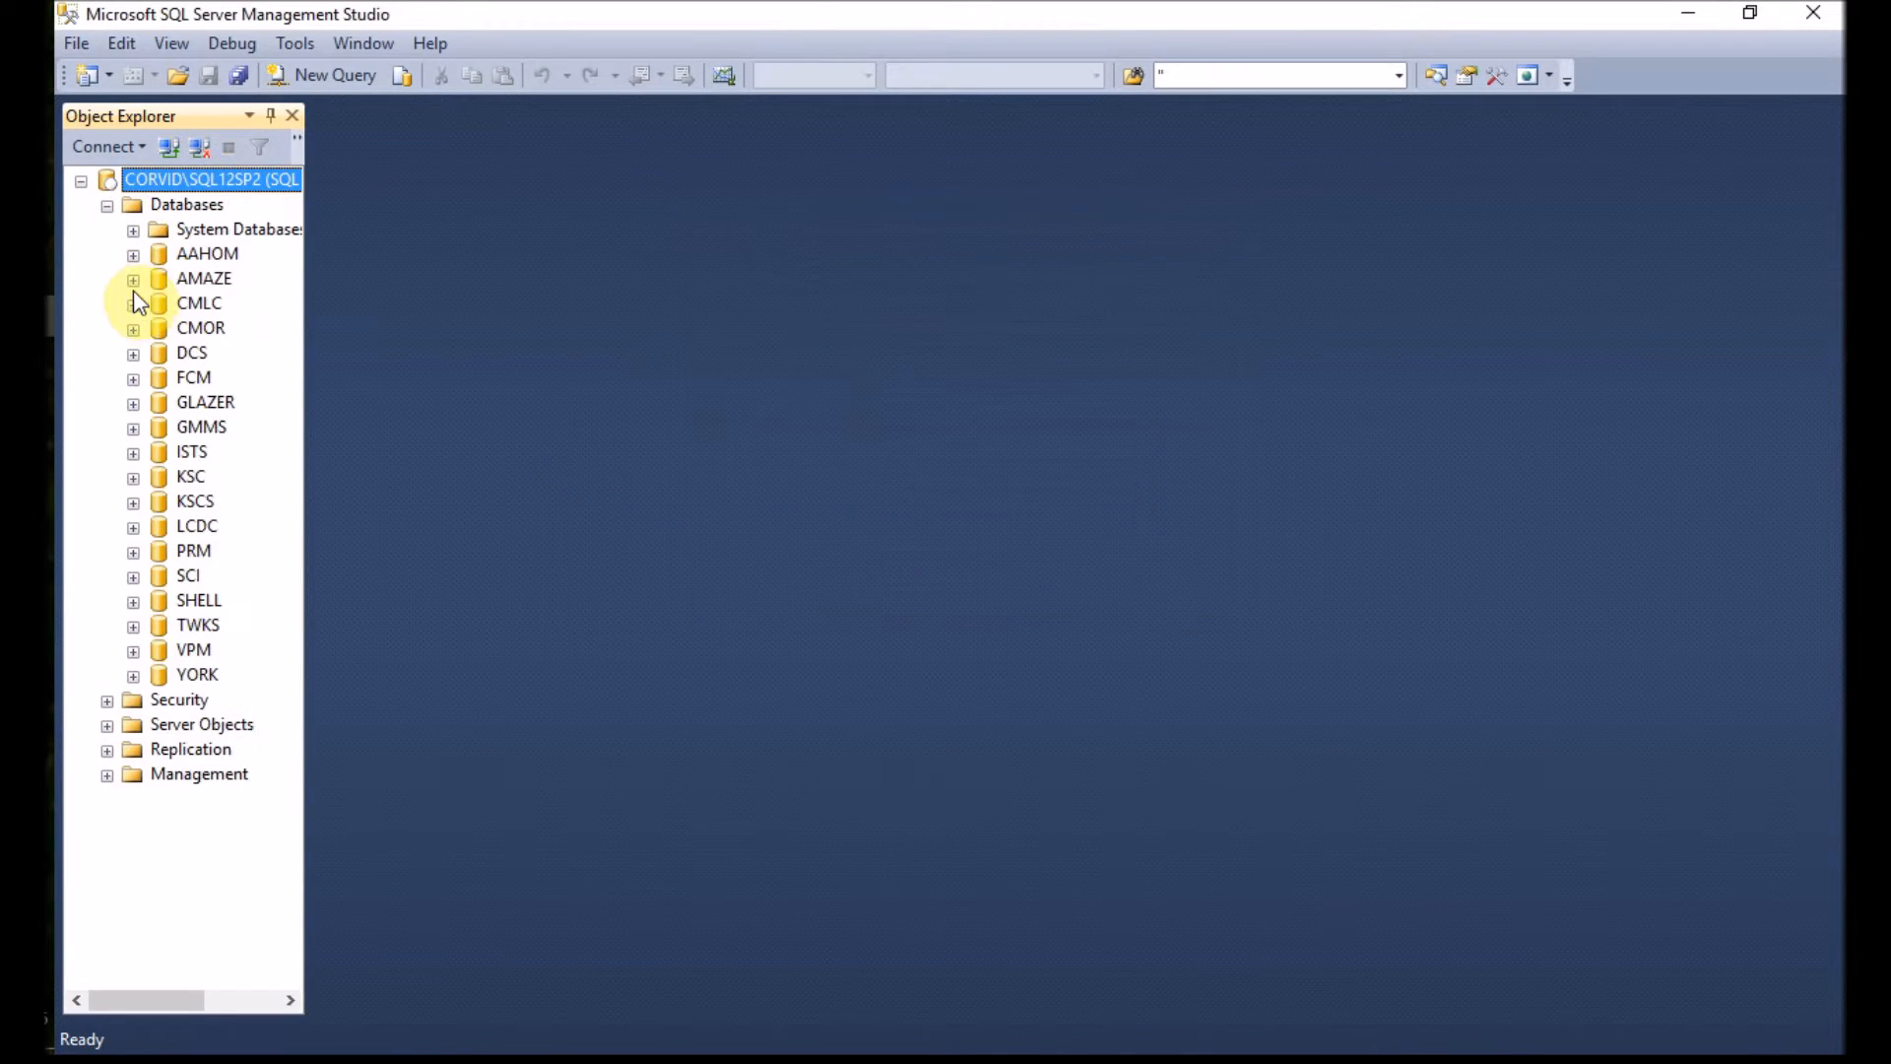
Back up the FCM database in full to the single new destination file FCMbeforev246.BAK
{"action": "right_click", "coordinate": [193, 378]}
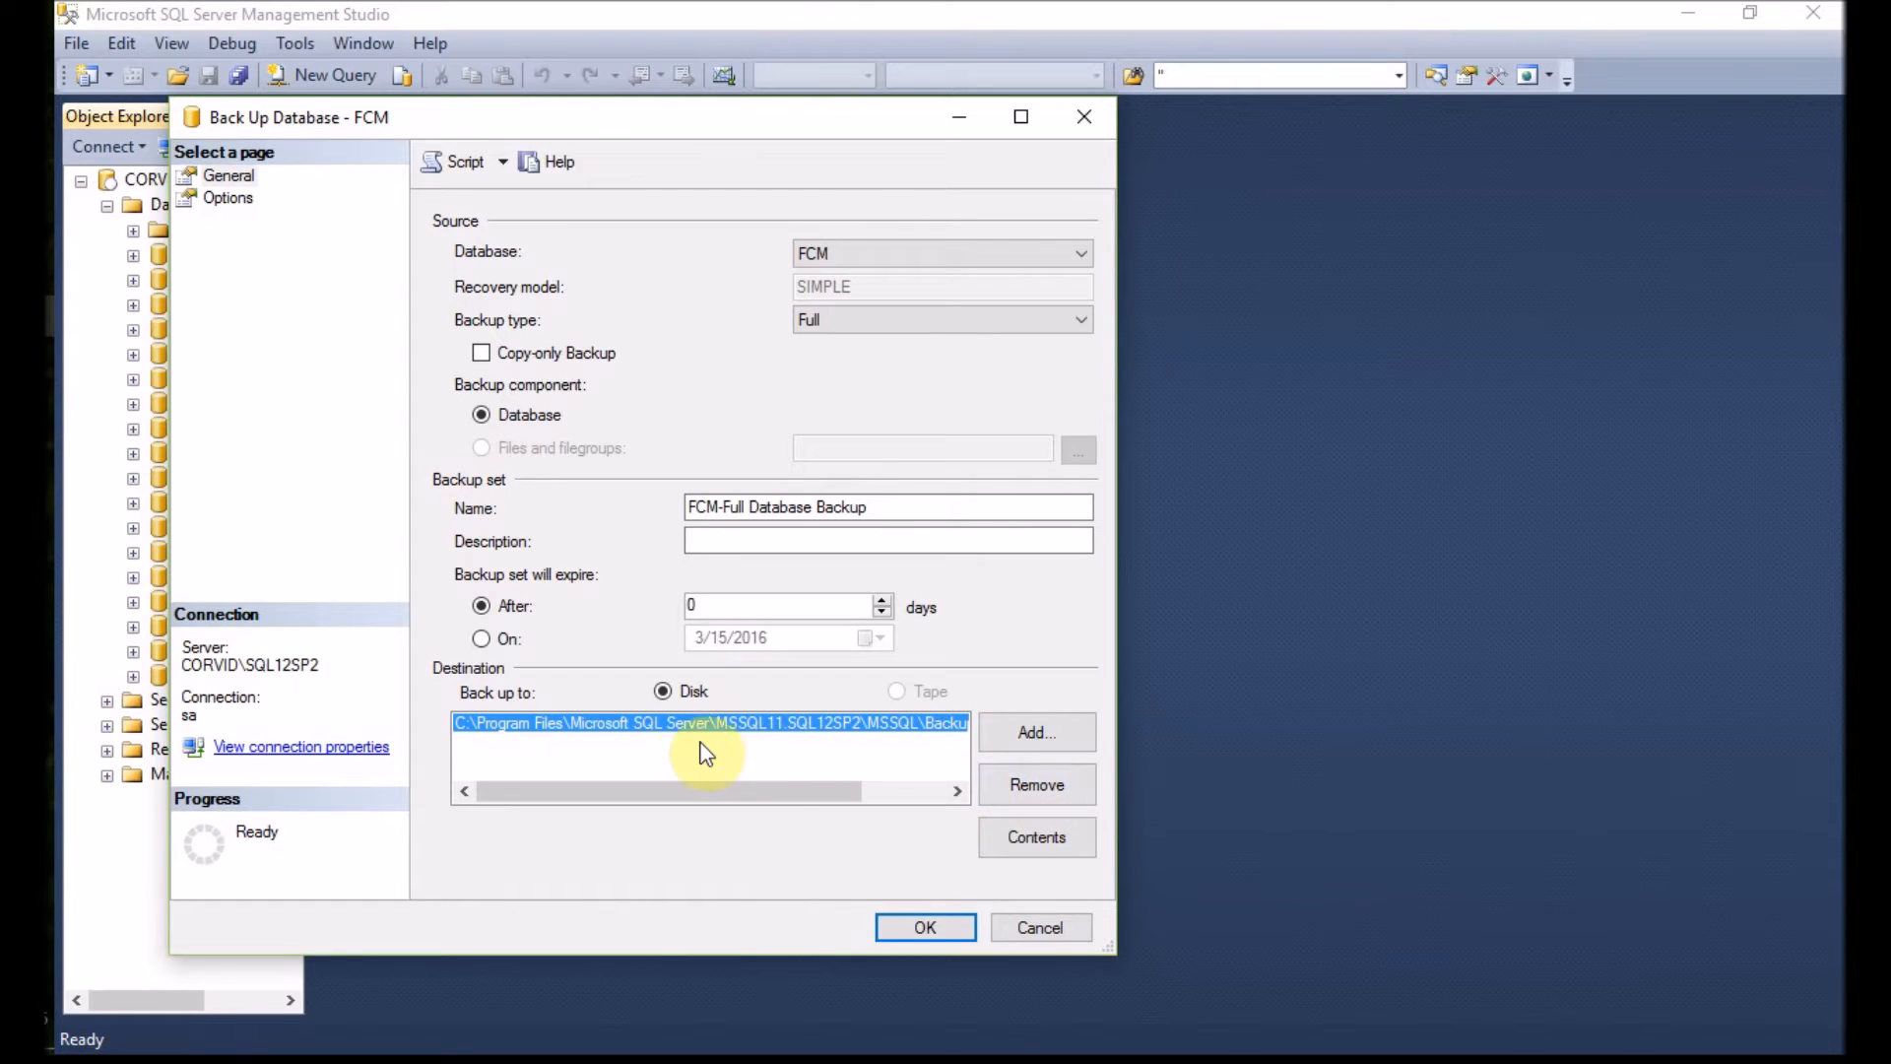
{"action": "left_click", "coordinate": [1037, 784]}
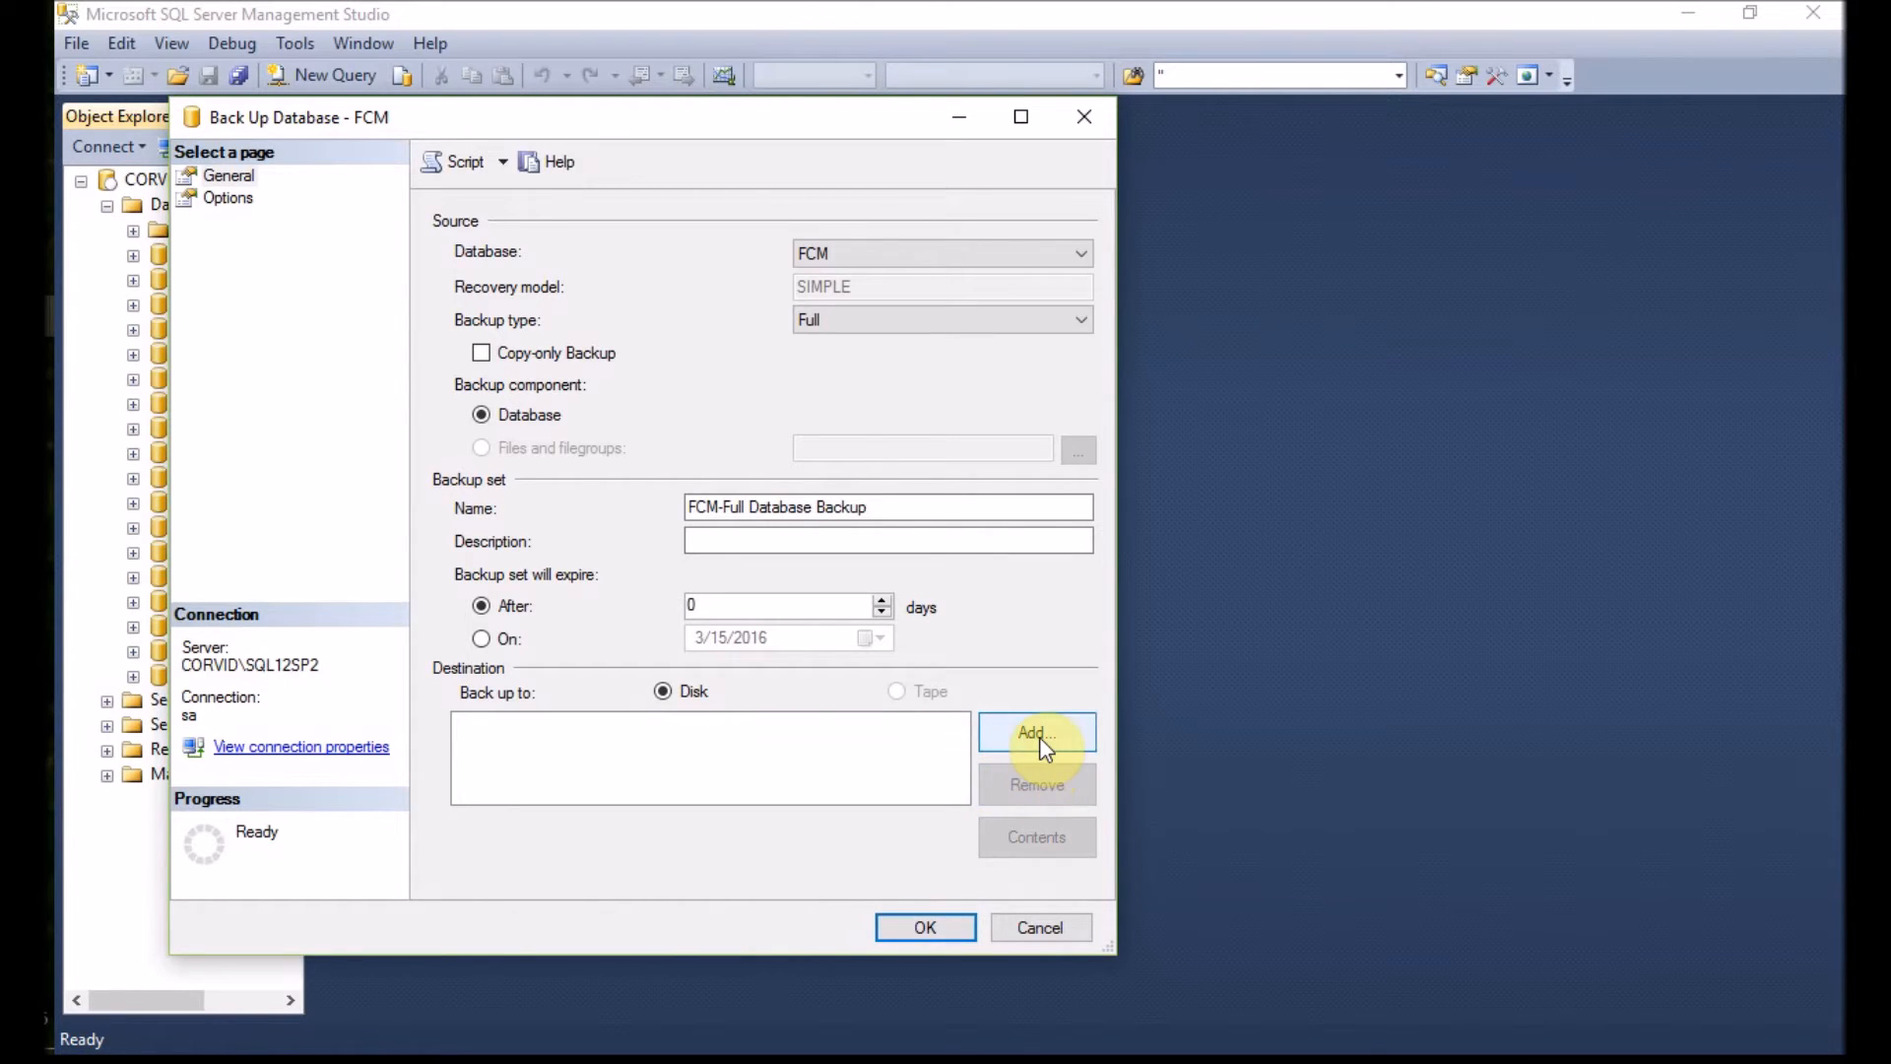
{"action": "left_click", "coordinate": [1036, 732]}
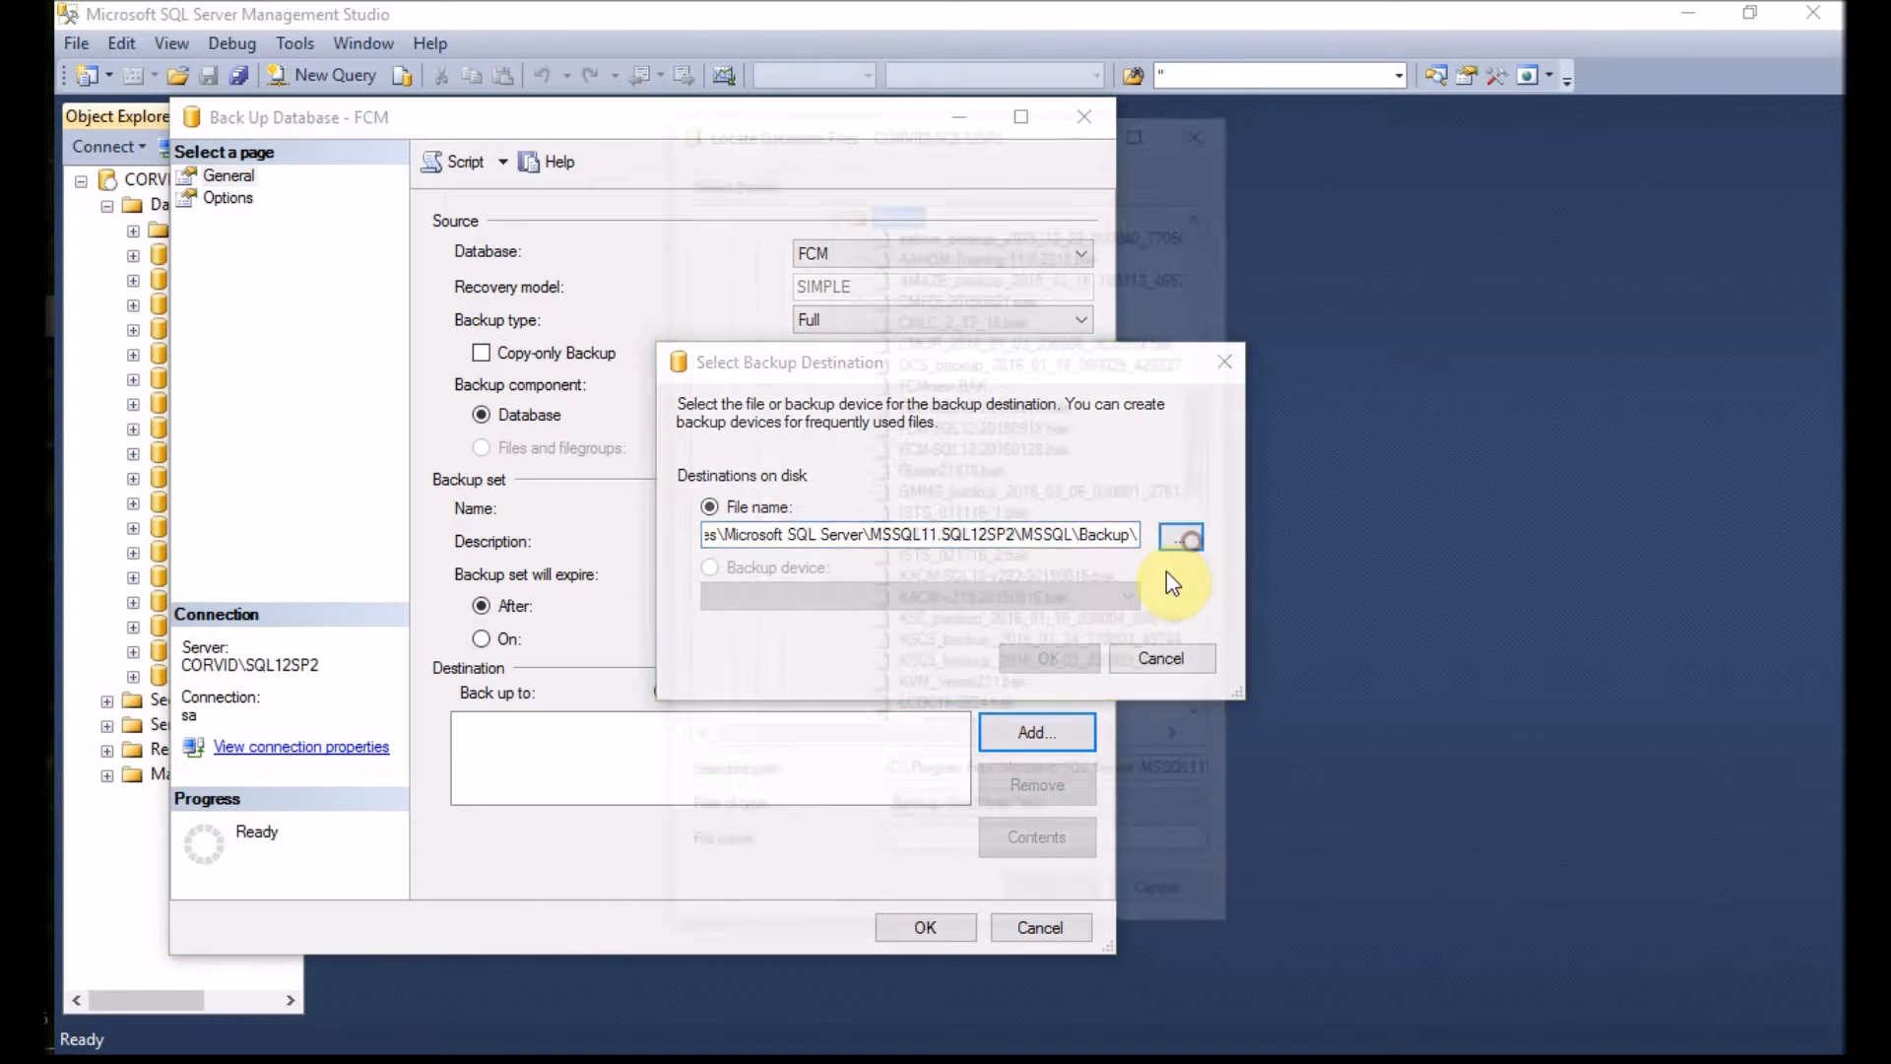
{"action": "left_click", "coordinate": [1181, 536]}
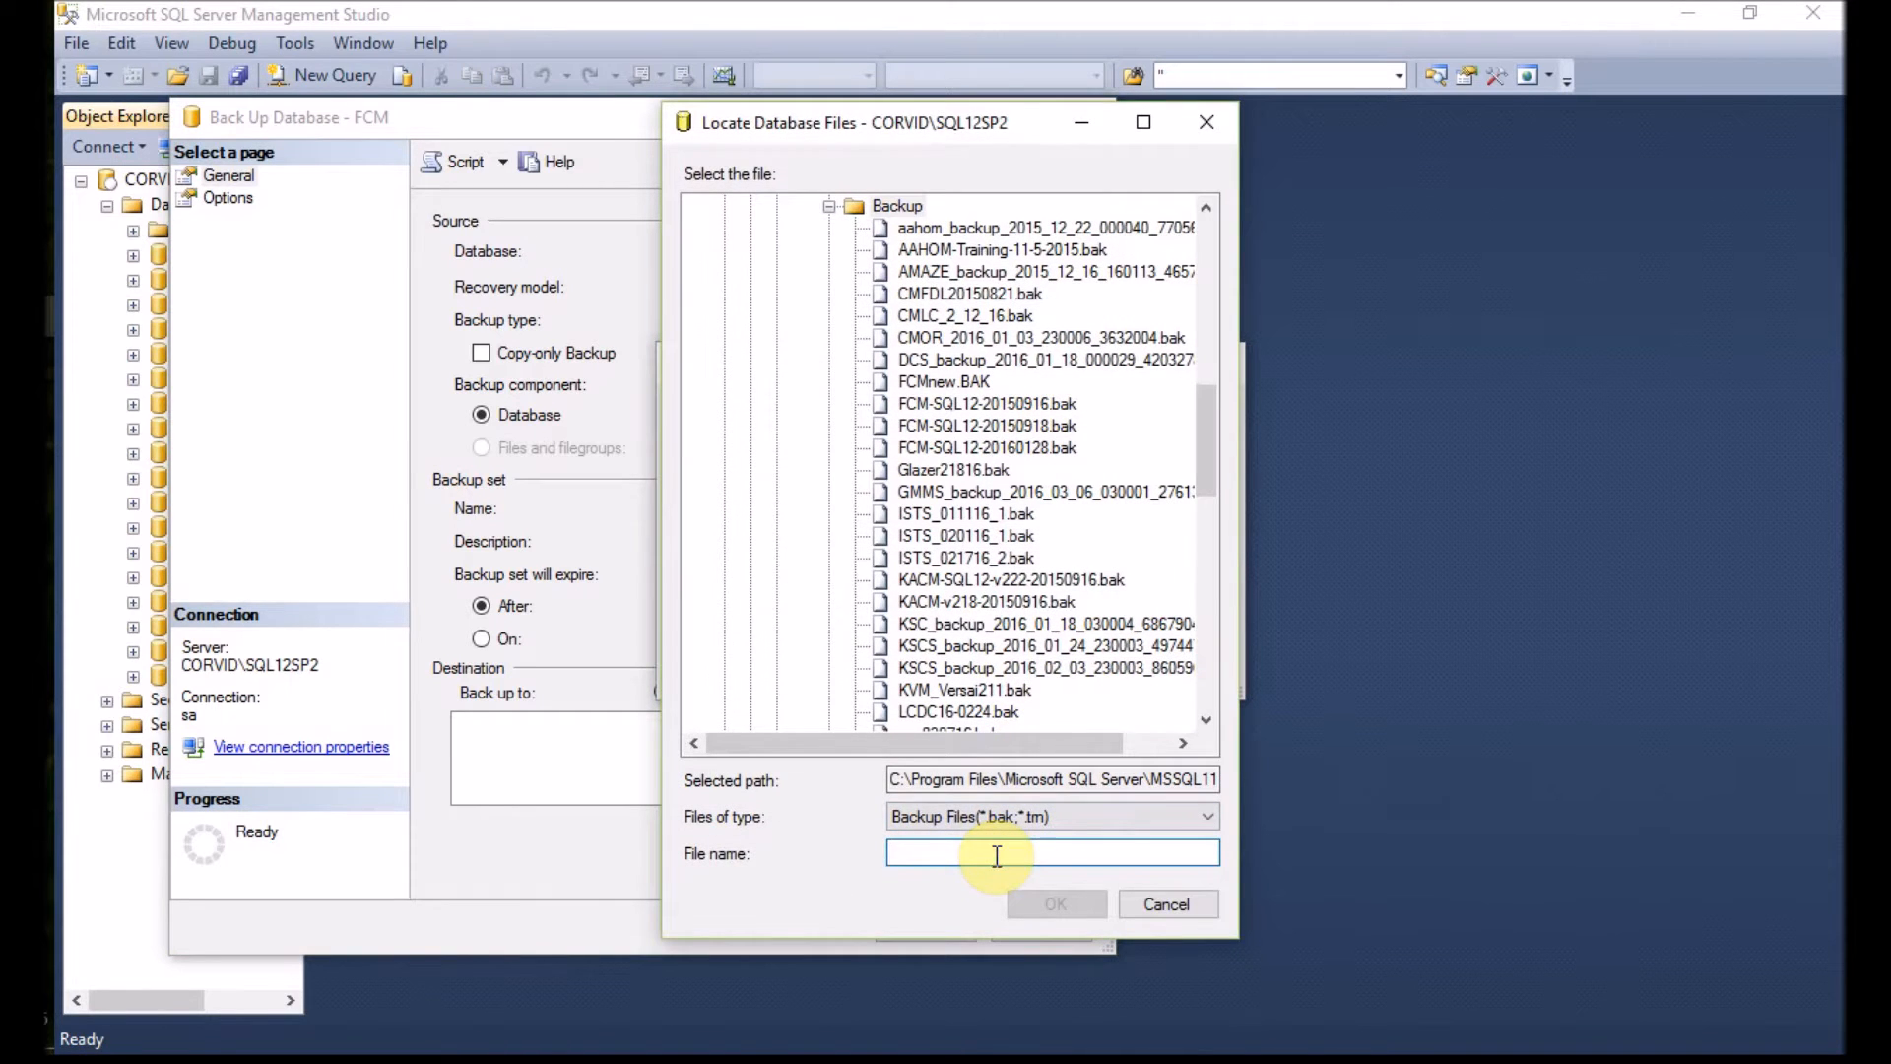
{"action": "type", "text": "FCMbeforev246"}
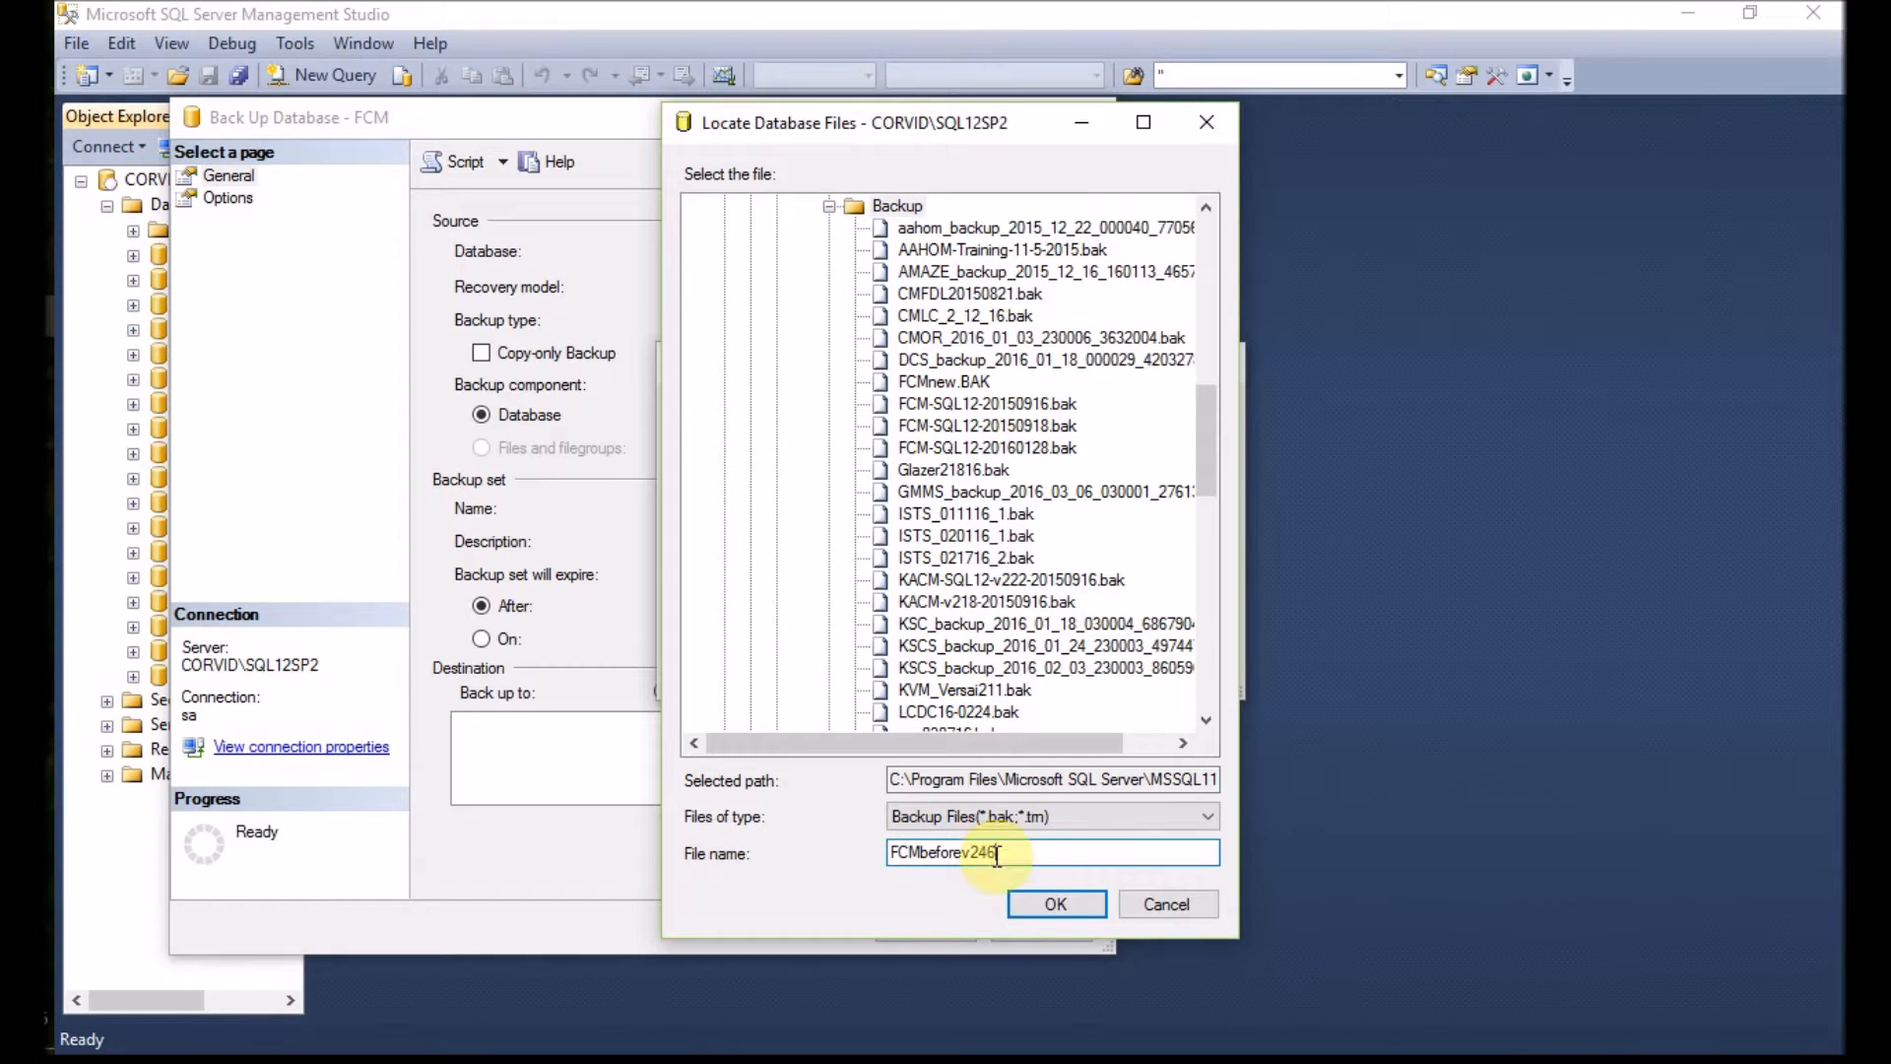
{"action": "type", "text": ".BAK"}
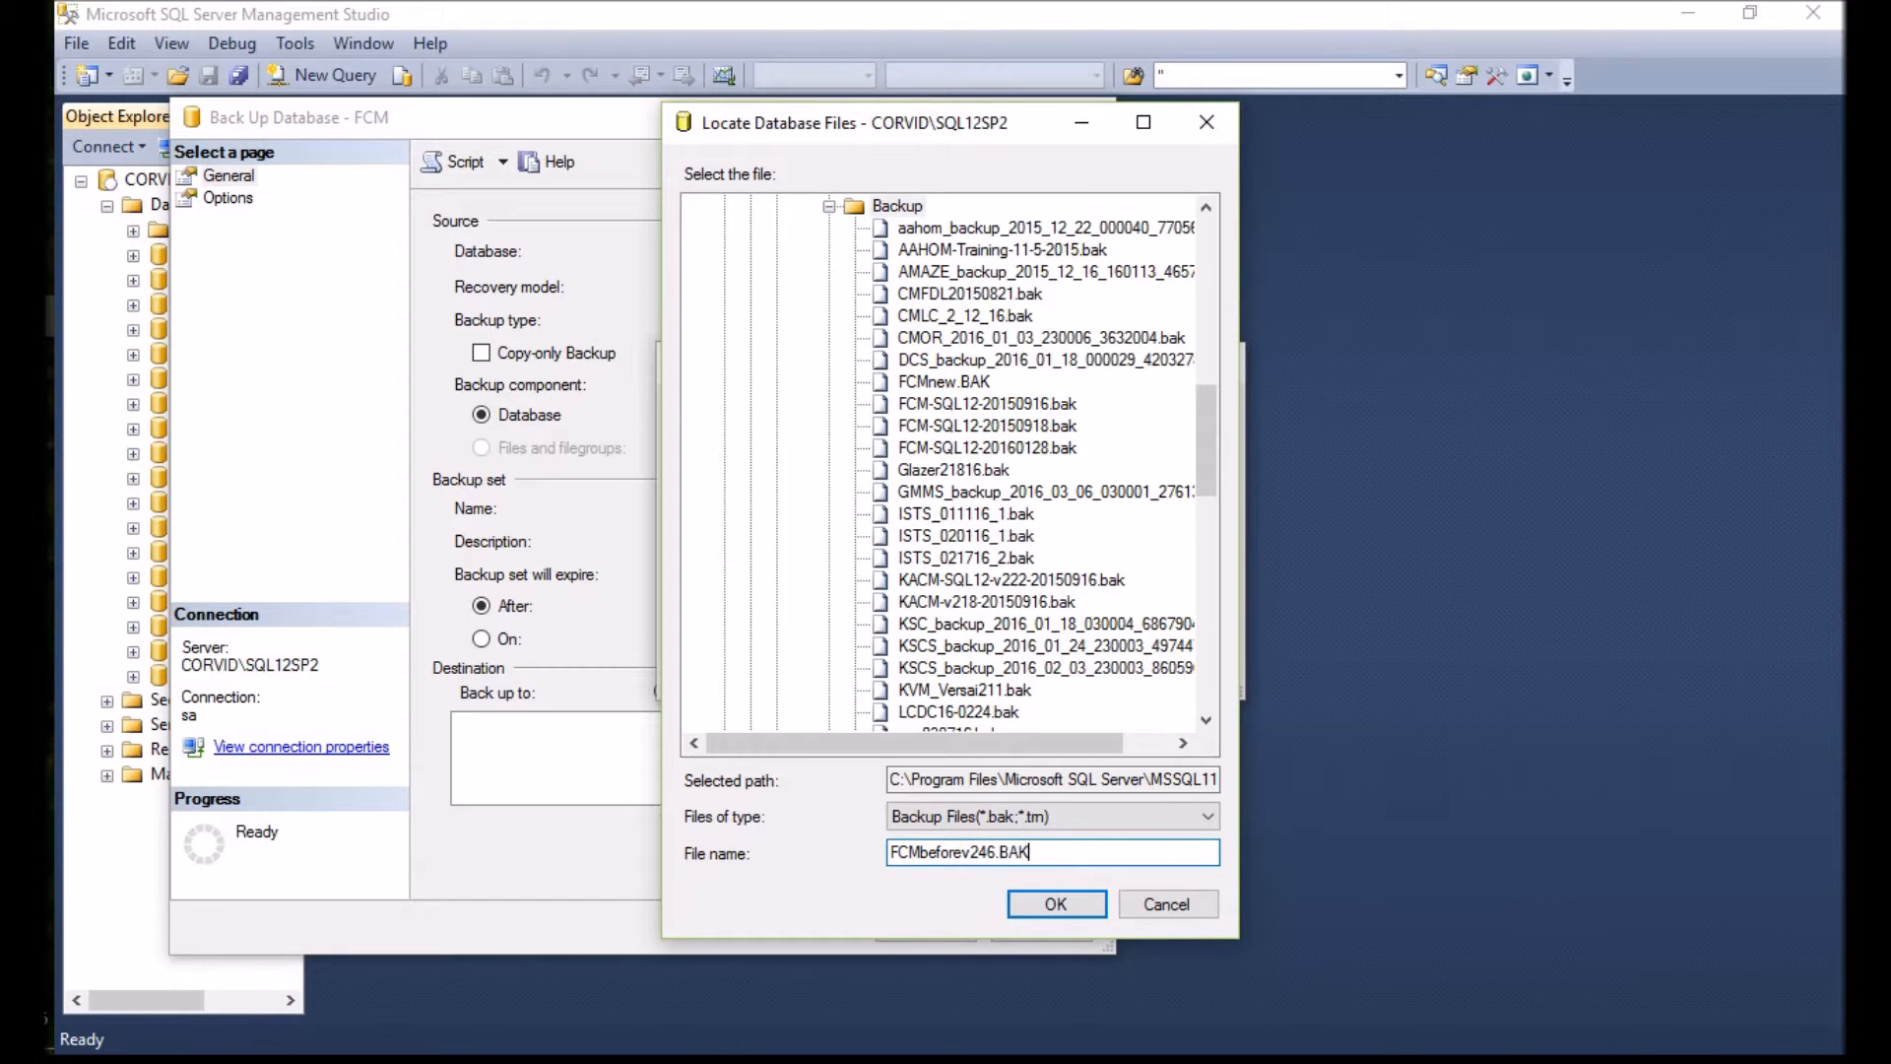
{"action": "left_click", "coordinate": [1056, 903]}
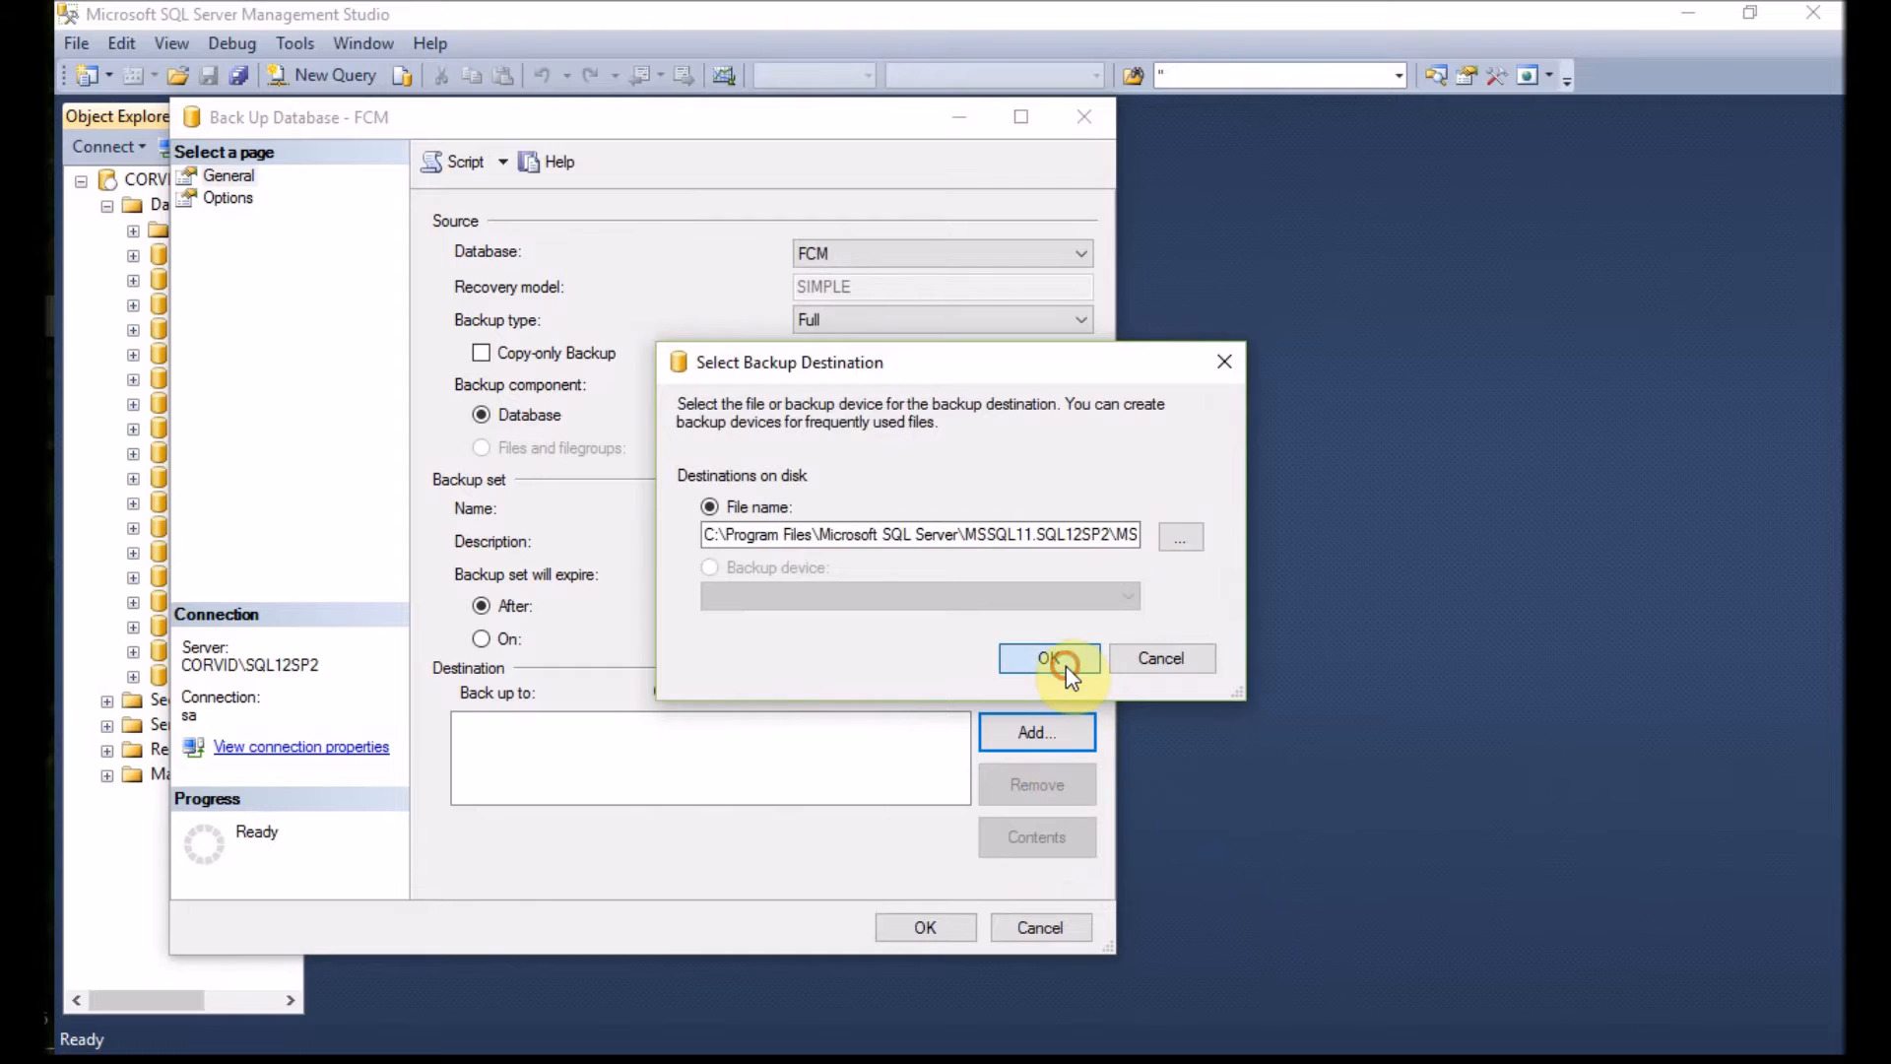
{"action": "left_click", "coordinate": [1049, 658]}
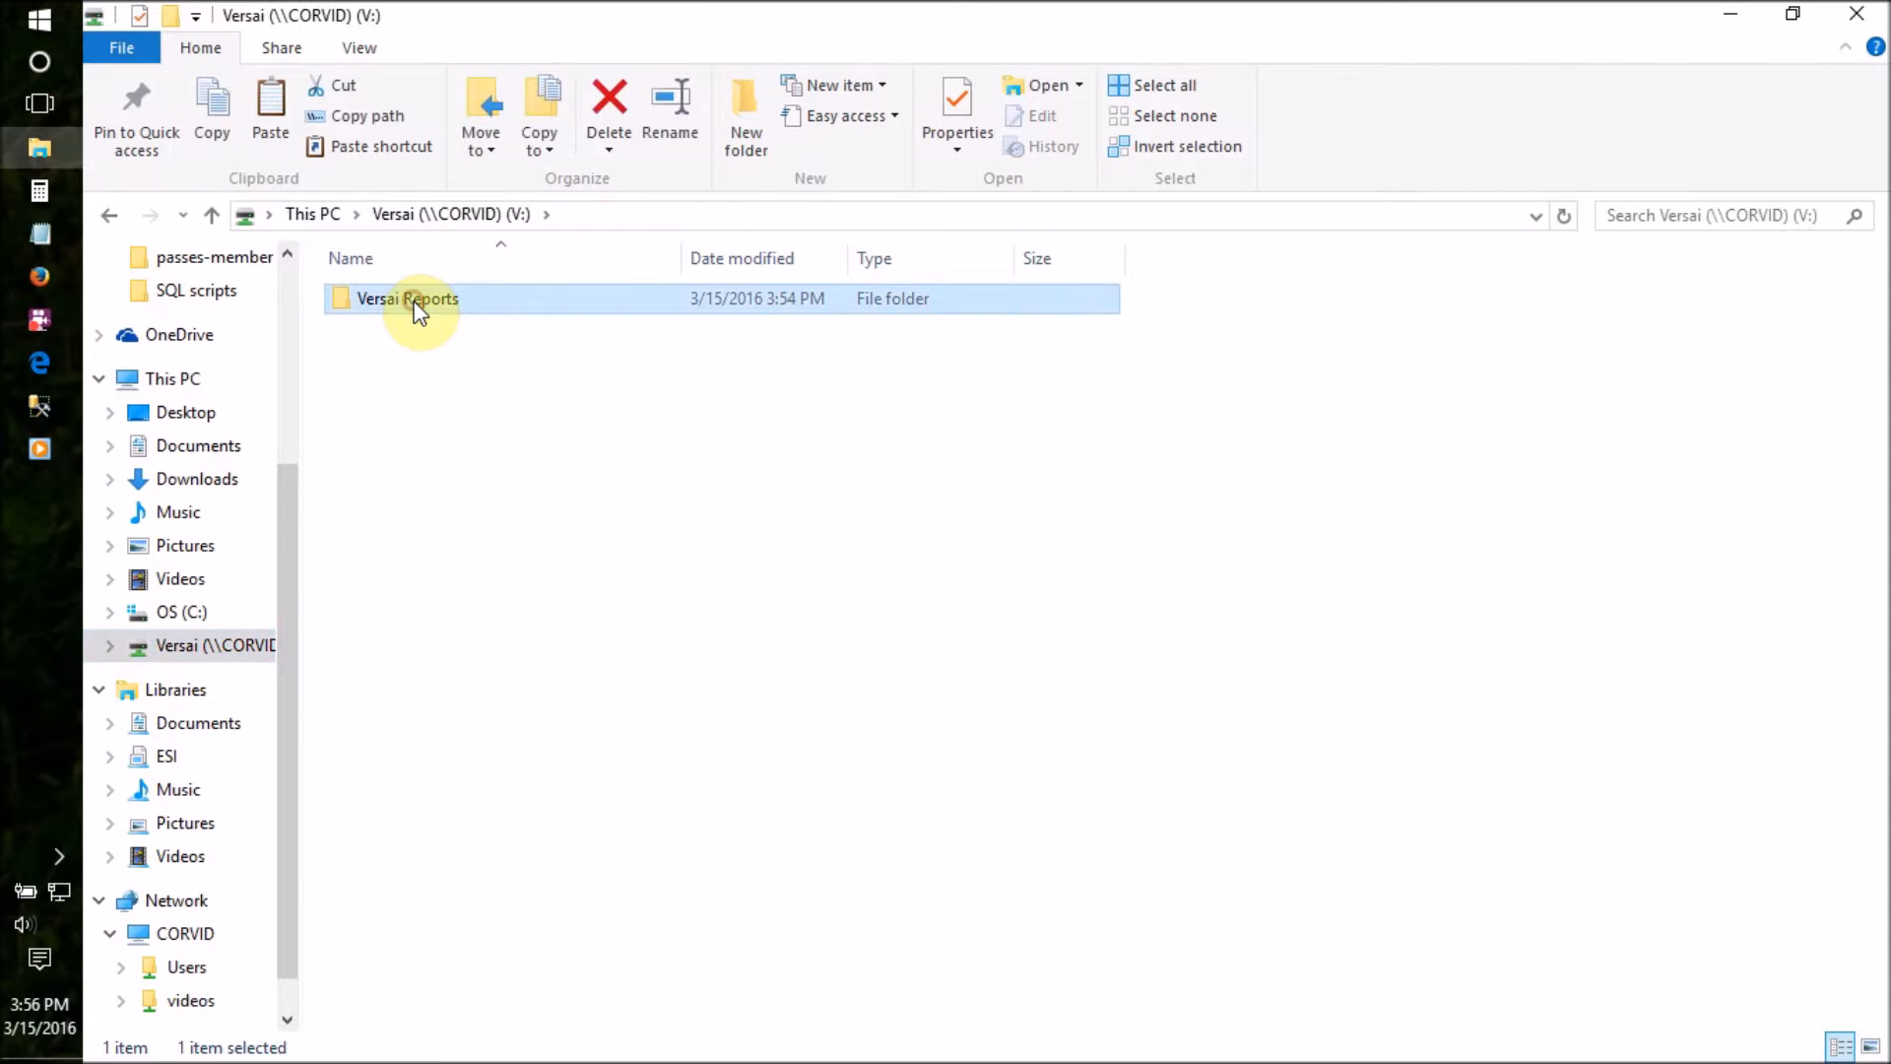
Save a v245 copy of Versai Reports inside it and delete the v242 Versai Reports folder
{"action": "right_click", "coordinate": [408, 298]}
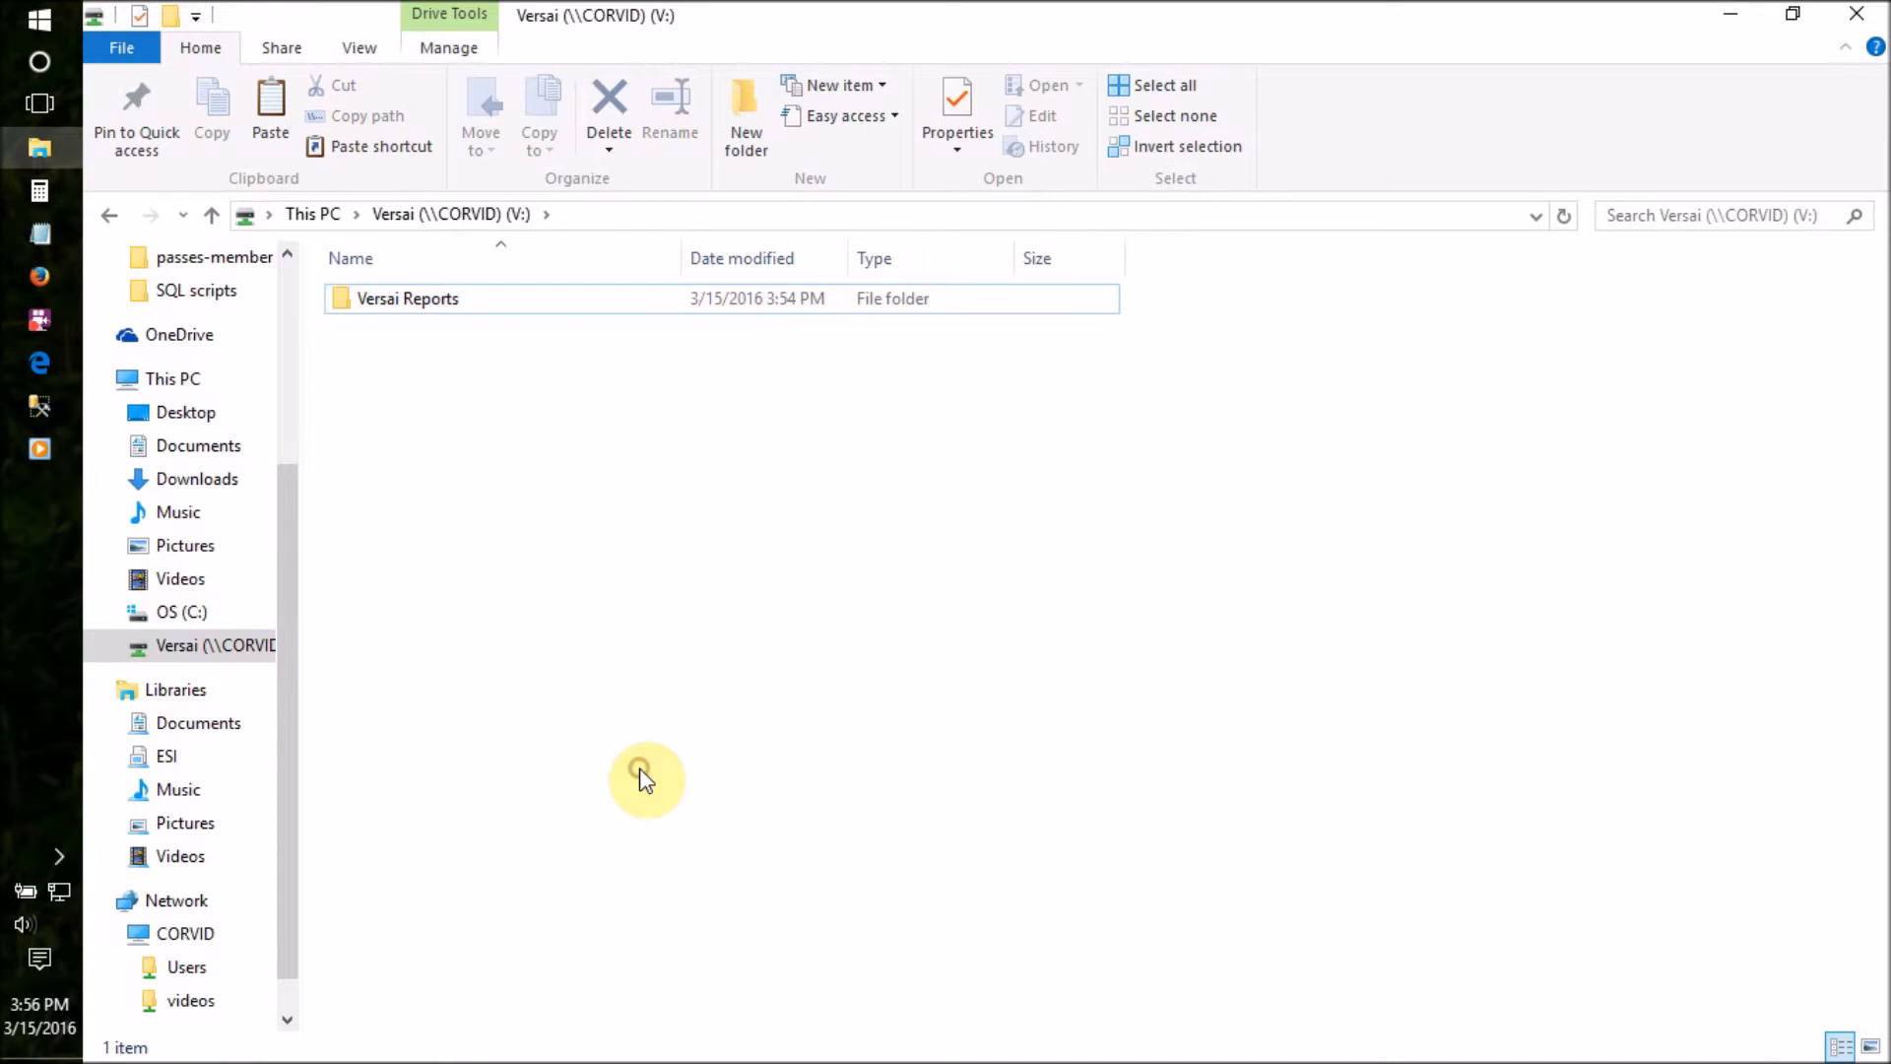
{"action": "right_click", "coordinate": [434, 327]}
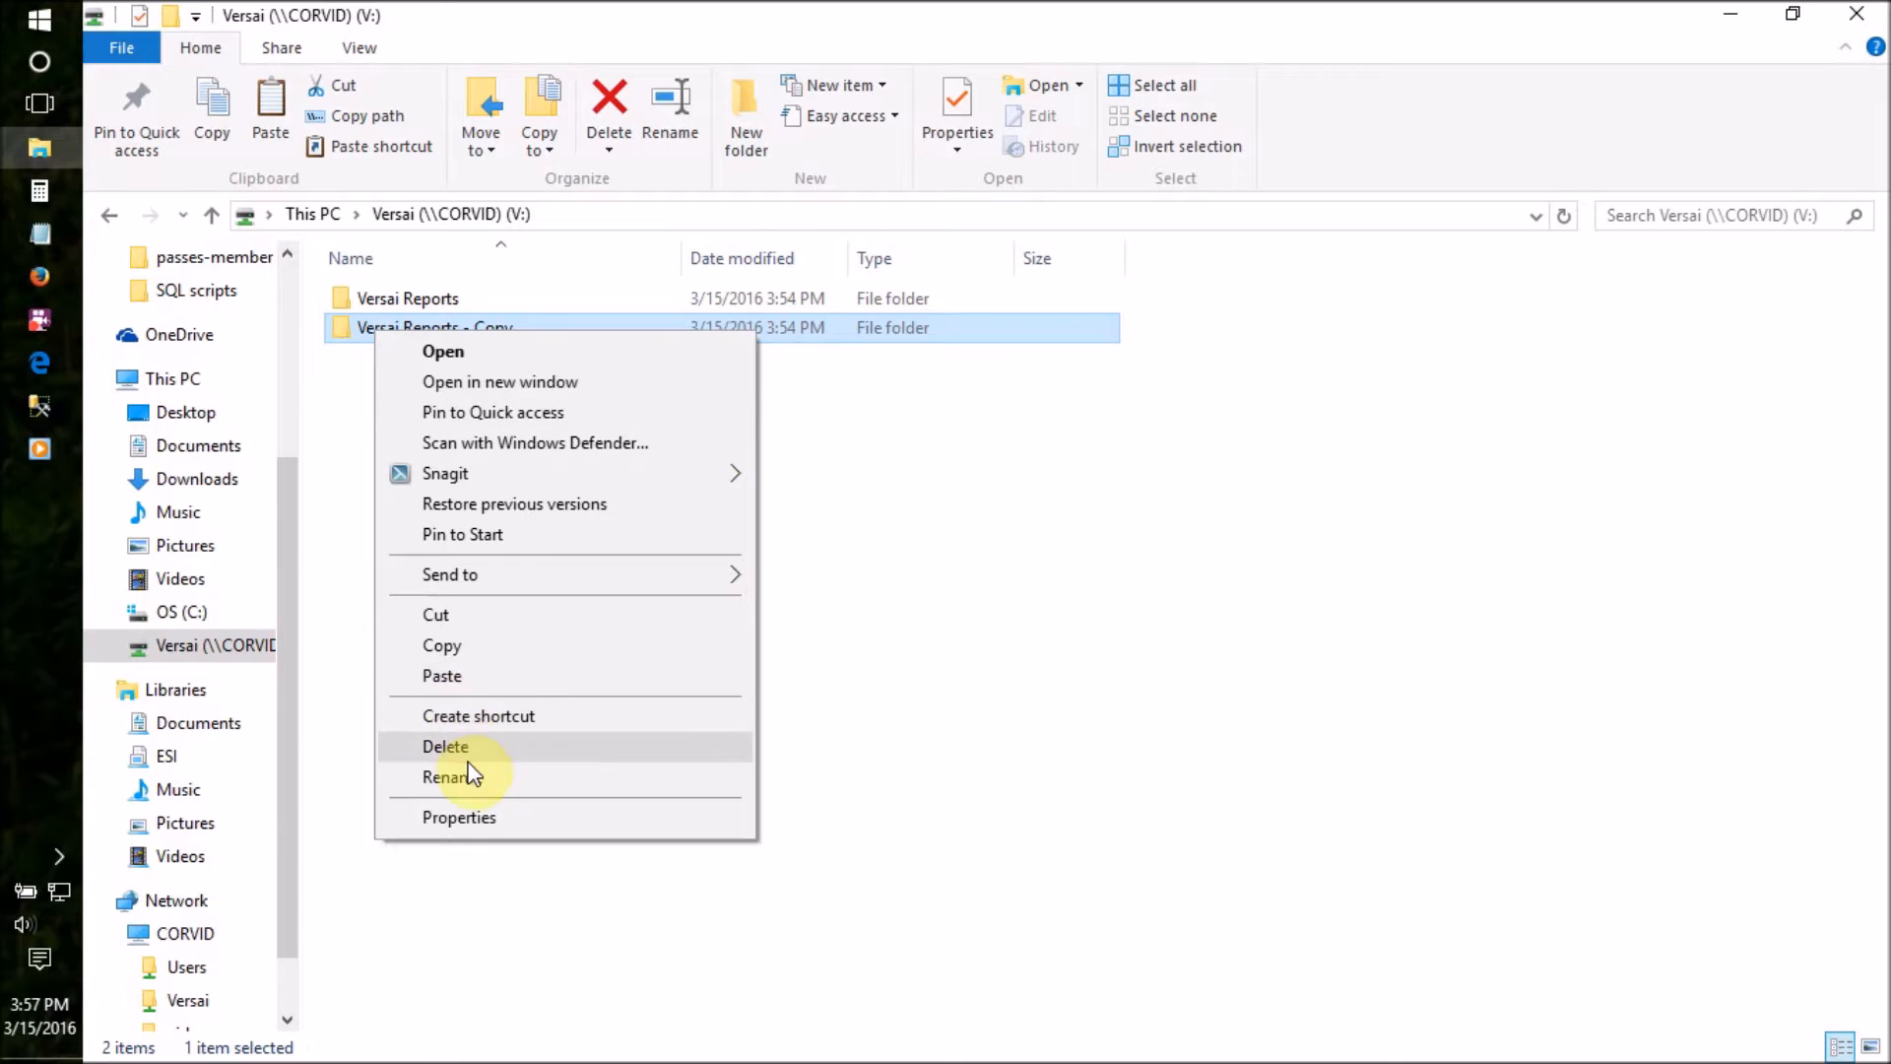
{"action": "left_click", "coordinate": [454, 777]}
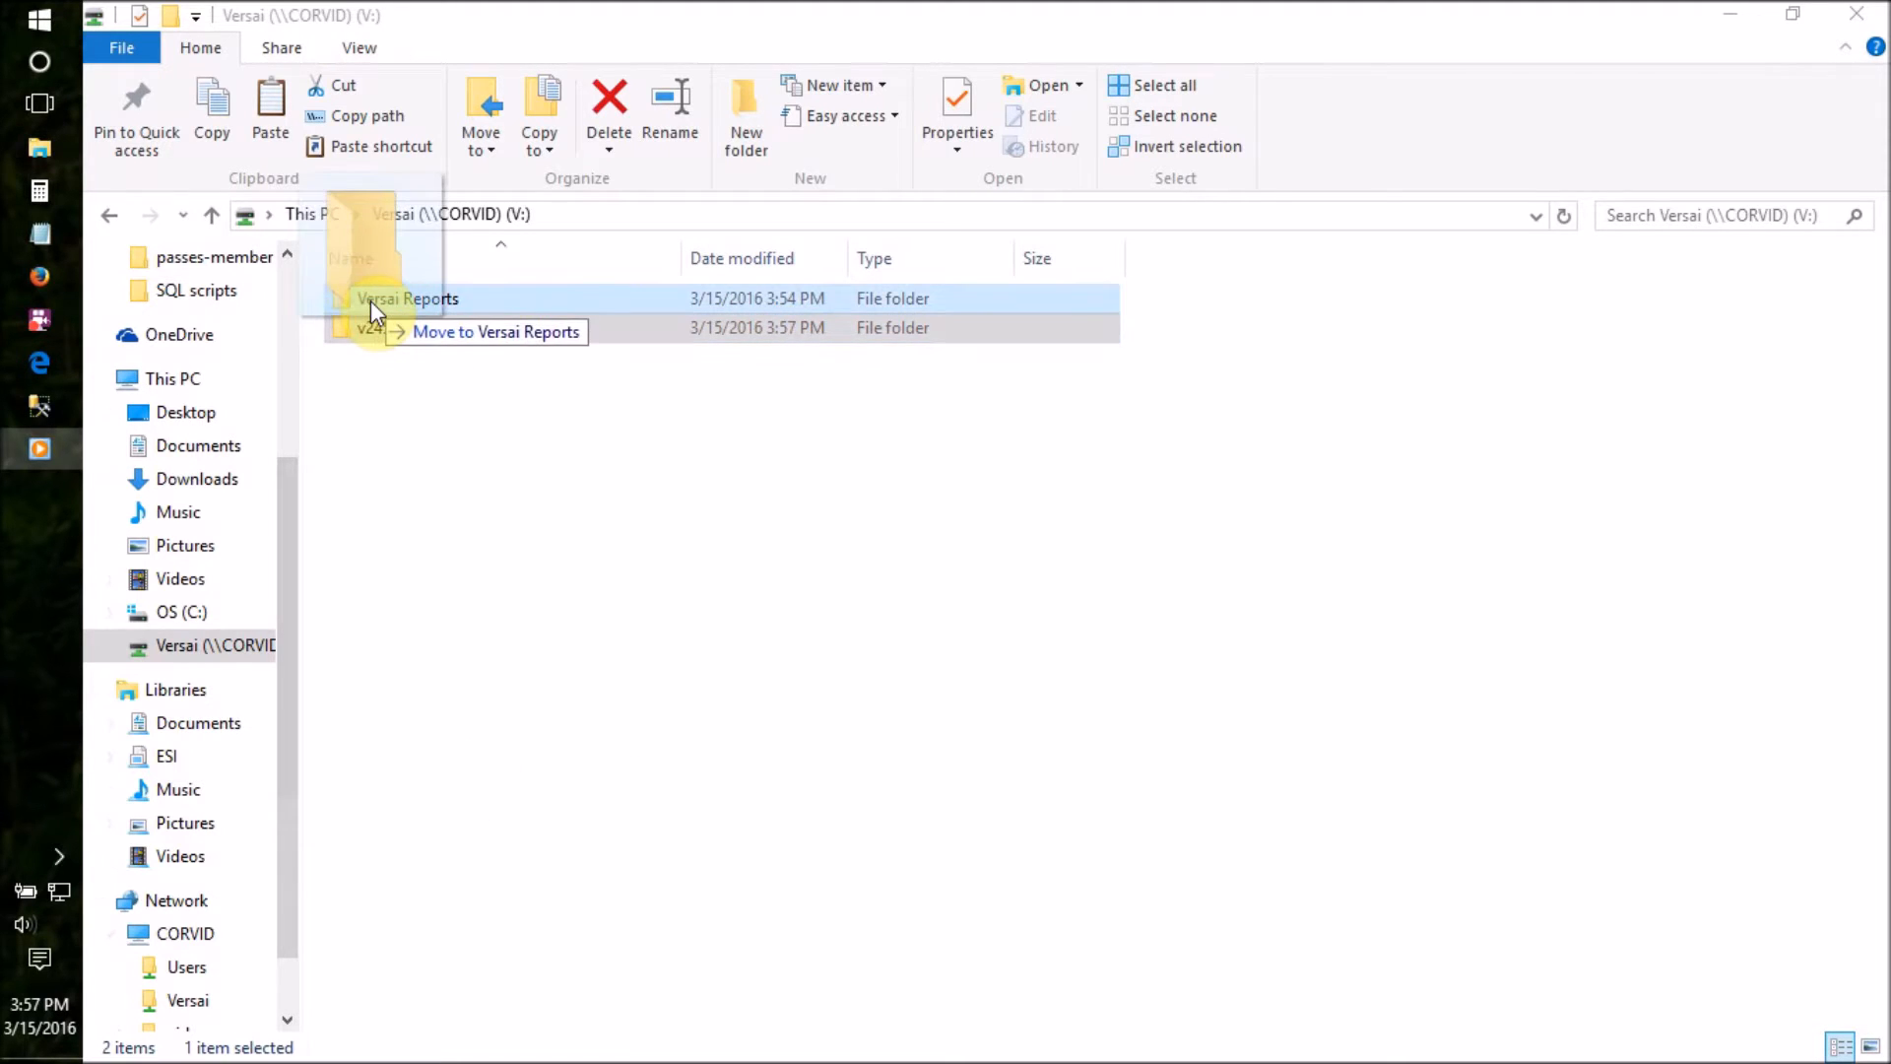
{"action": "double_click", "coordinate": [406, 298]}
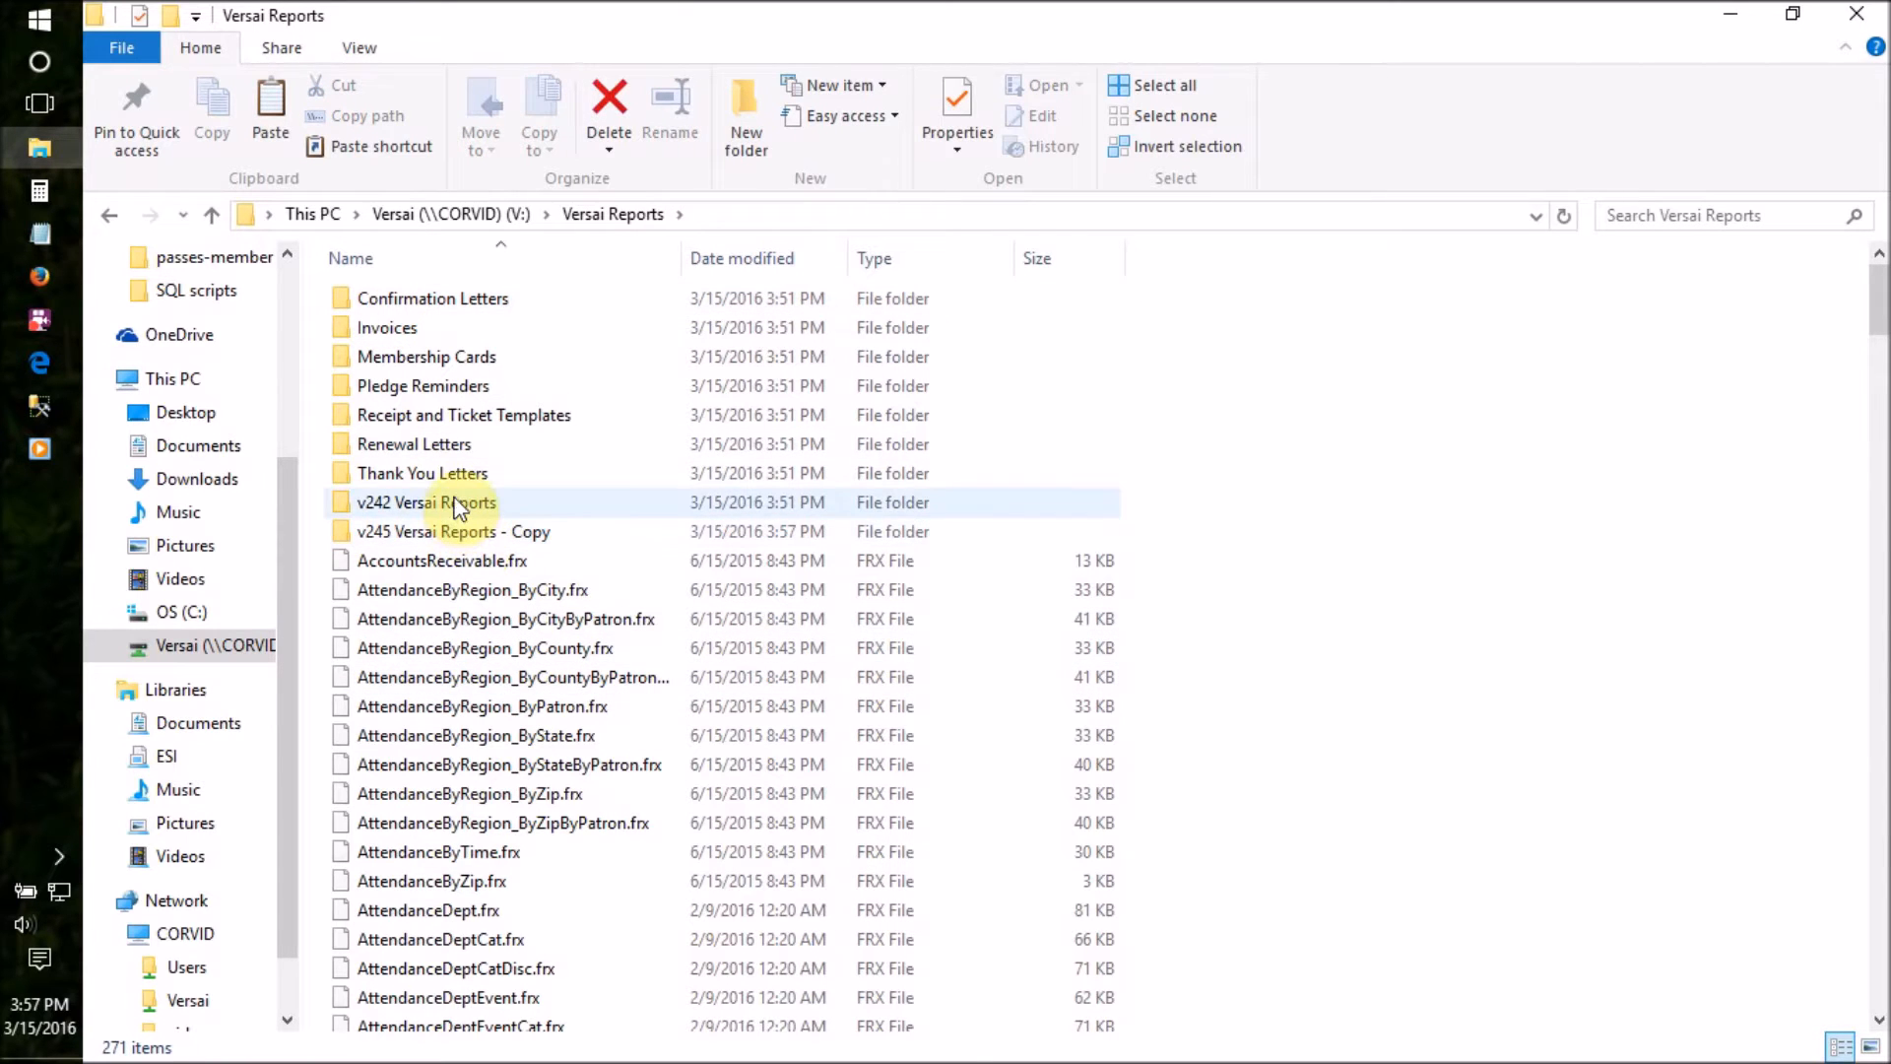
{"action": "left_click", "coordinate": [607, 107]}
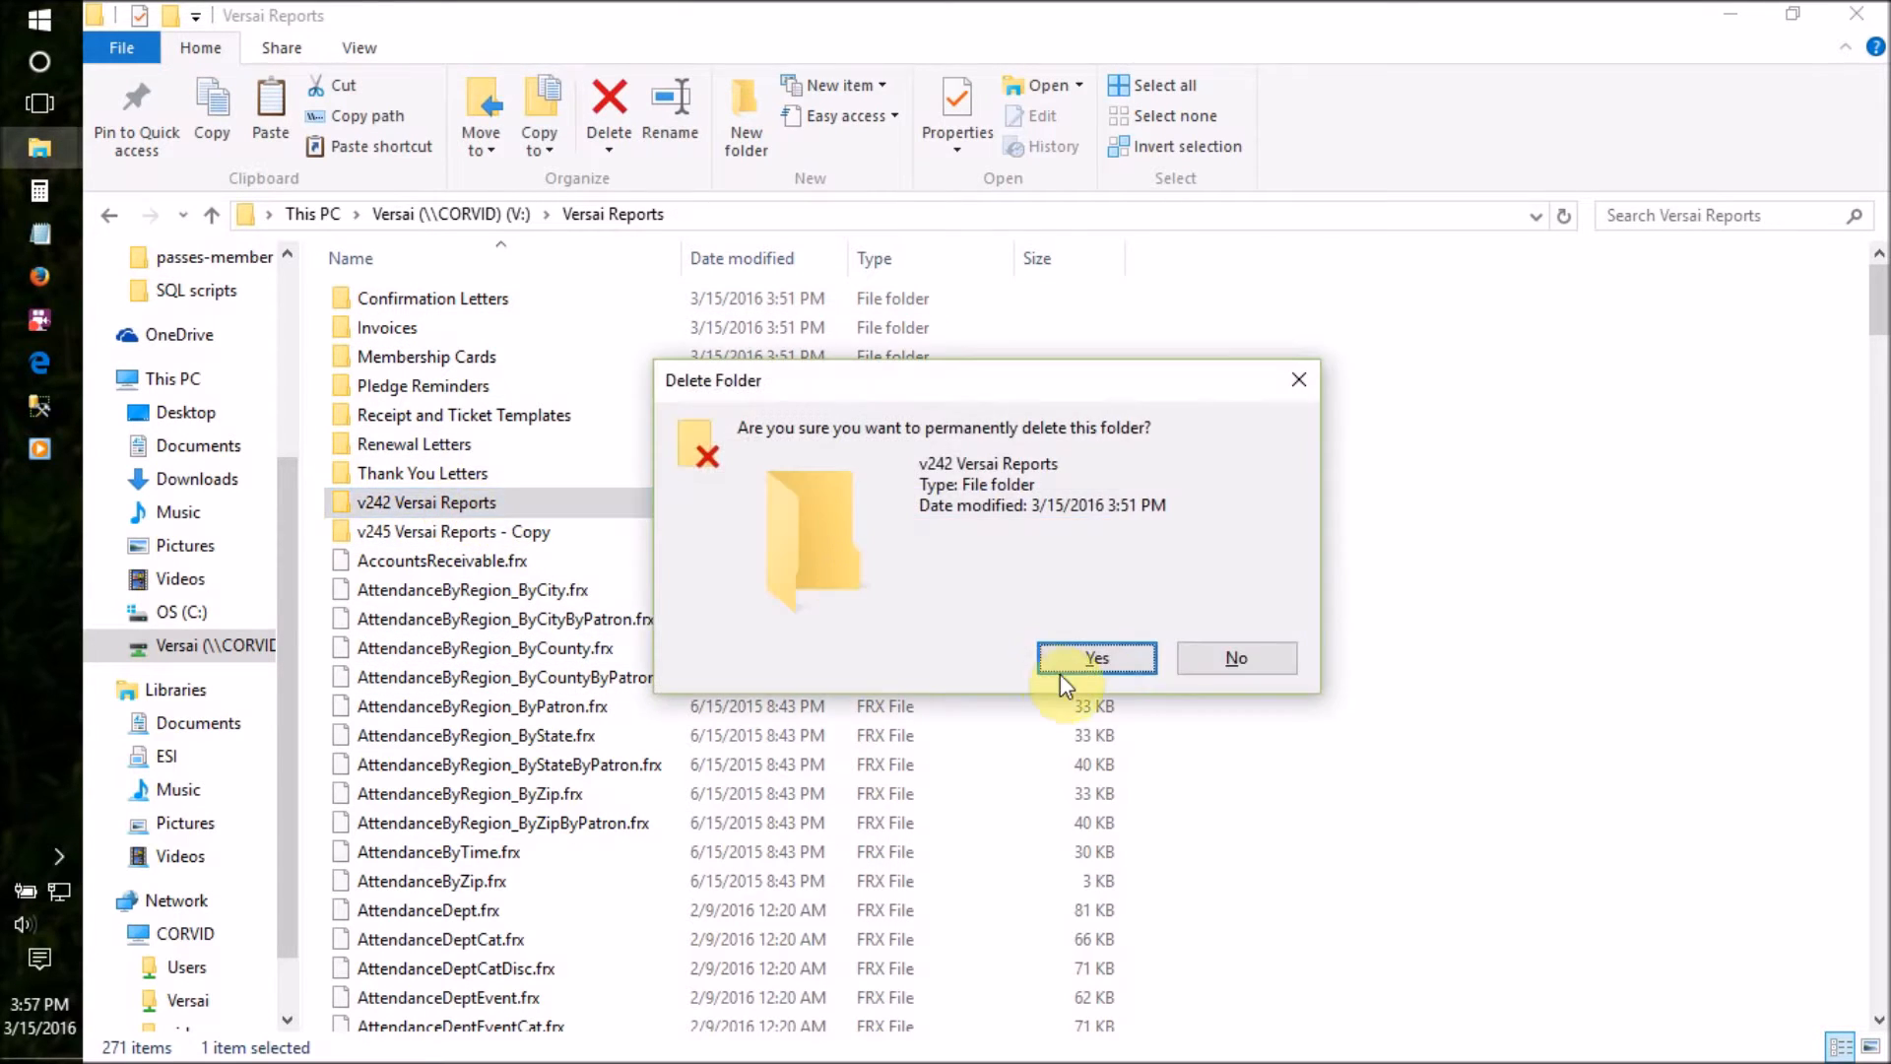
{"action": "left_click", "coordinate": [1098, 658]}
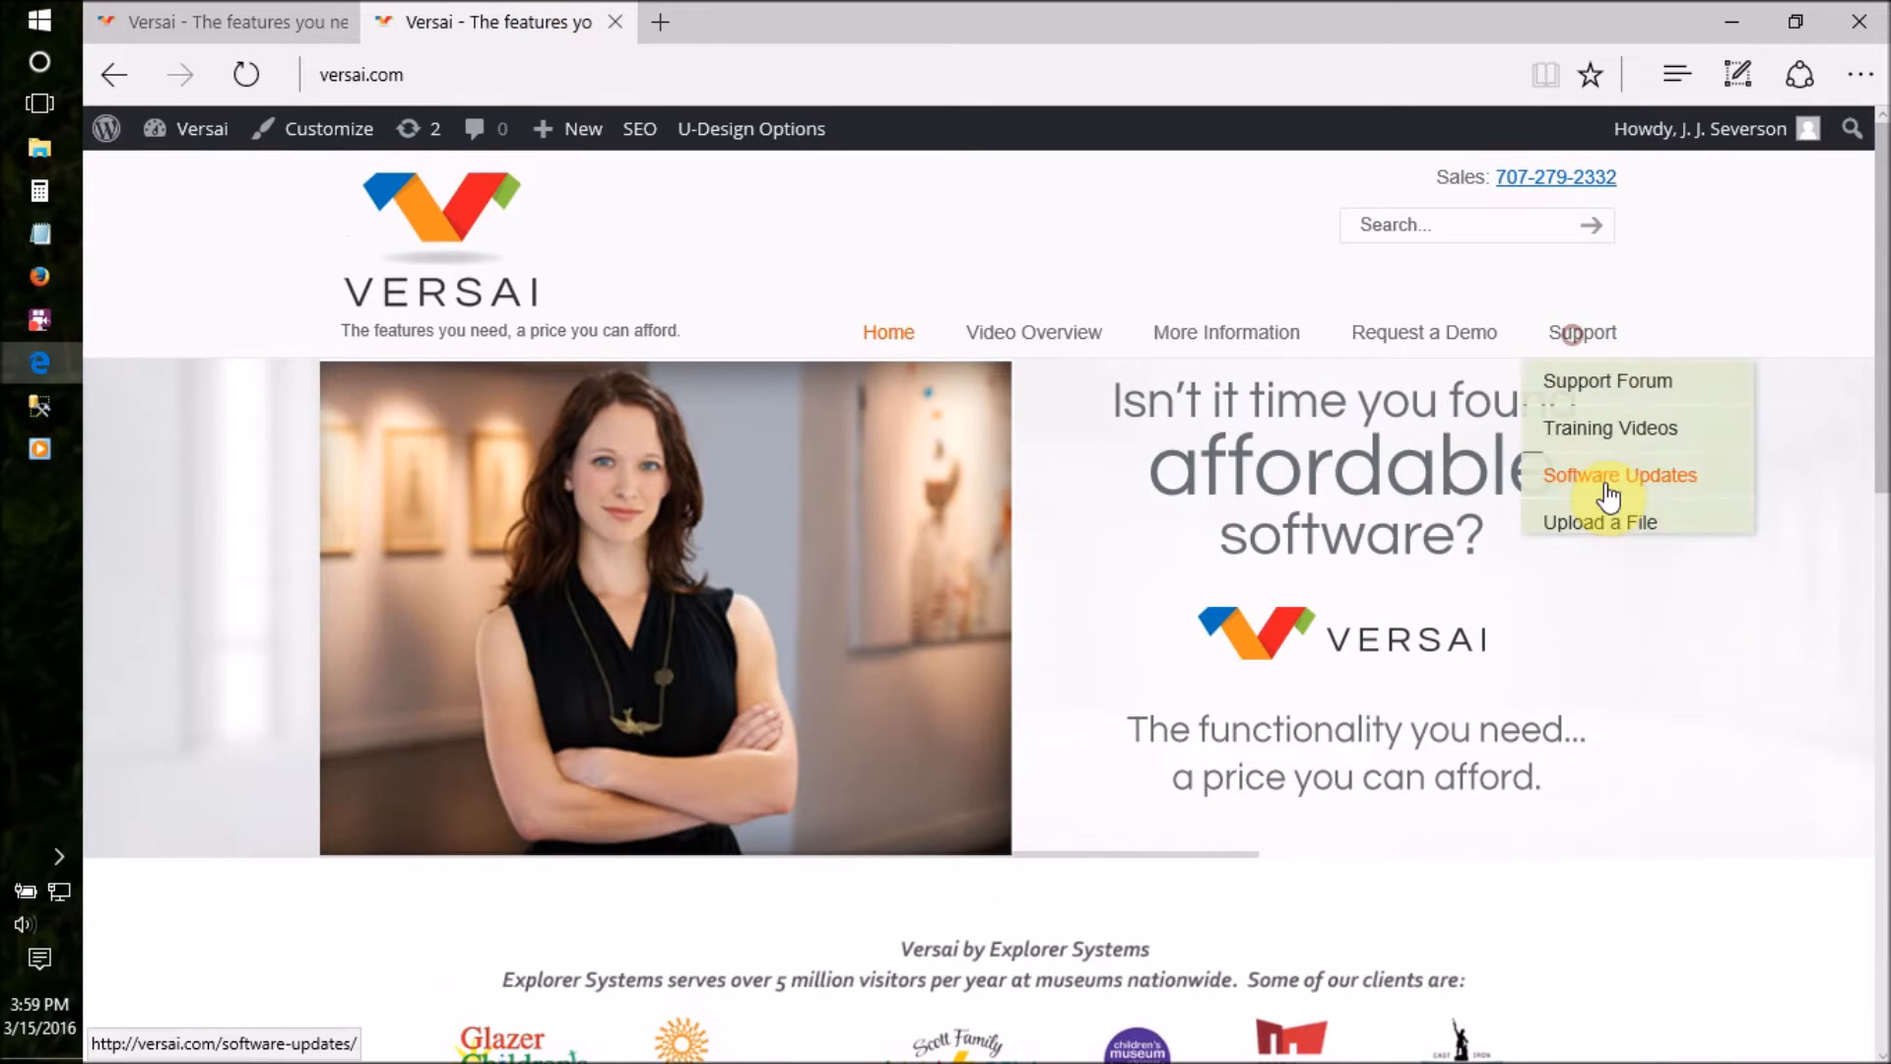
Download VersaiUpdate-v246-3.zip from Support > Software Updates under Current Versai Updates
{"action": "left_click", "coordinate": [1620, 475]}
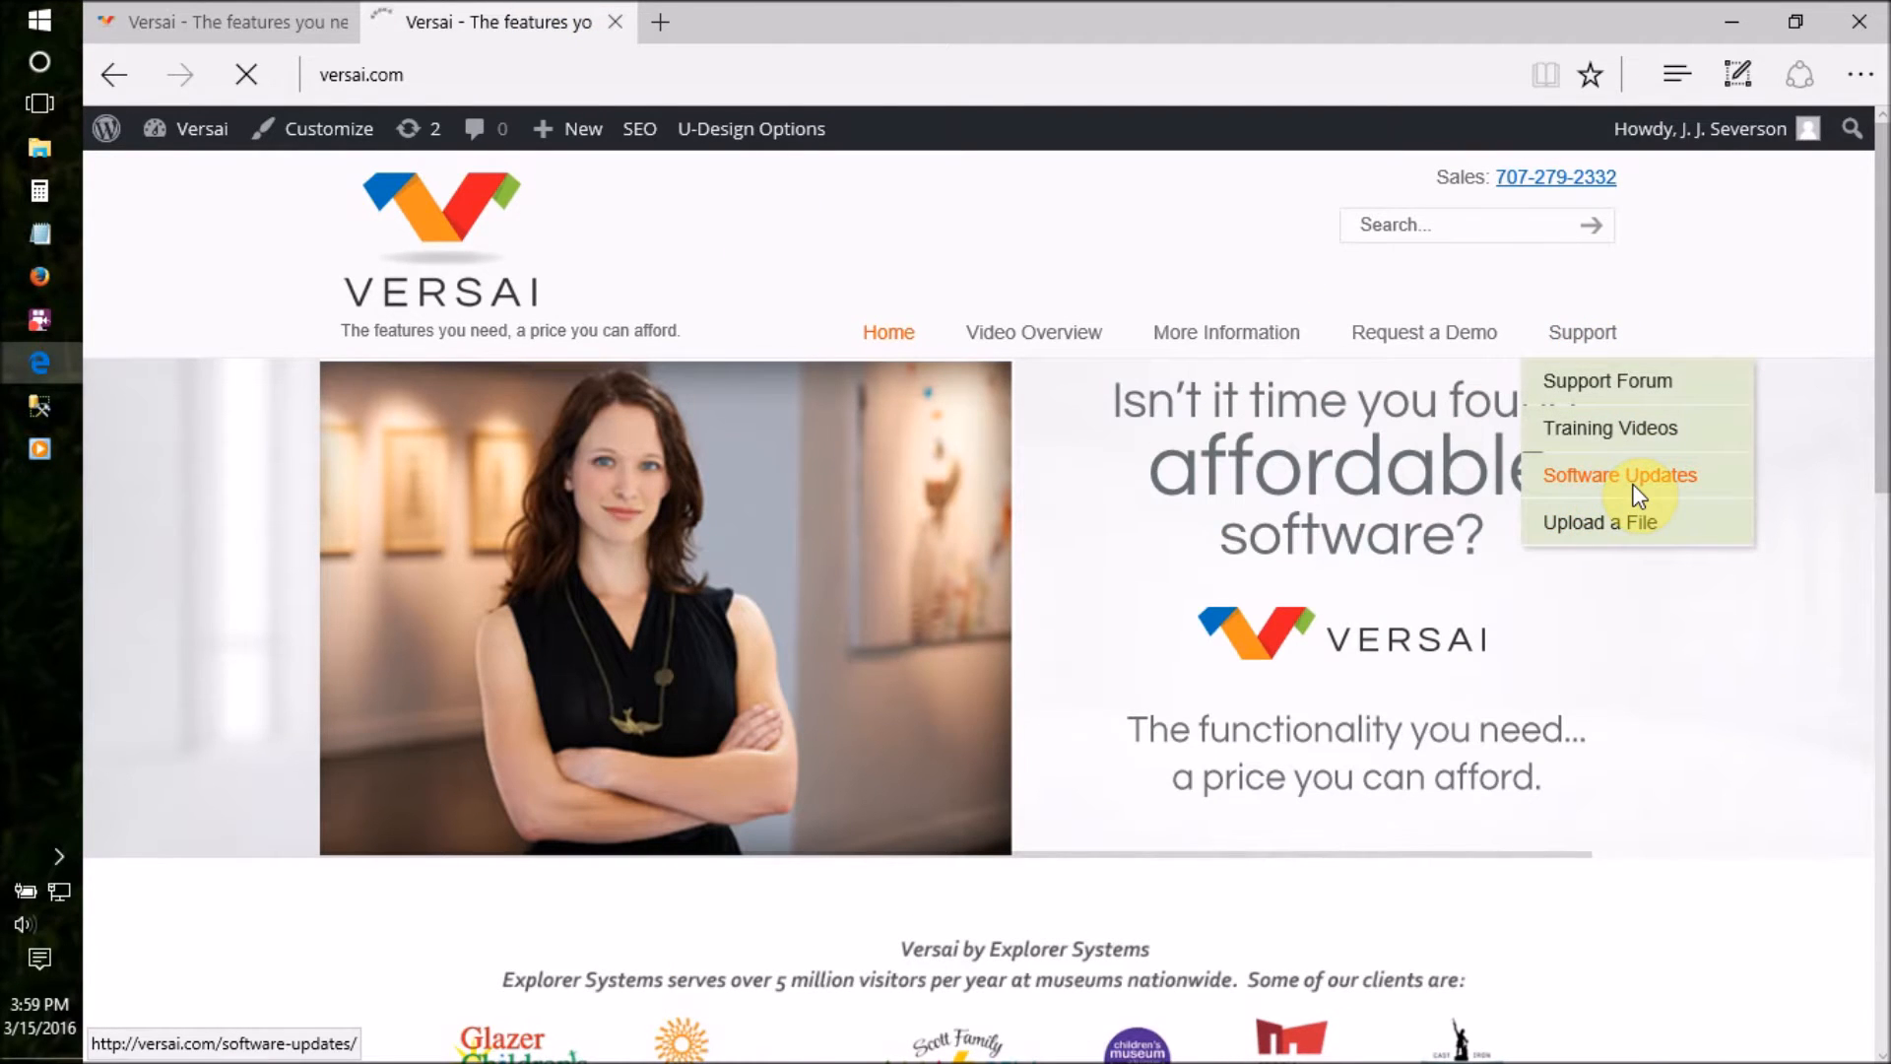
{"action": "left_click", "coordinate": [1620, 475]}
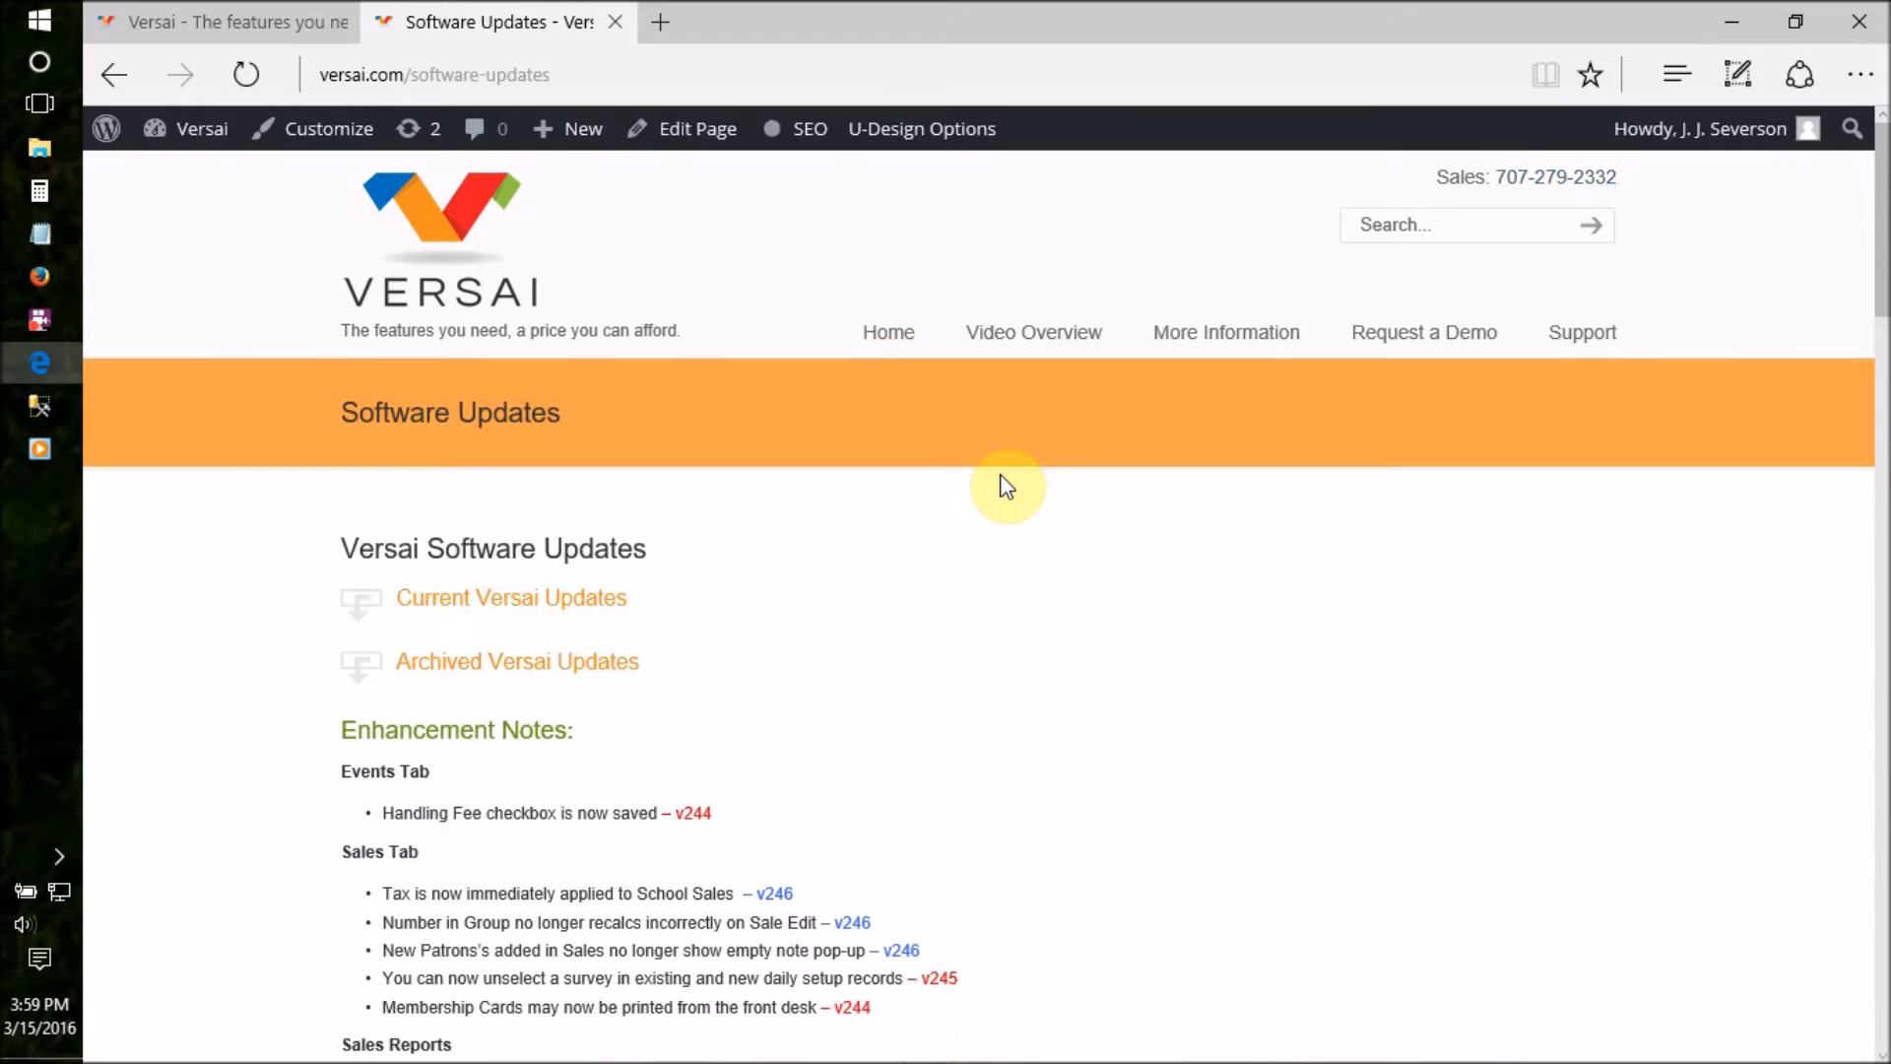
{"action": "left_click", "coordinate": [512, 598]}
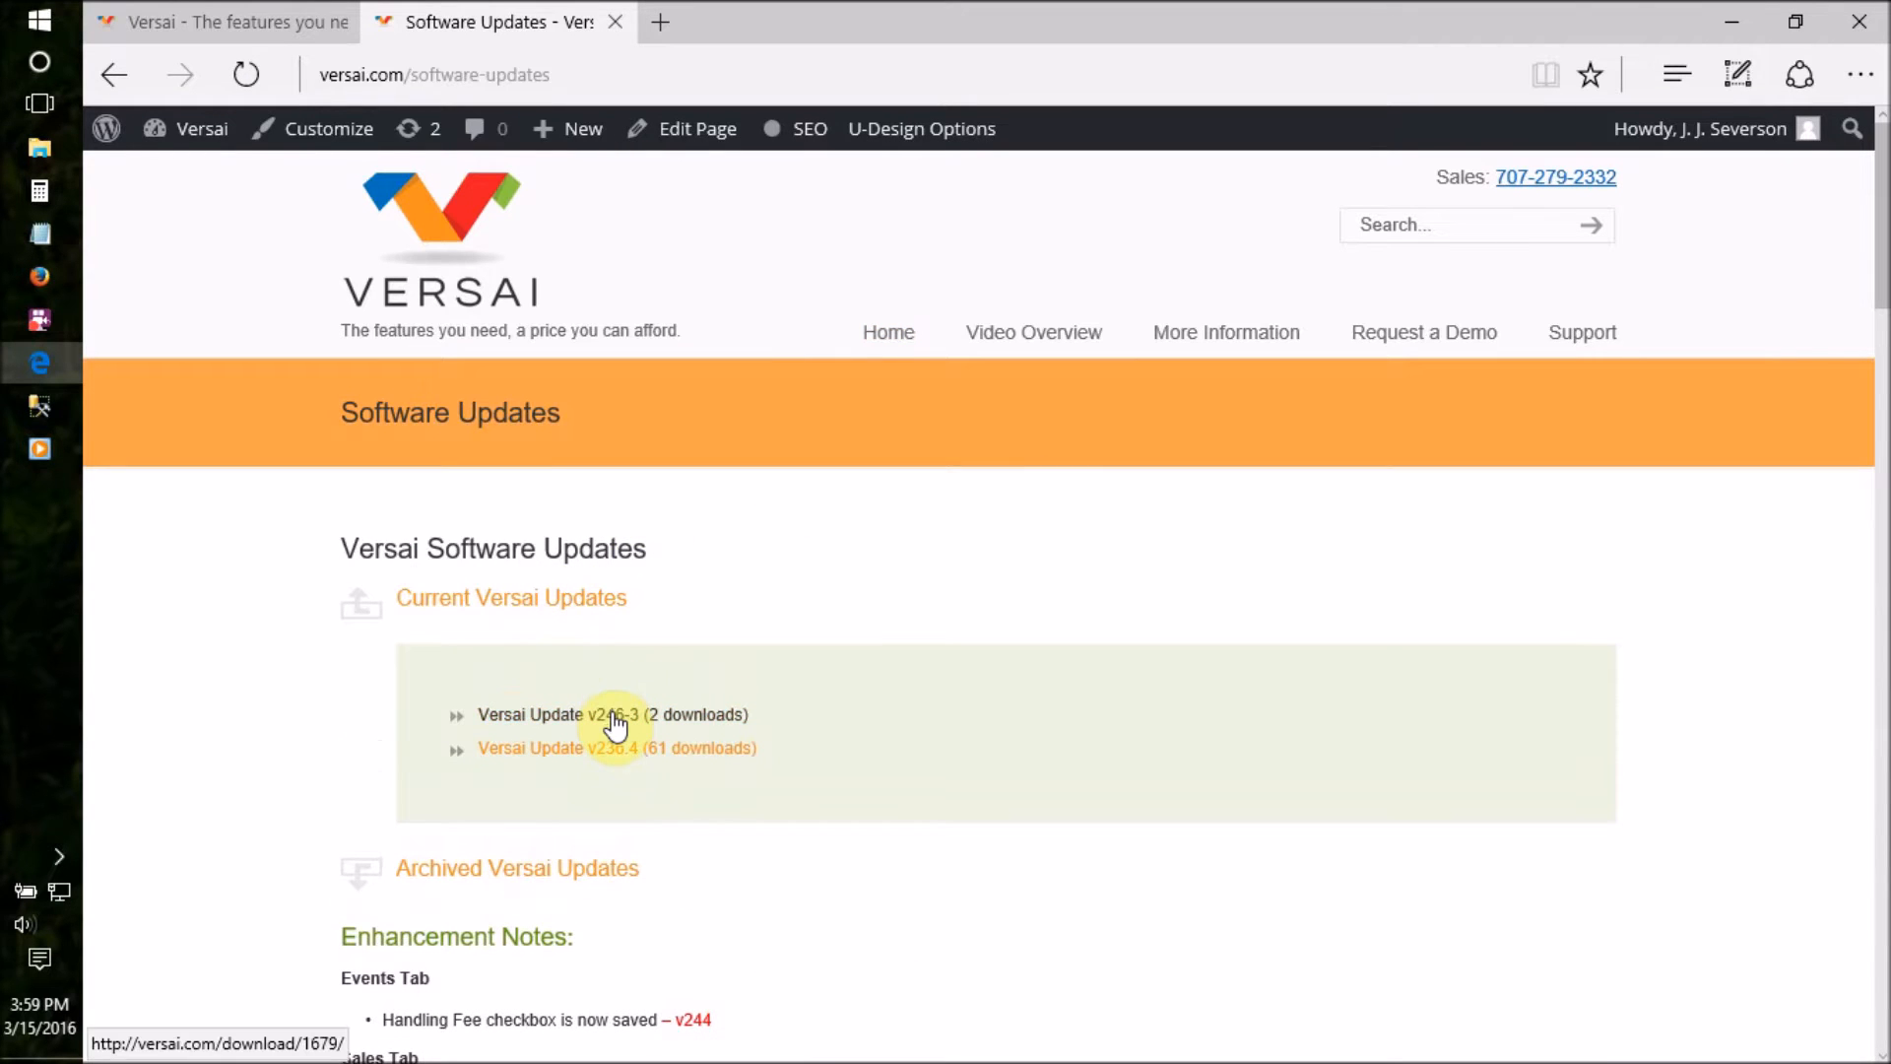
{"action": "left_click", "coordinate": [609, 714]}
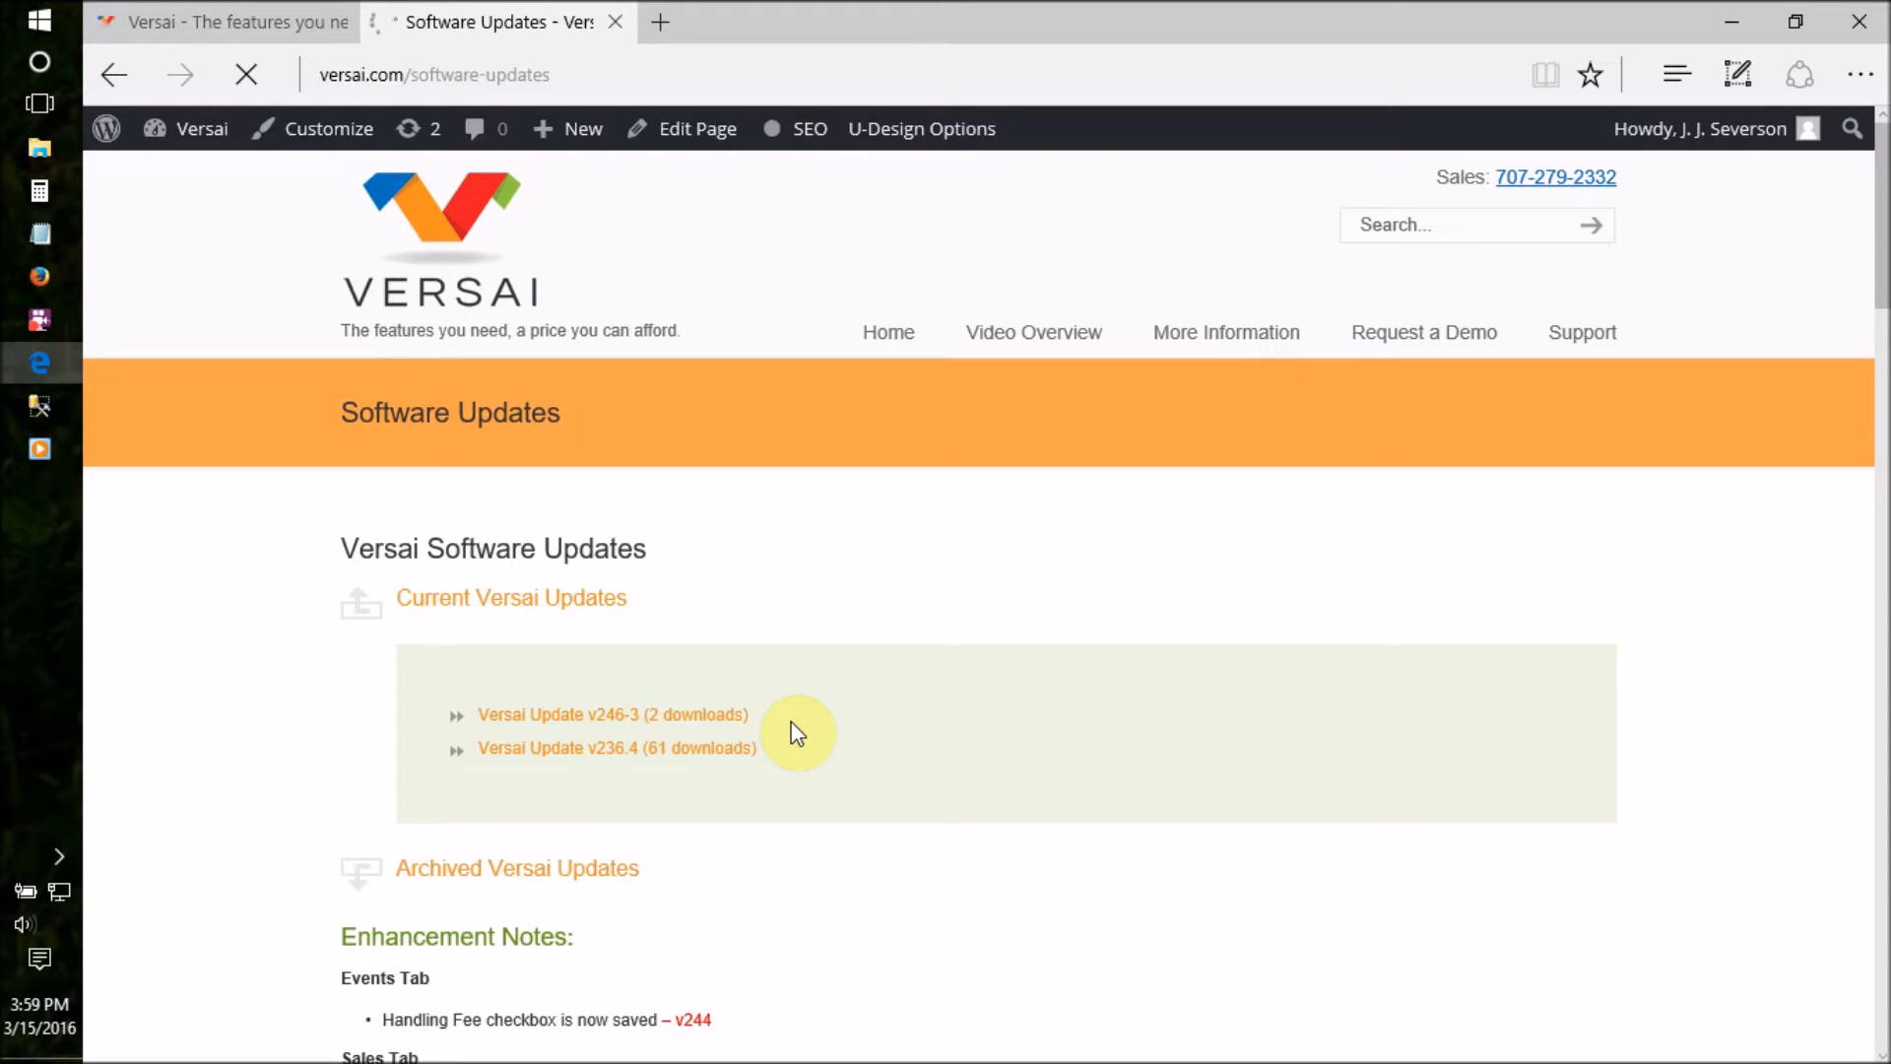
{"action": "left_click", "coordinate": [610, 715]}
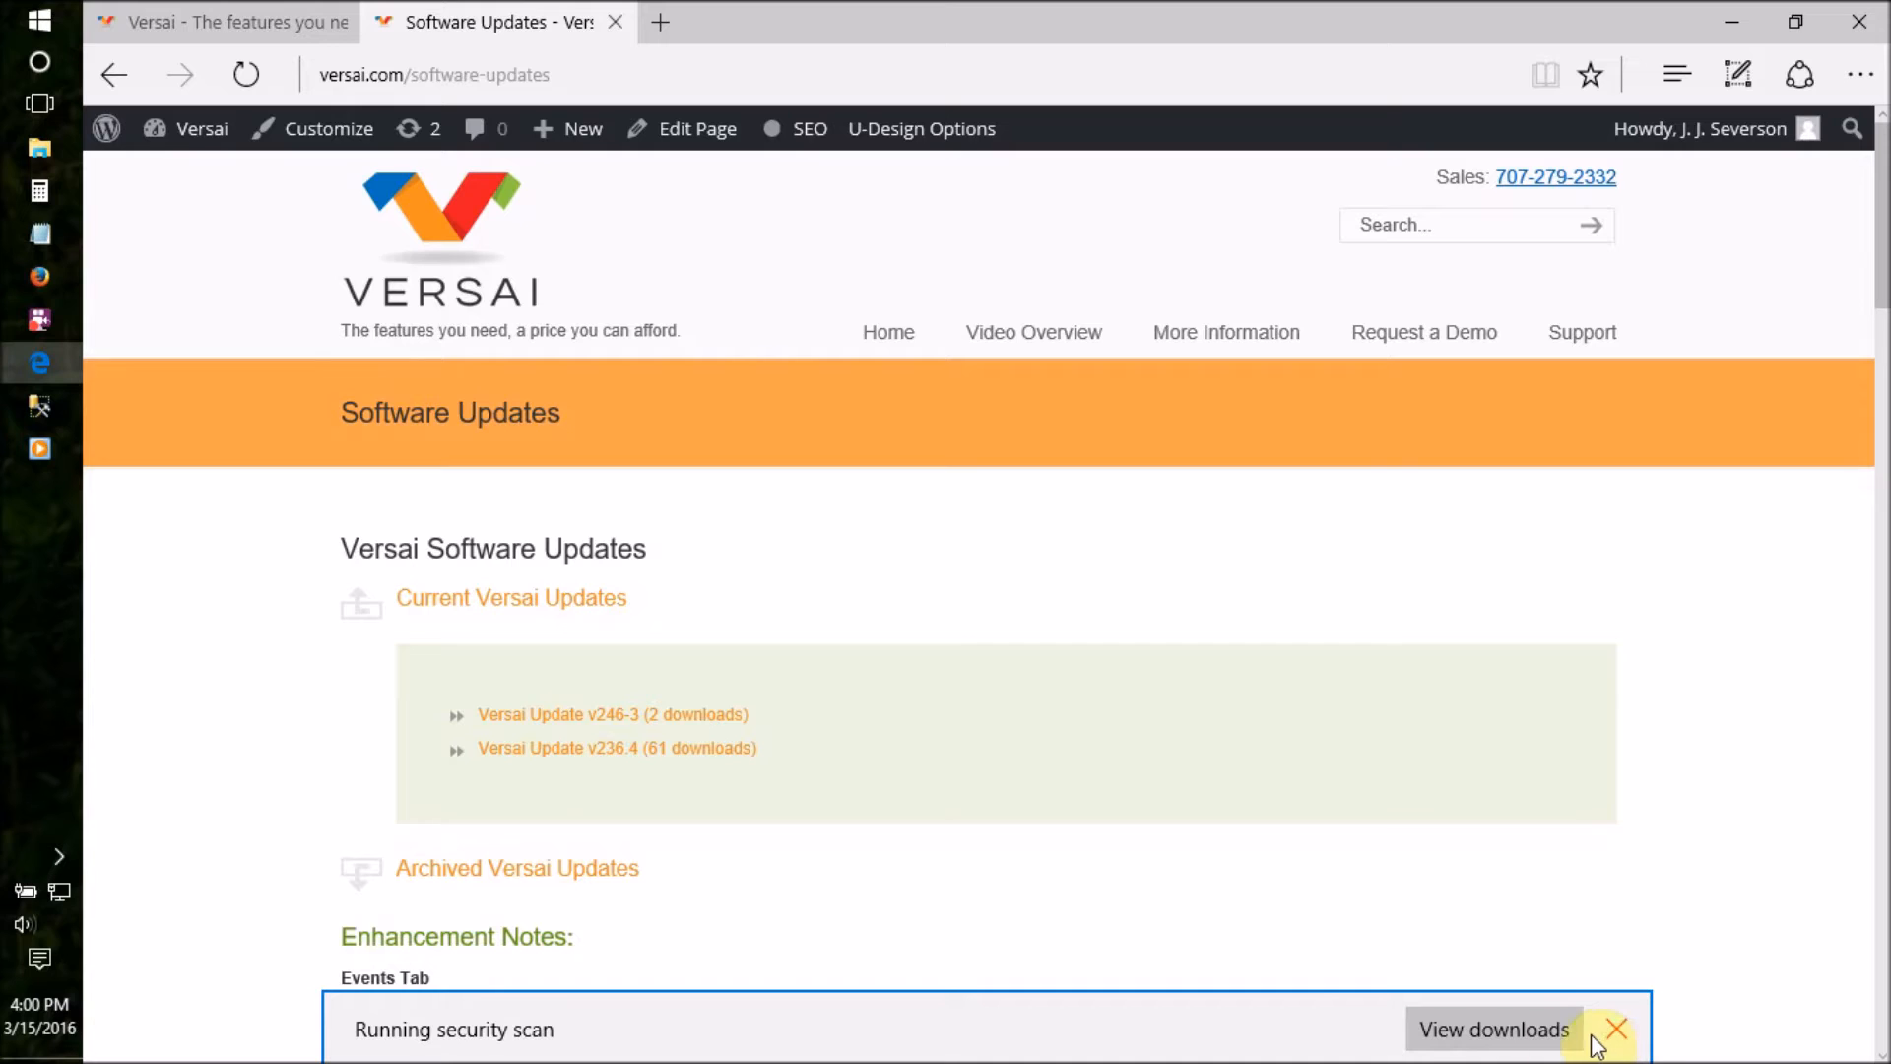
{"action": "scroll", "scroll_direction": "down", "scroll_amount": 3}
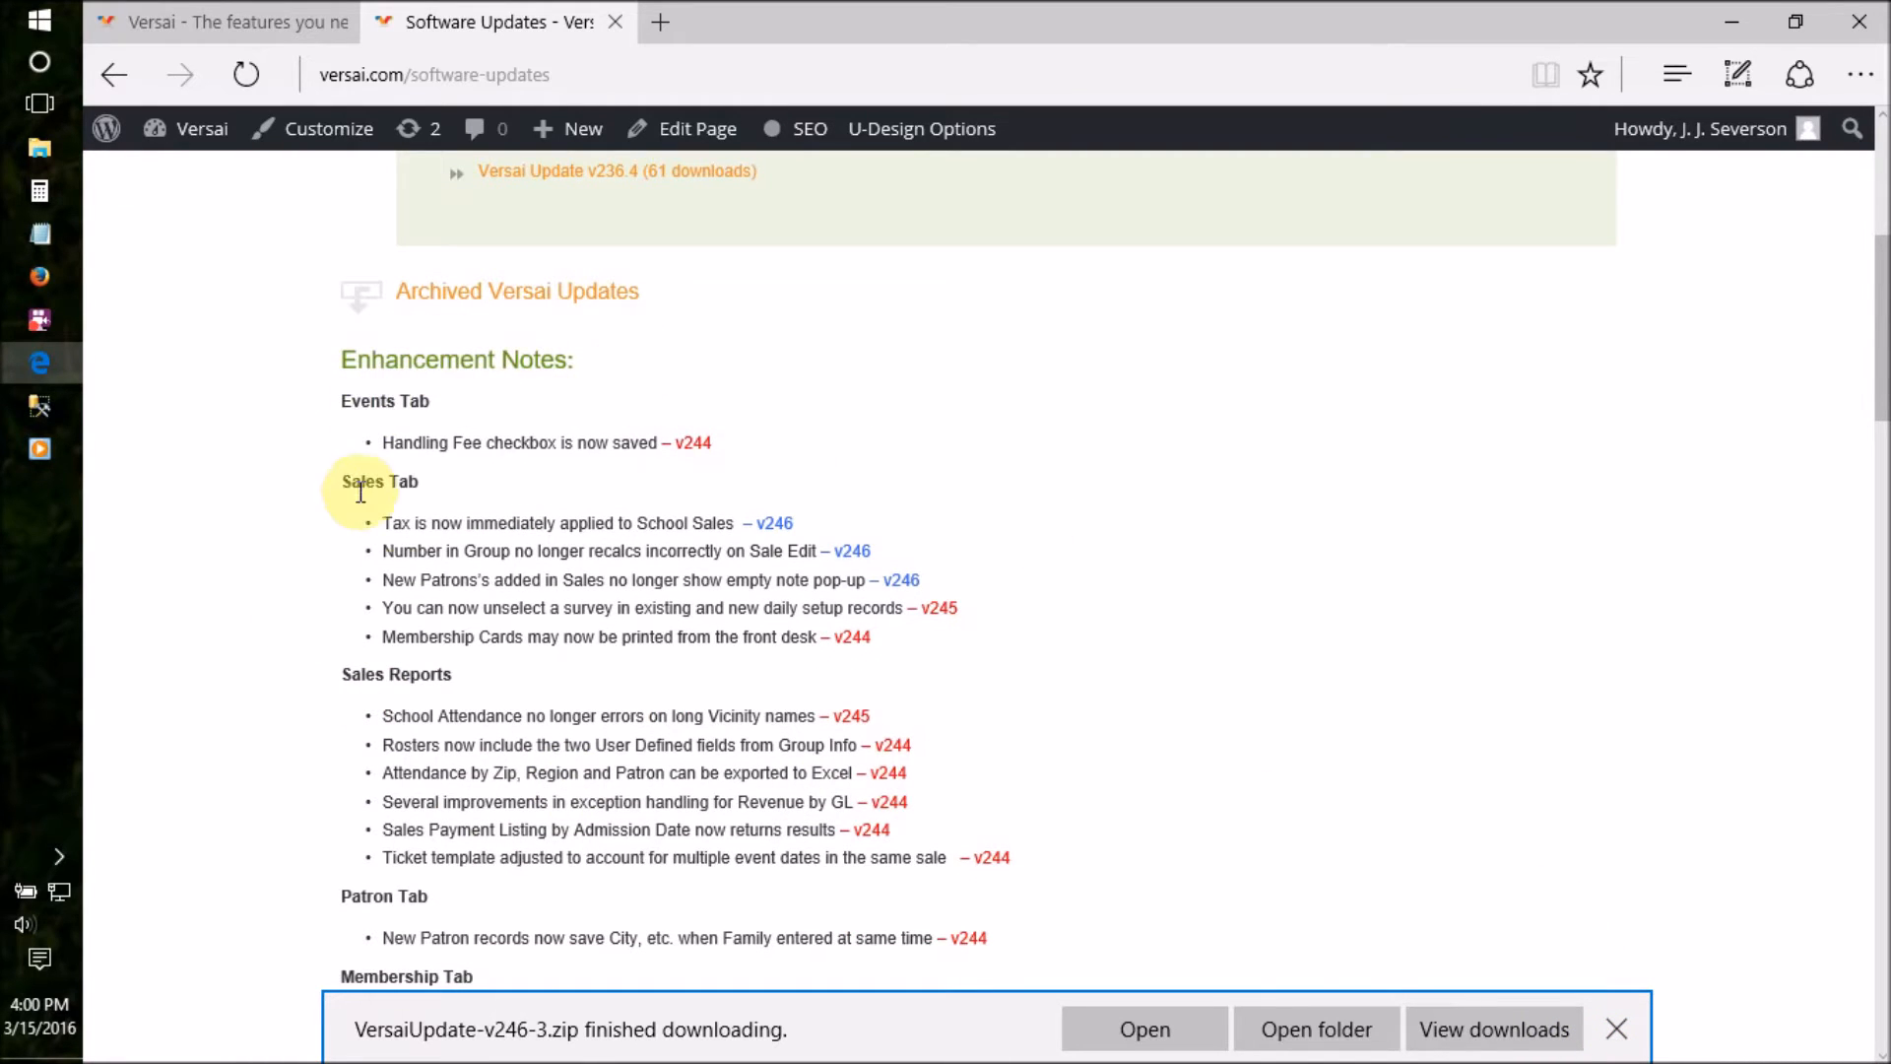
{"action": "mouse_move", "coordinate": [1776, 61]}
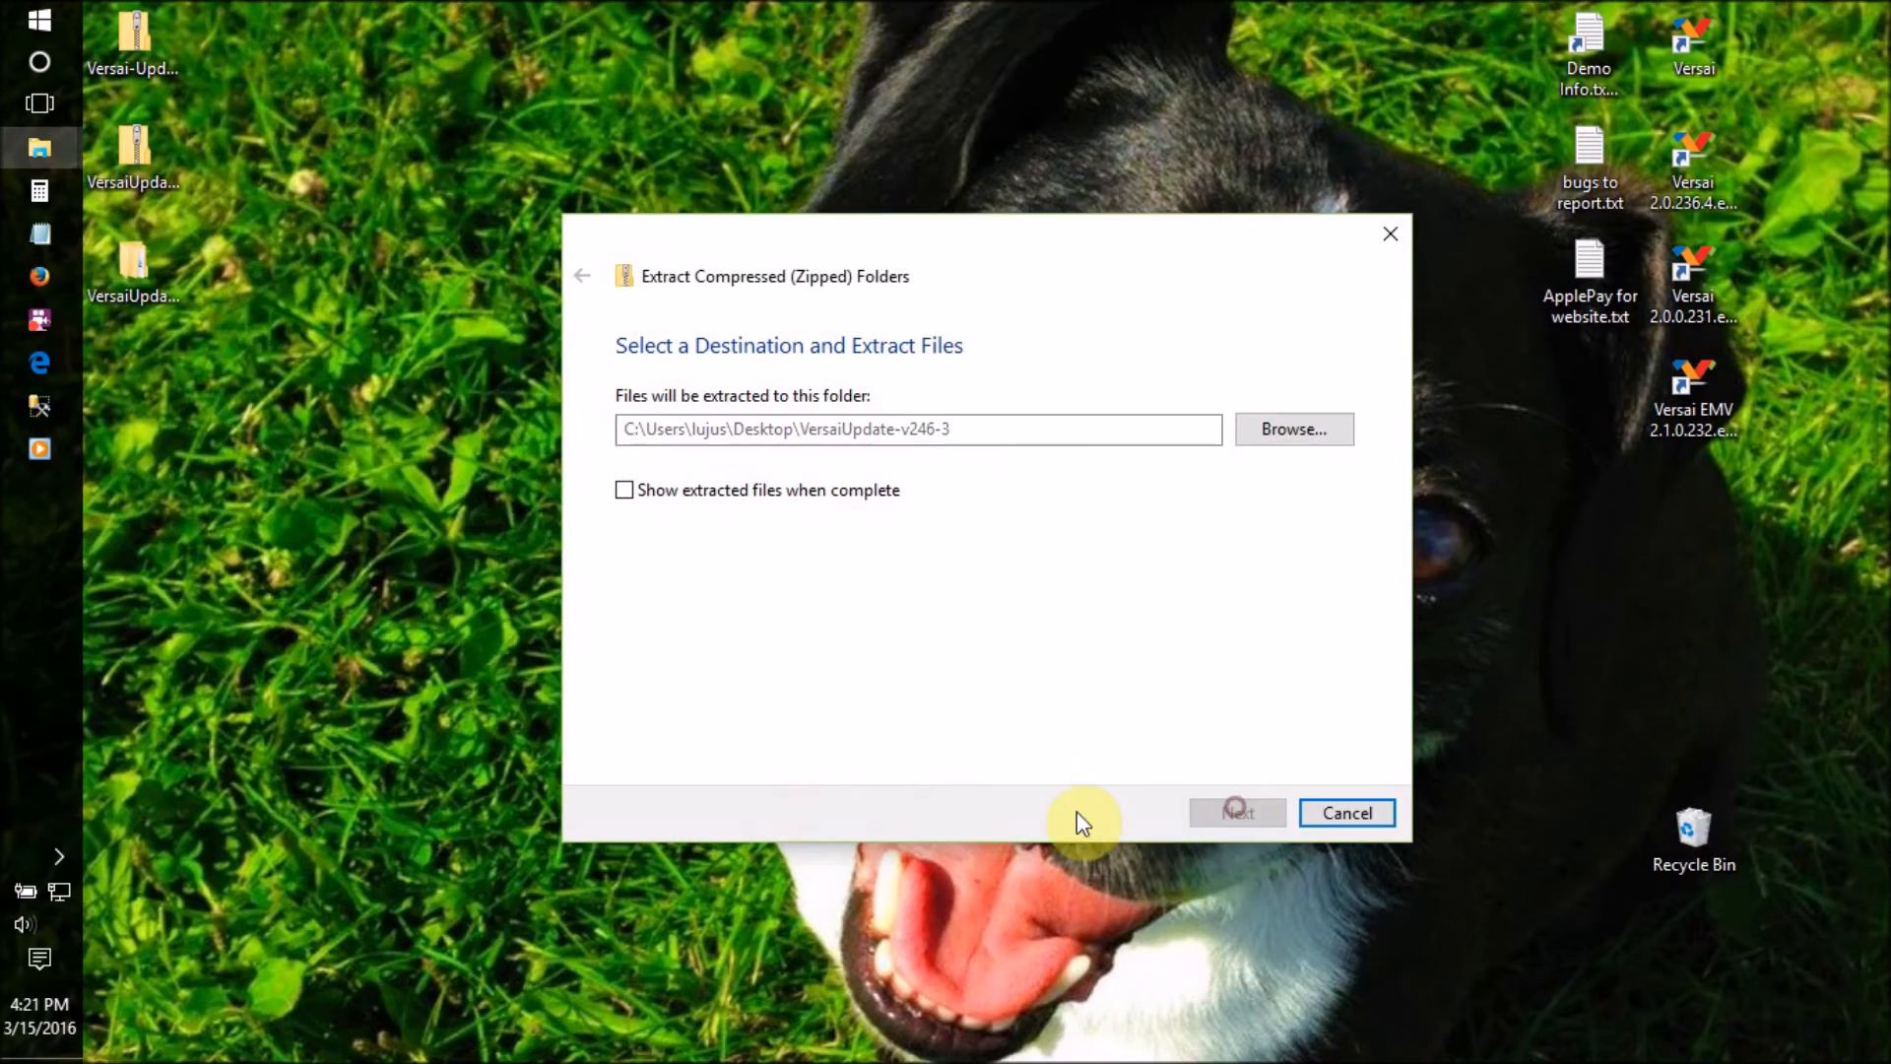
Extract the zip to a VersaiUpdate-v246-3 folder and open Versai Update Instructions-v246.docx
{"action": "left_click", "coordinate": [1238, 813]}
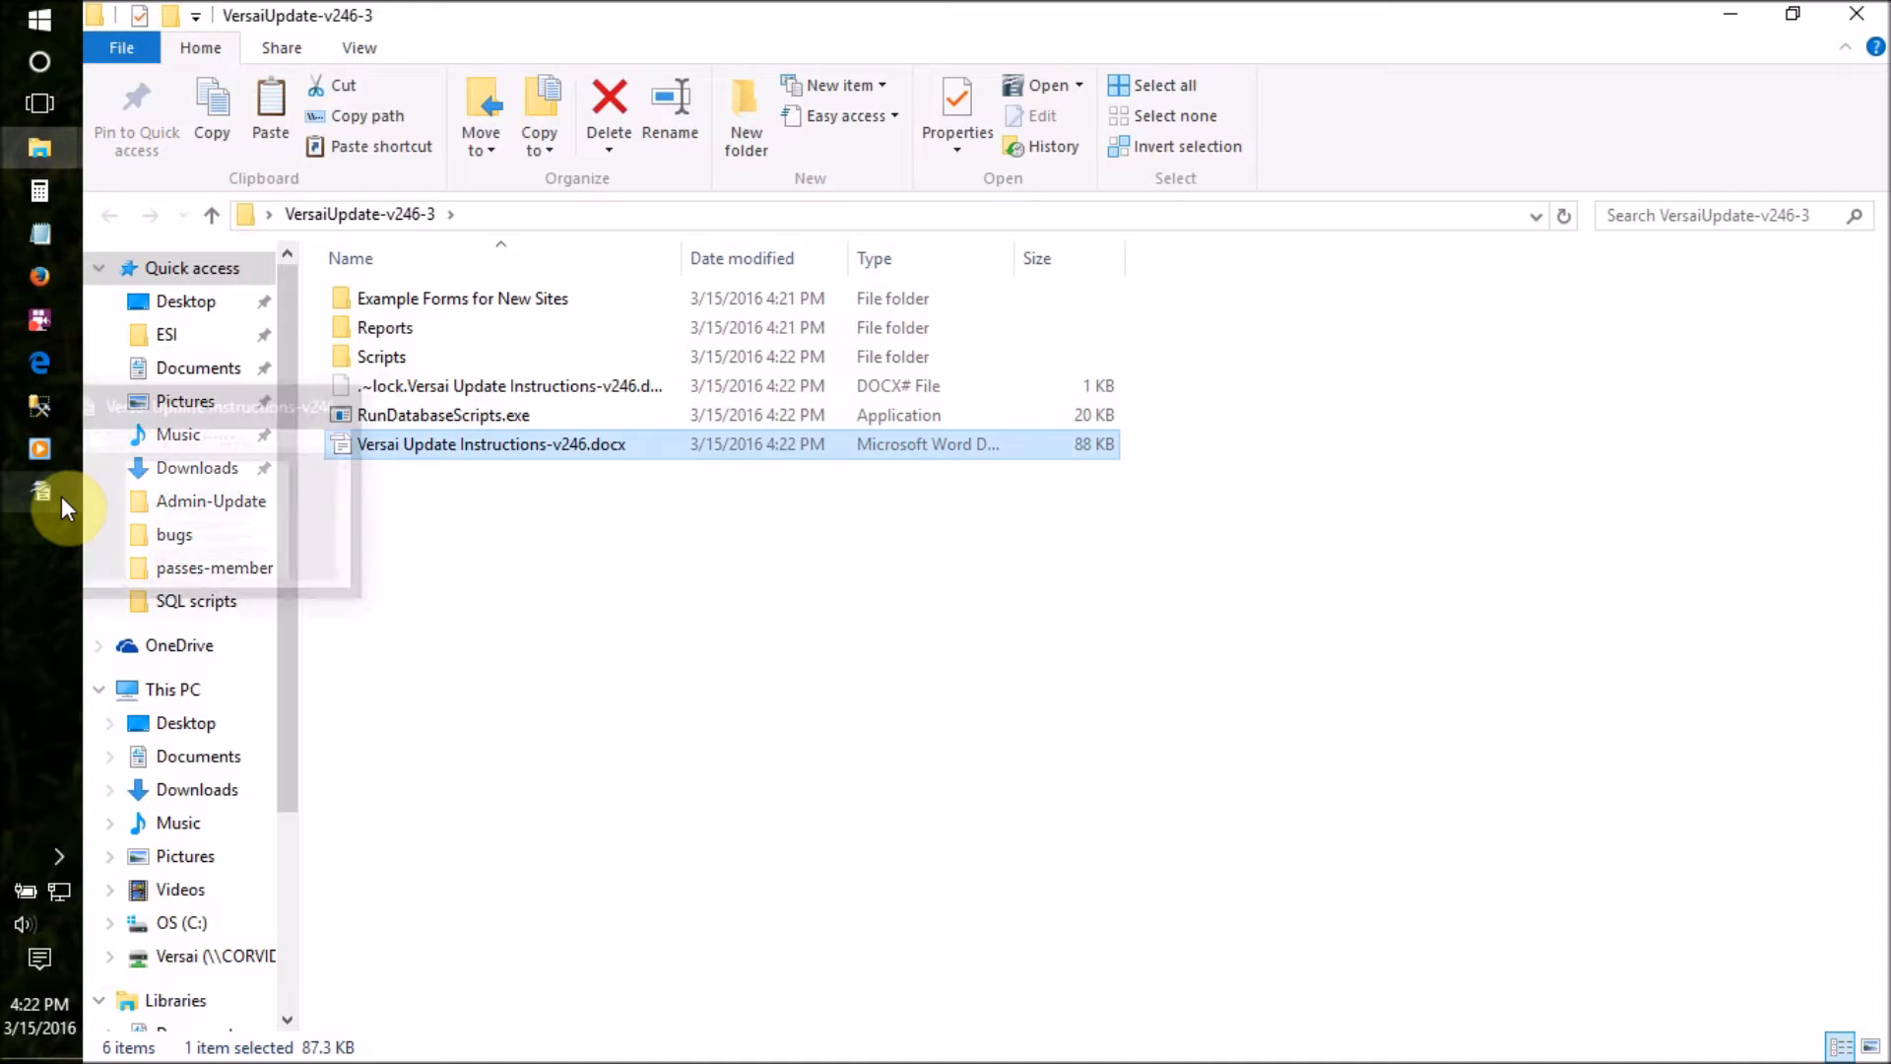
{"action": "double_click", "coordinate": [490, 444]}
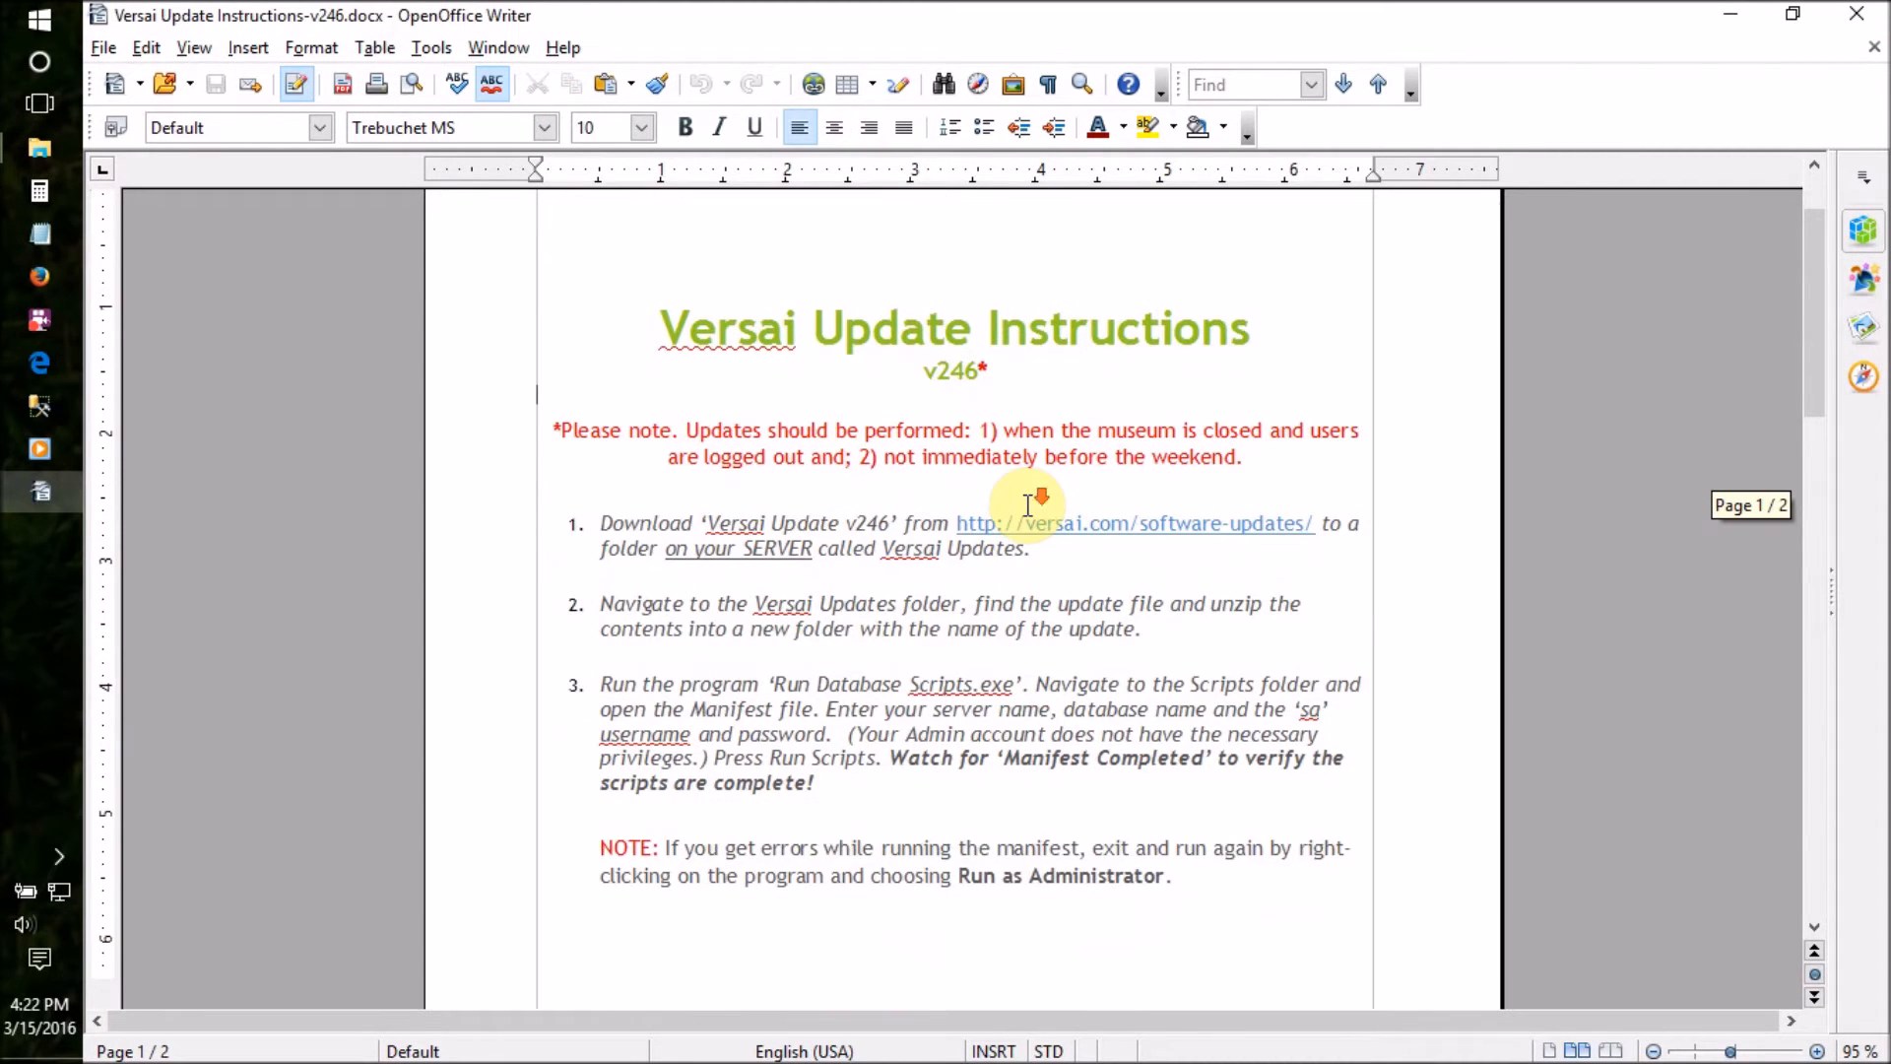
{"action": "scroll", "scroll_direction": "down", "scroll_amount": 3}
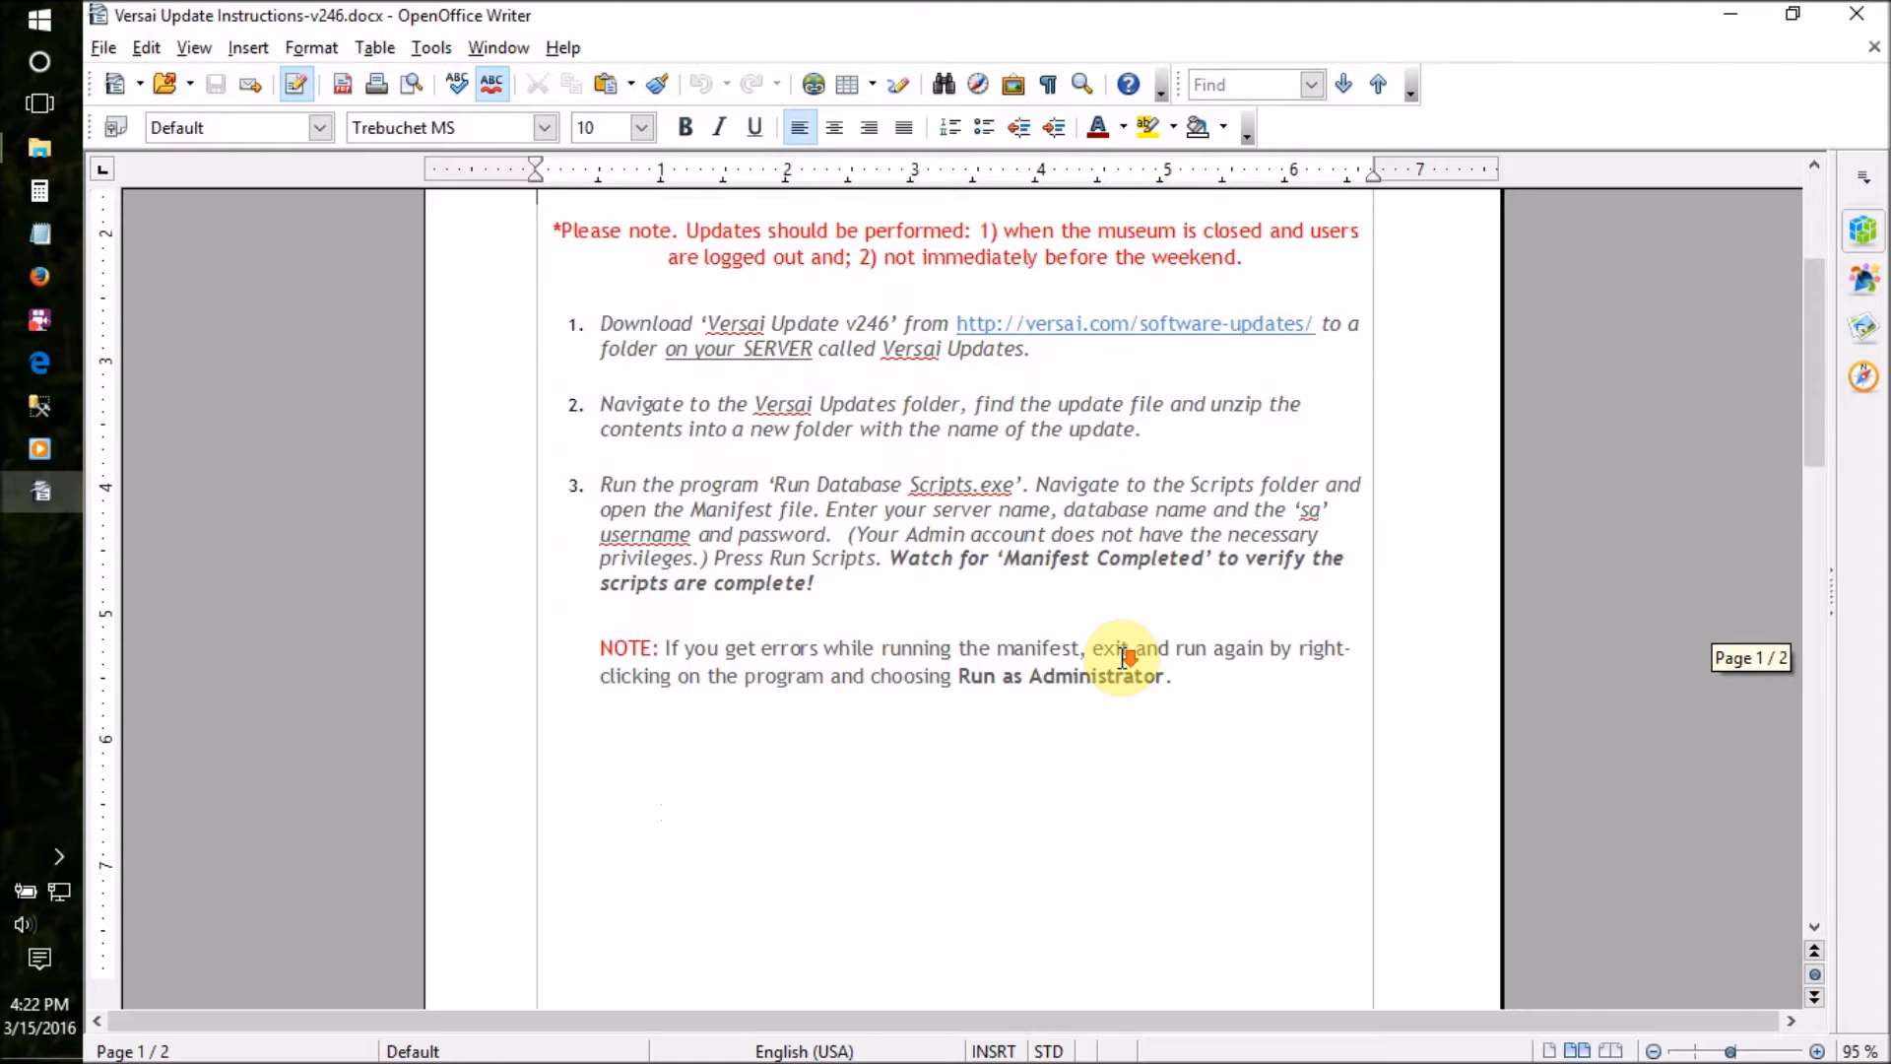
{"action": "scroll", "scroll_direction": "down", "scroll_amount": 3}
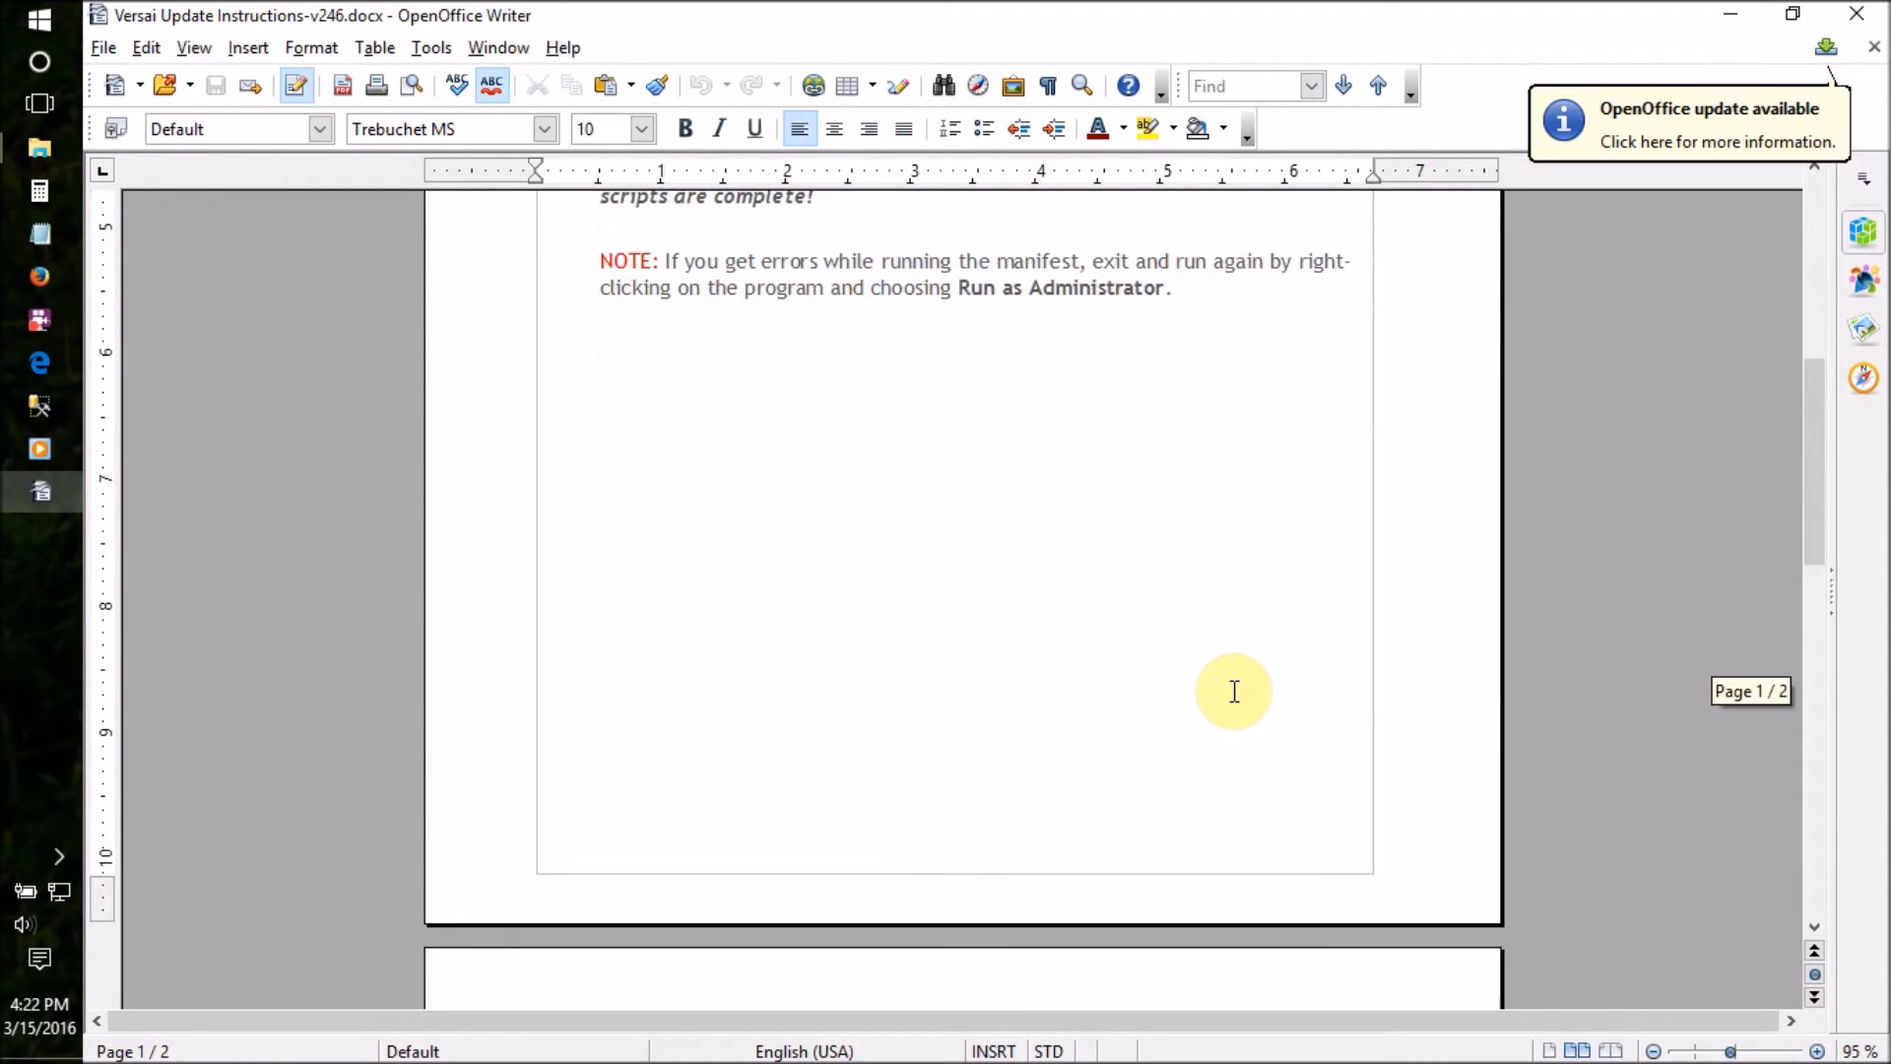
{"action": "scroll", "scroll_direction": "down", "scroll_amount": 3}
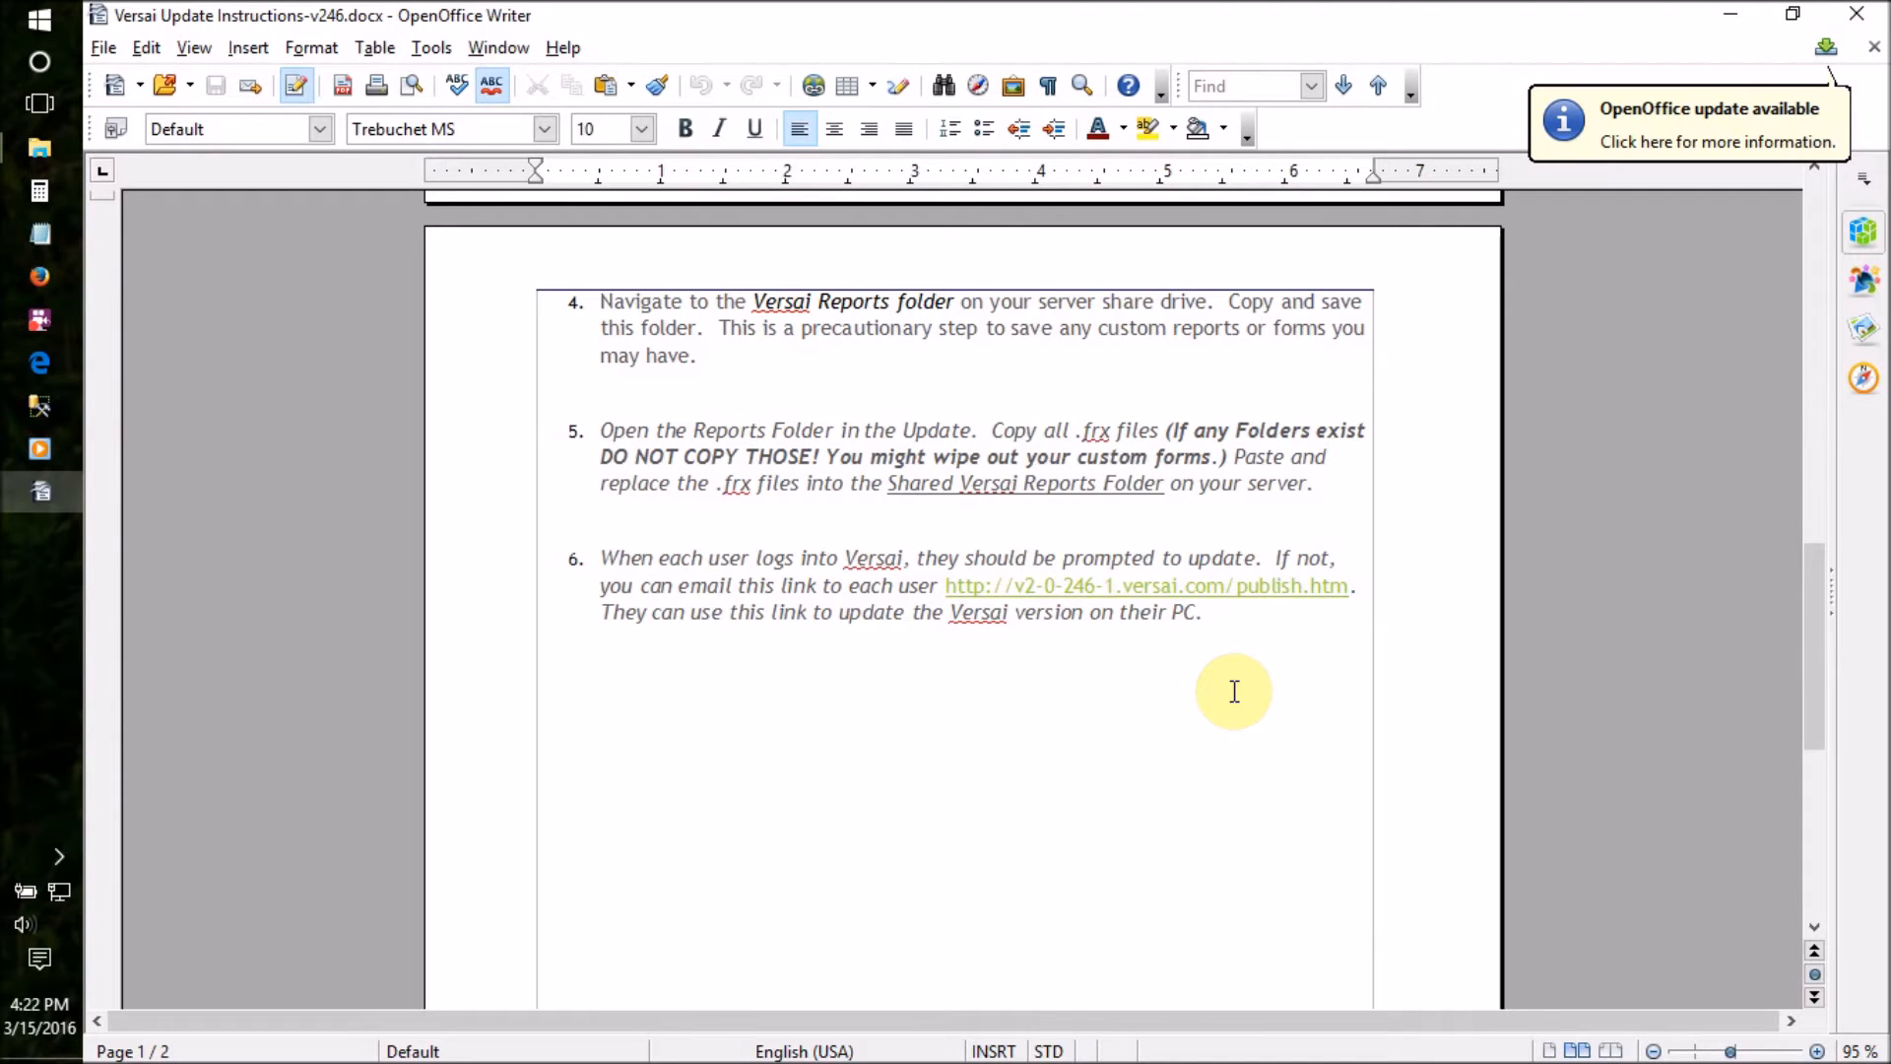
{"action": "left_click", "coordinate": [1868, 49]}
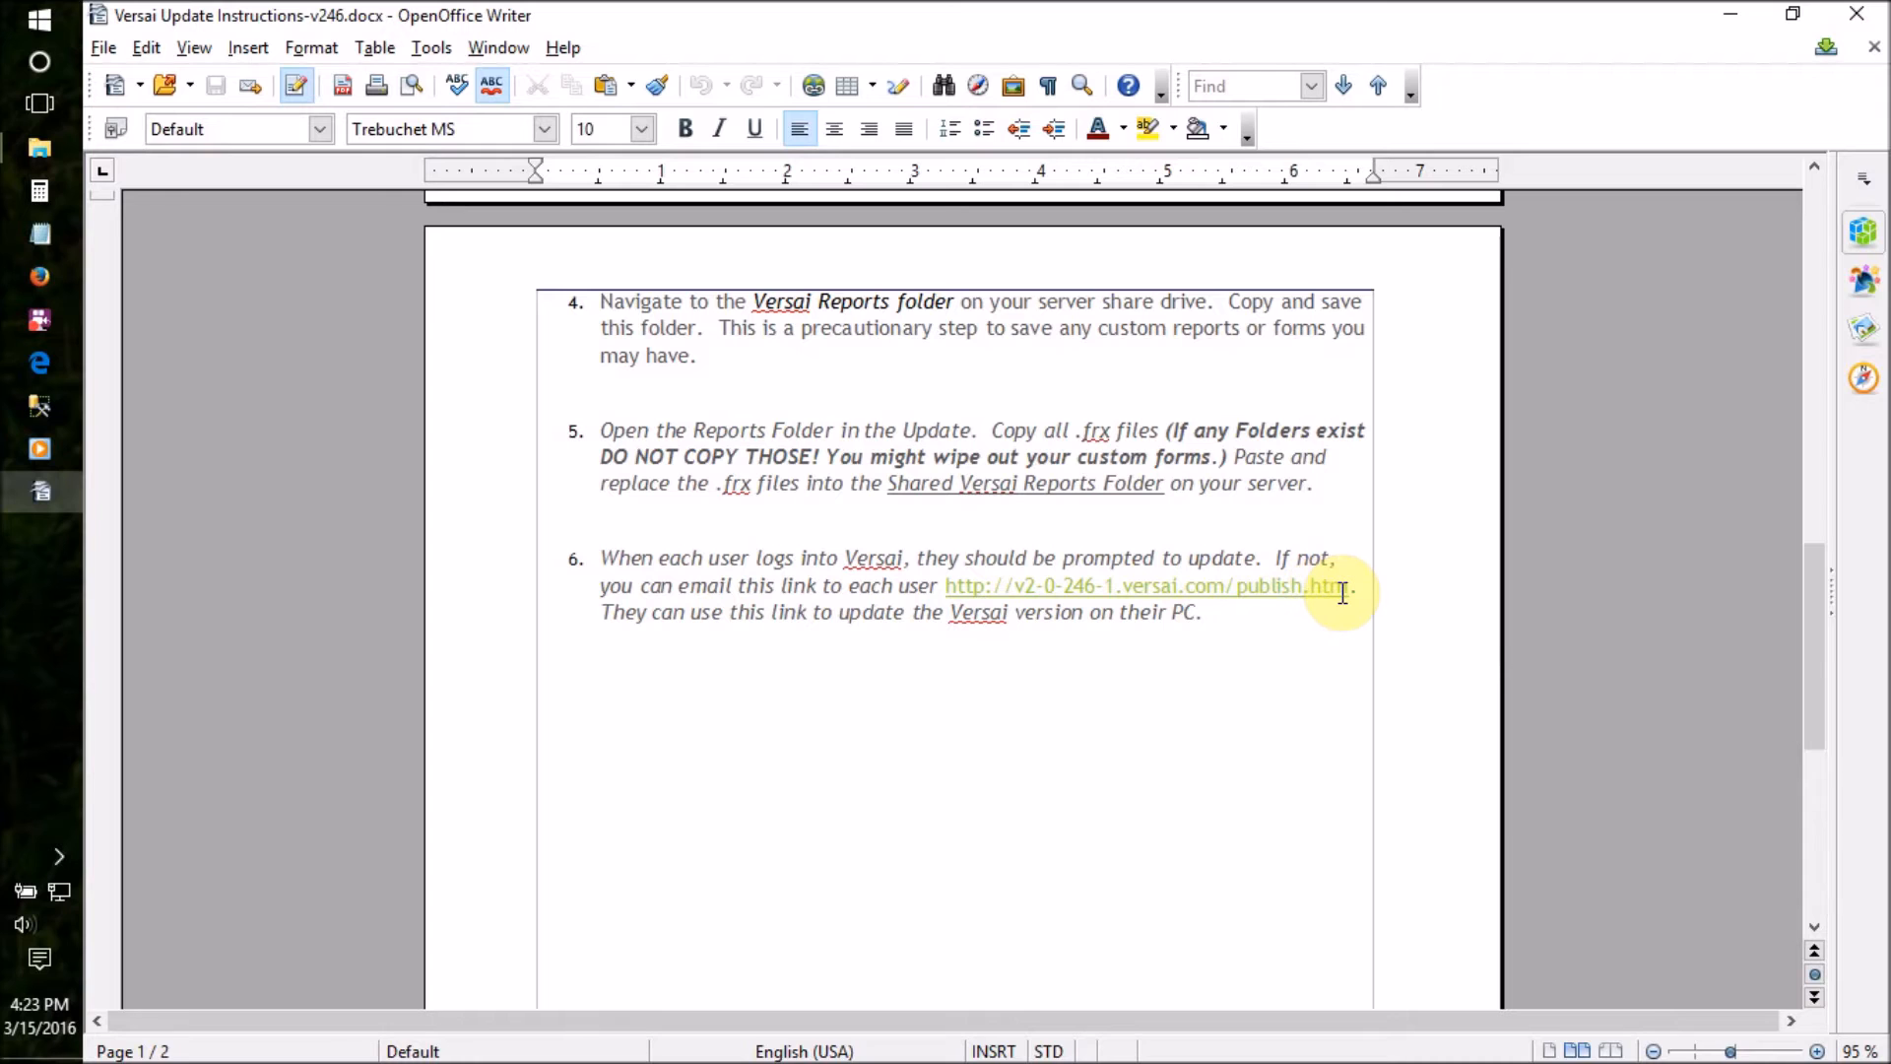
{"action": "mouse_move", "coordinate": [1439, 589]}
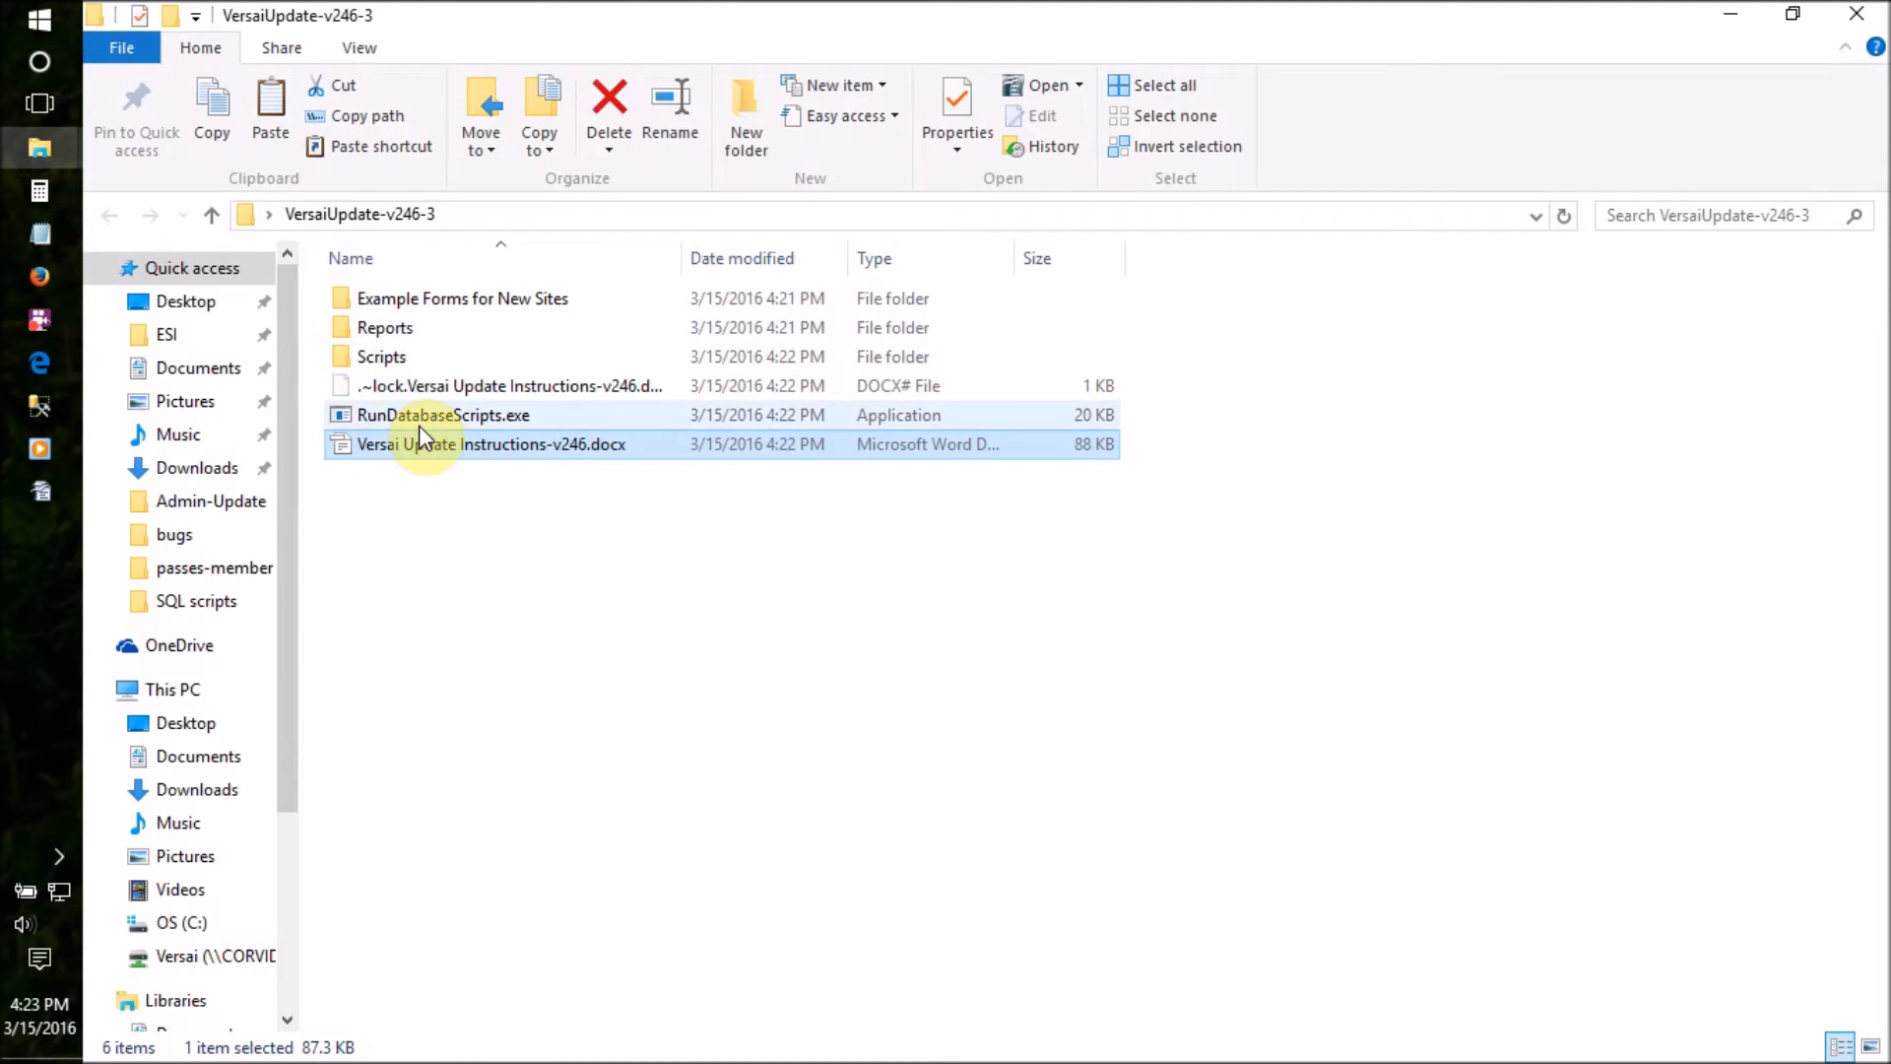
Launch RunDatabaseScripts and load Versai_DBManifest.xml from the update's Scripts folder
{"action": "double_click", "coordinate": [443, 415]}
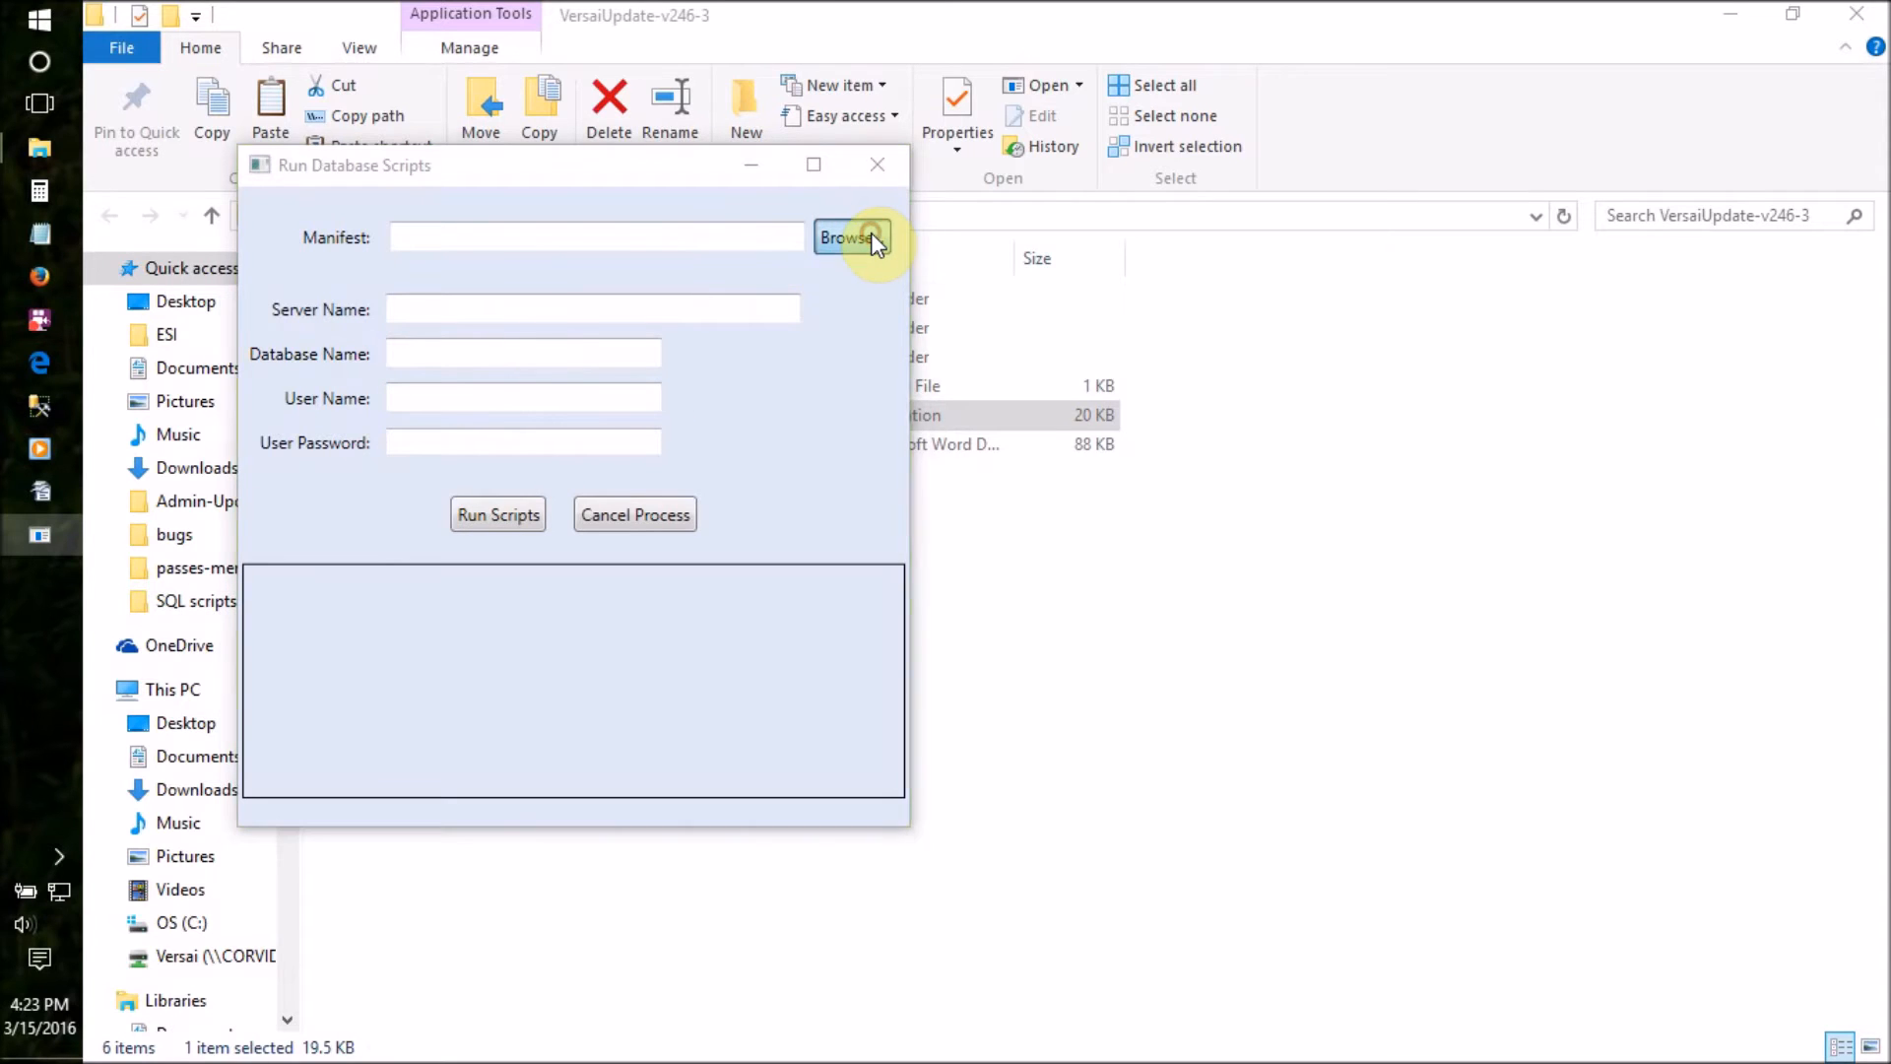
{"action": "left_click", "coordinate": [849, 237]}
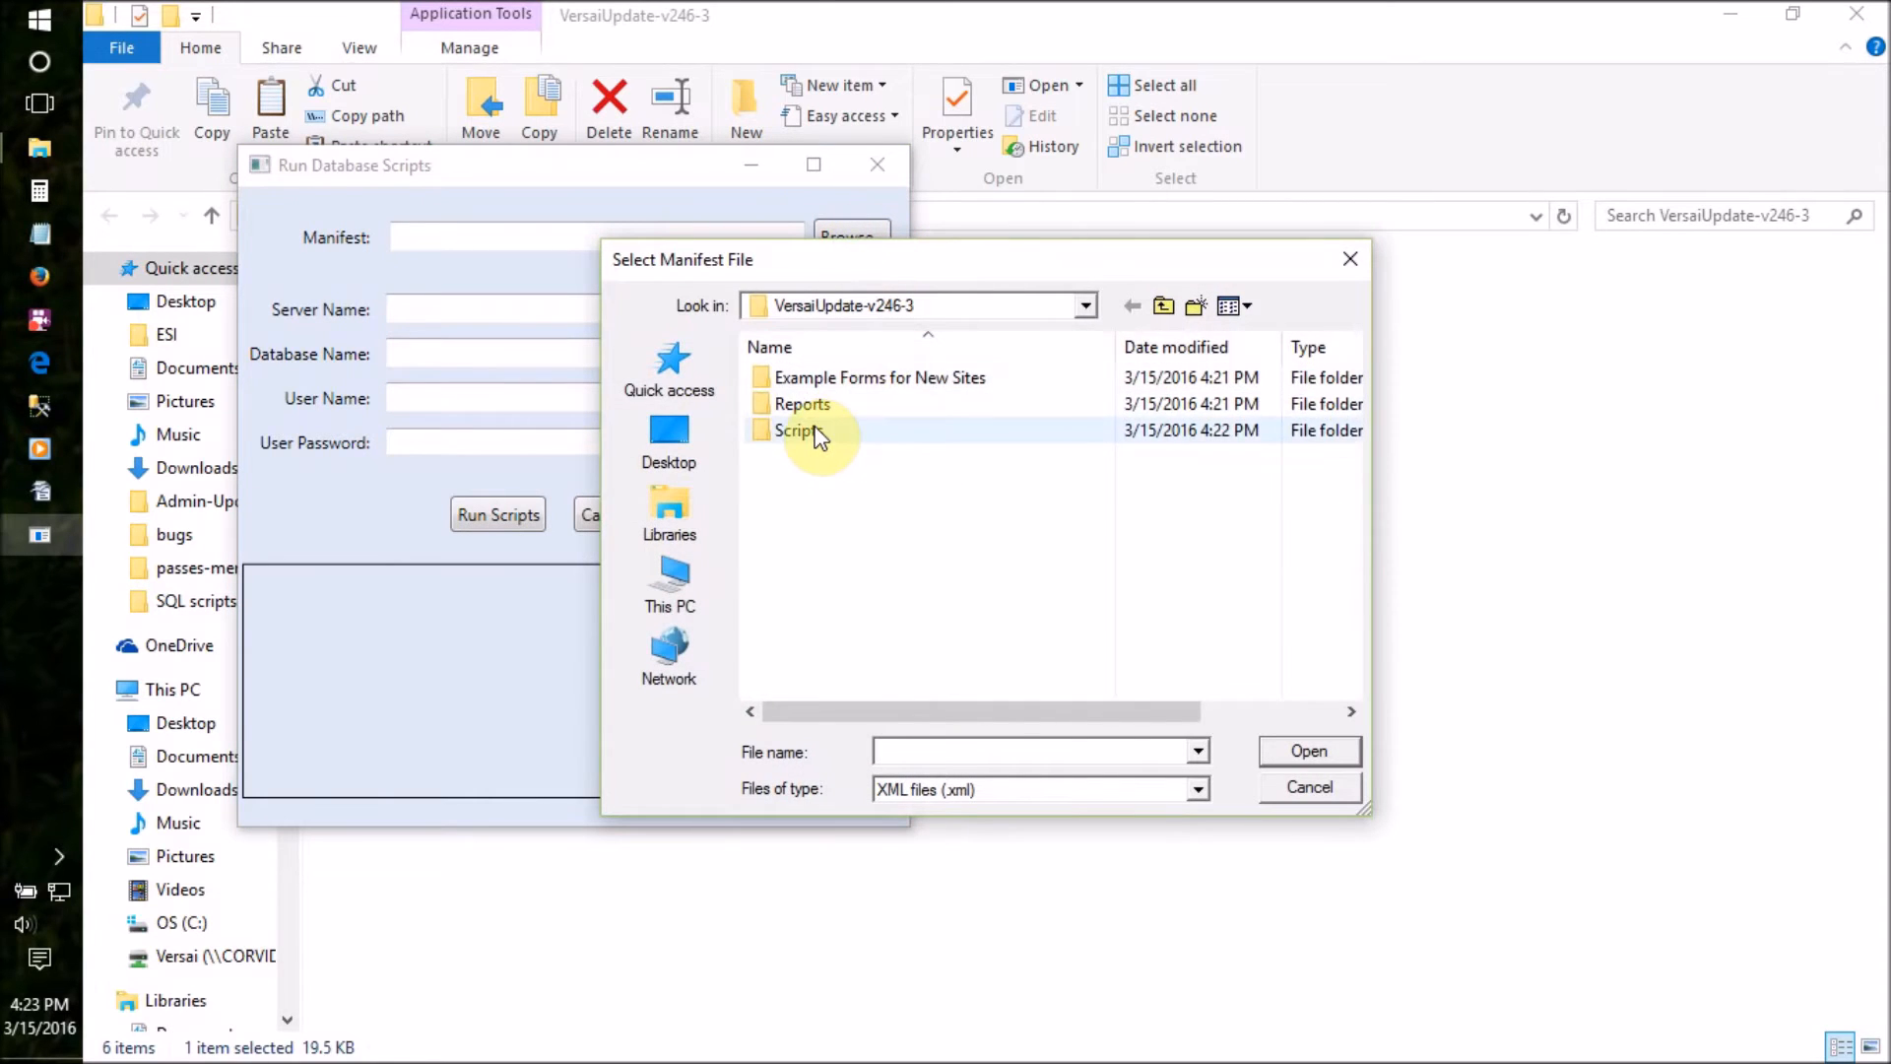
{"action": "double_click", "coordinate": [796, 430]}
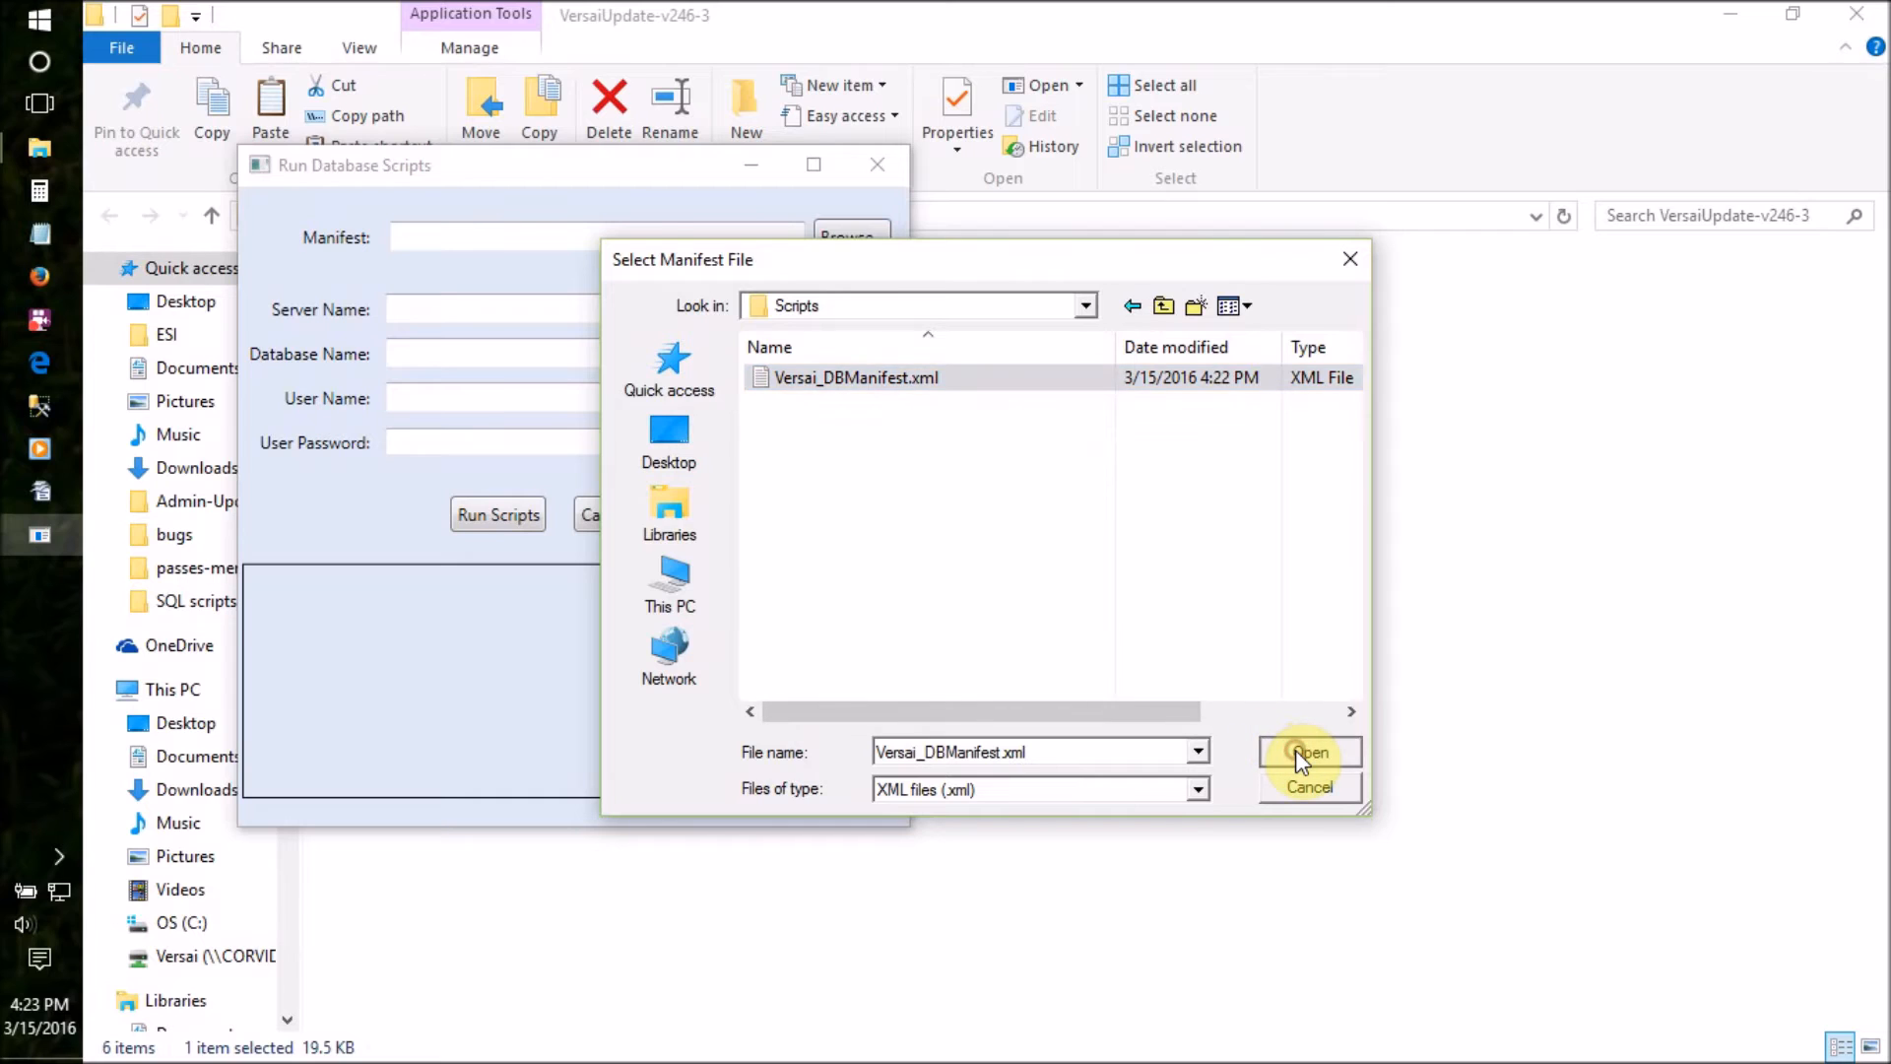
{"action": "left_click", "coordinate": [1309, 751]}
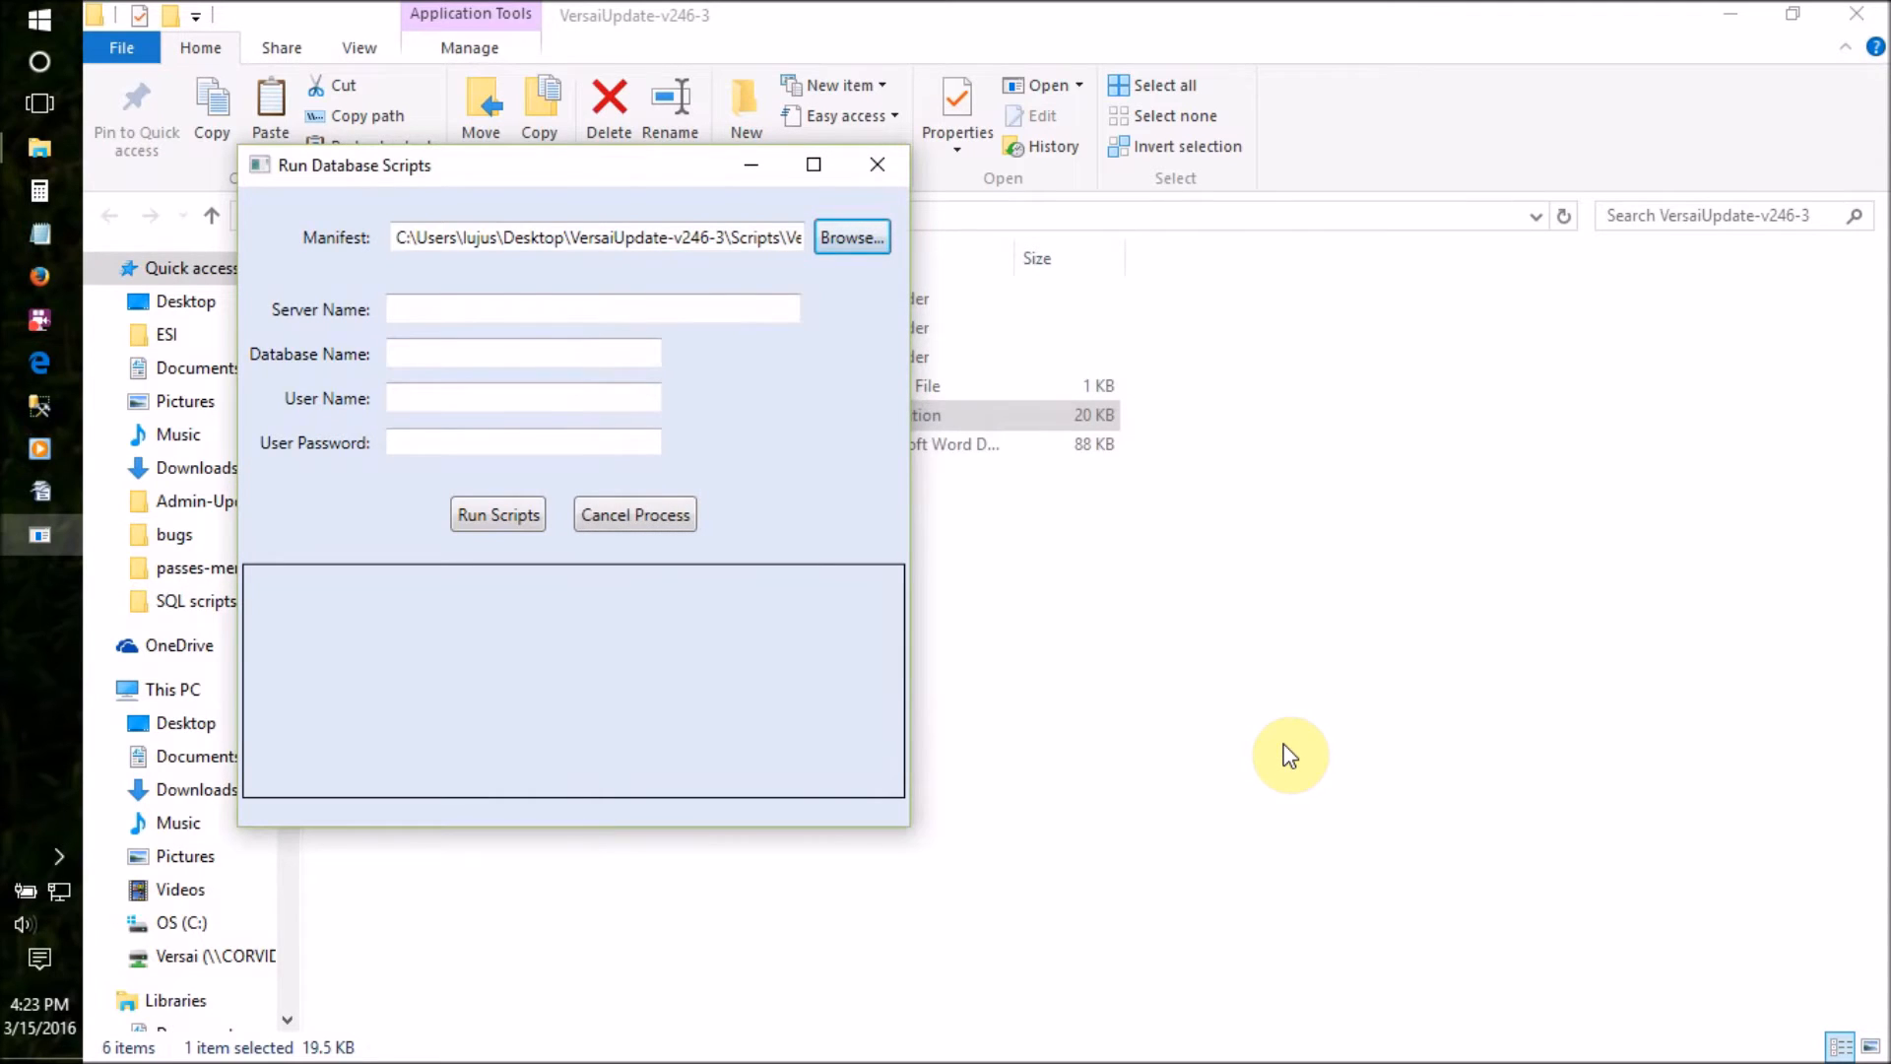
{"action": "mouse_move", "coordinate": [1291, 746]}
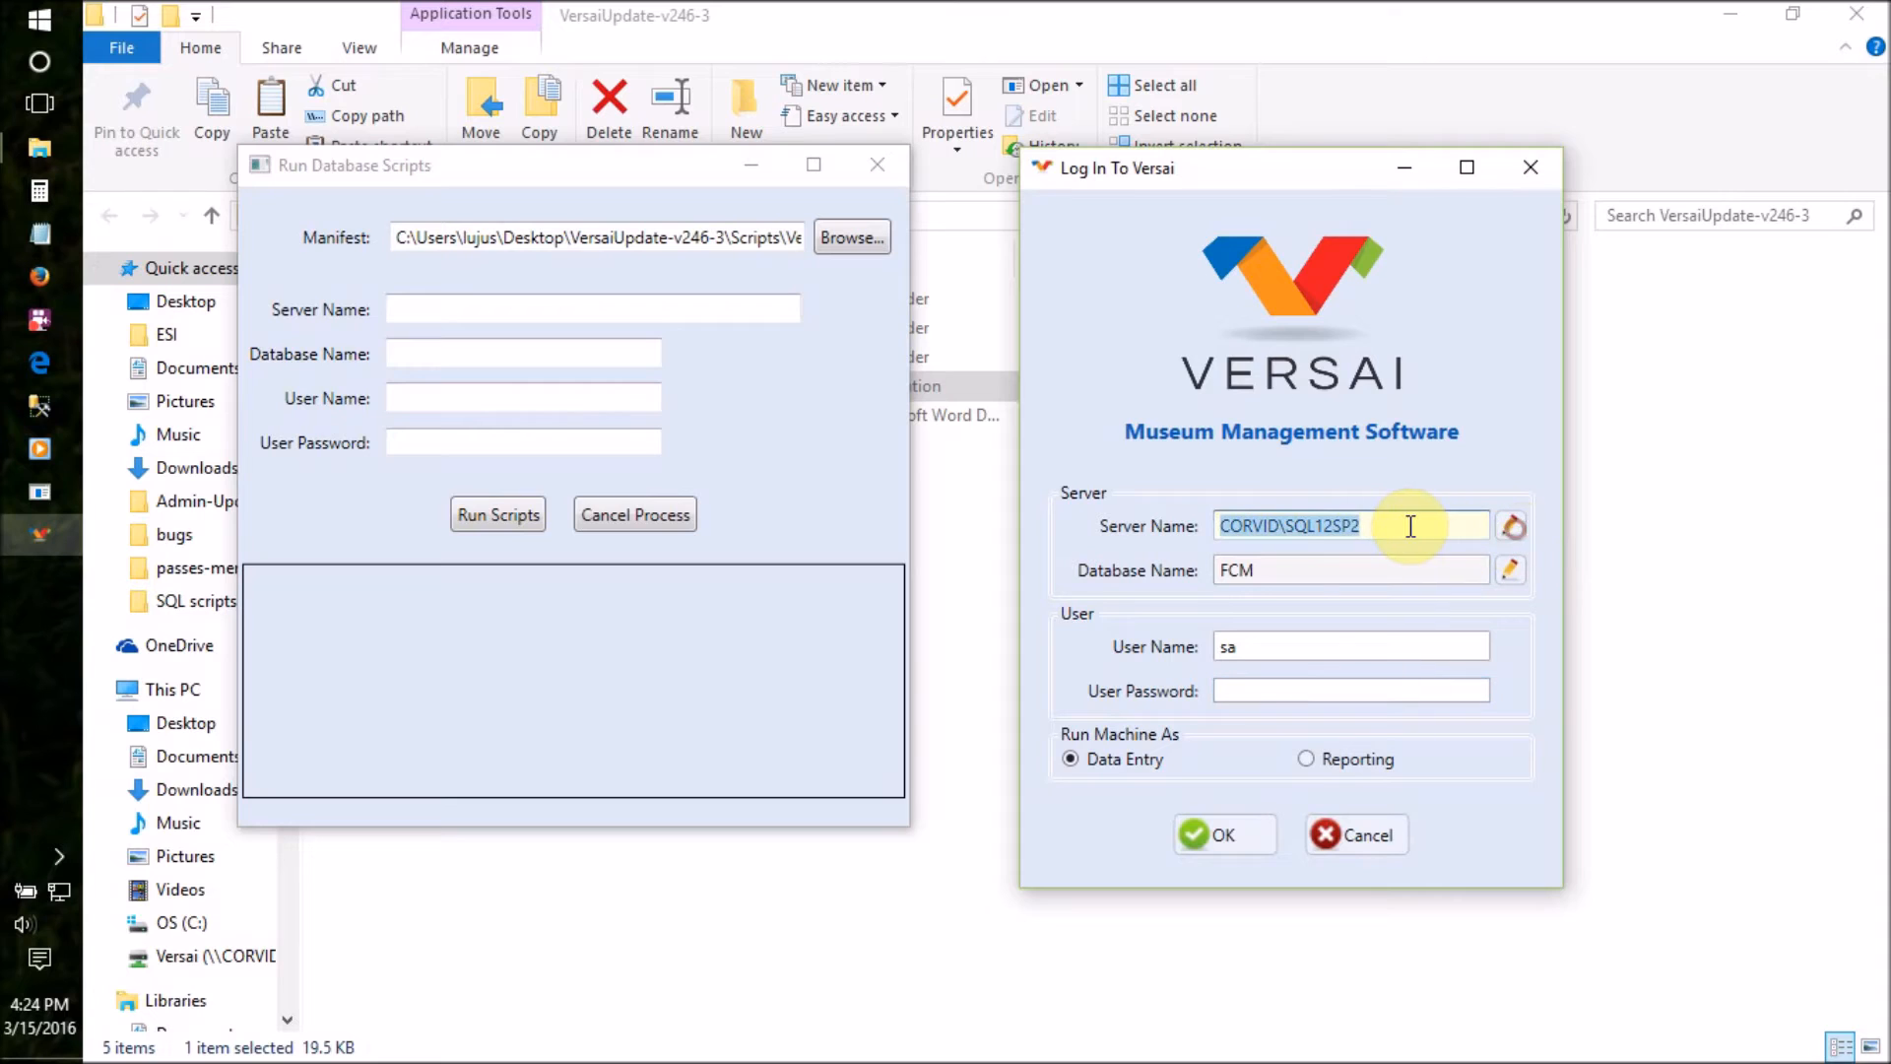
Enter server CORVID\SQL12SP2, database FCM, user name sa and the password
{"action": "left_click", "coordinate": [593, 309]}
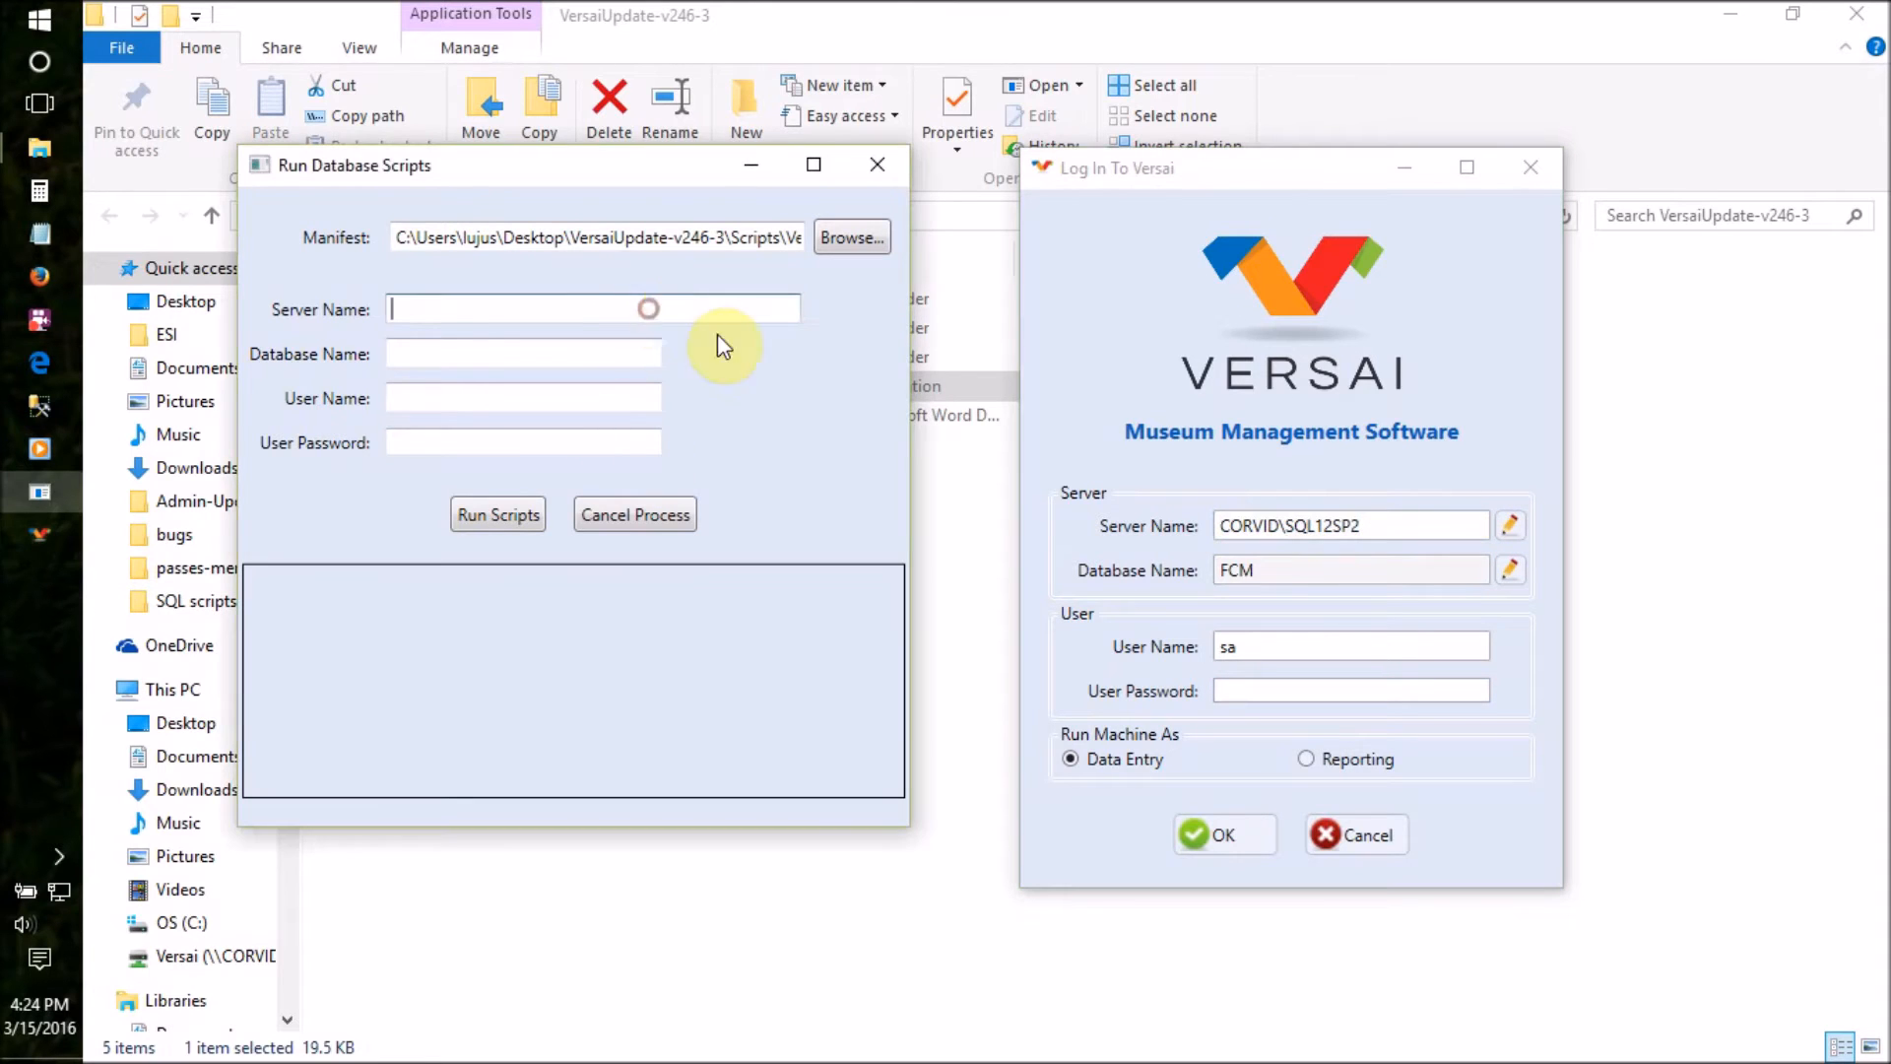
{"action": "left_click", "coordinate": [1305, 569]}
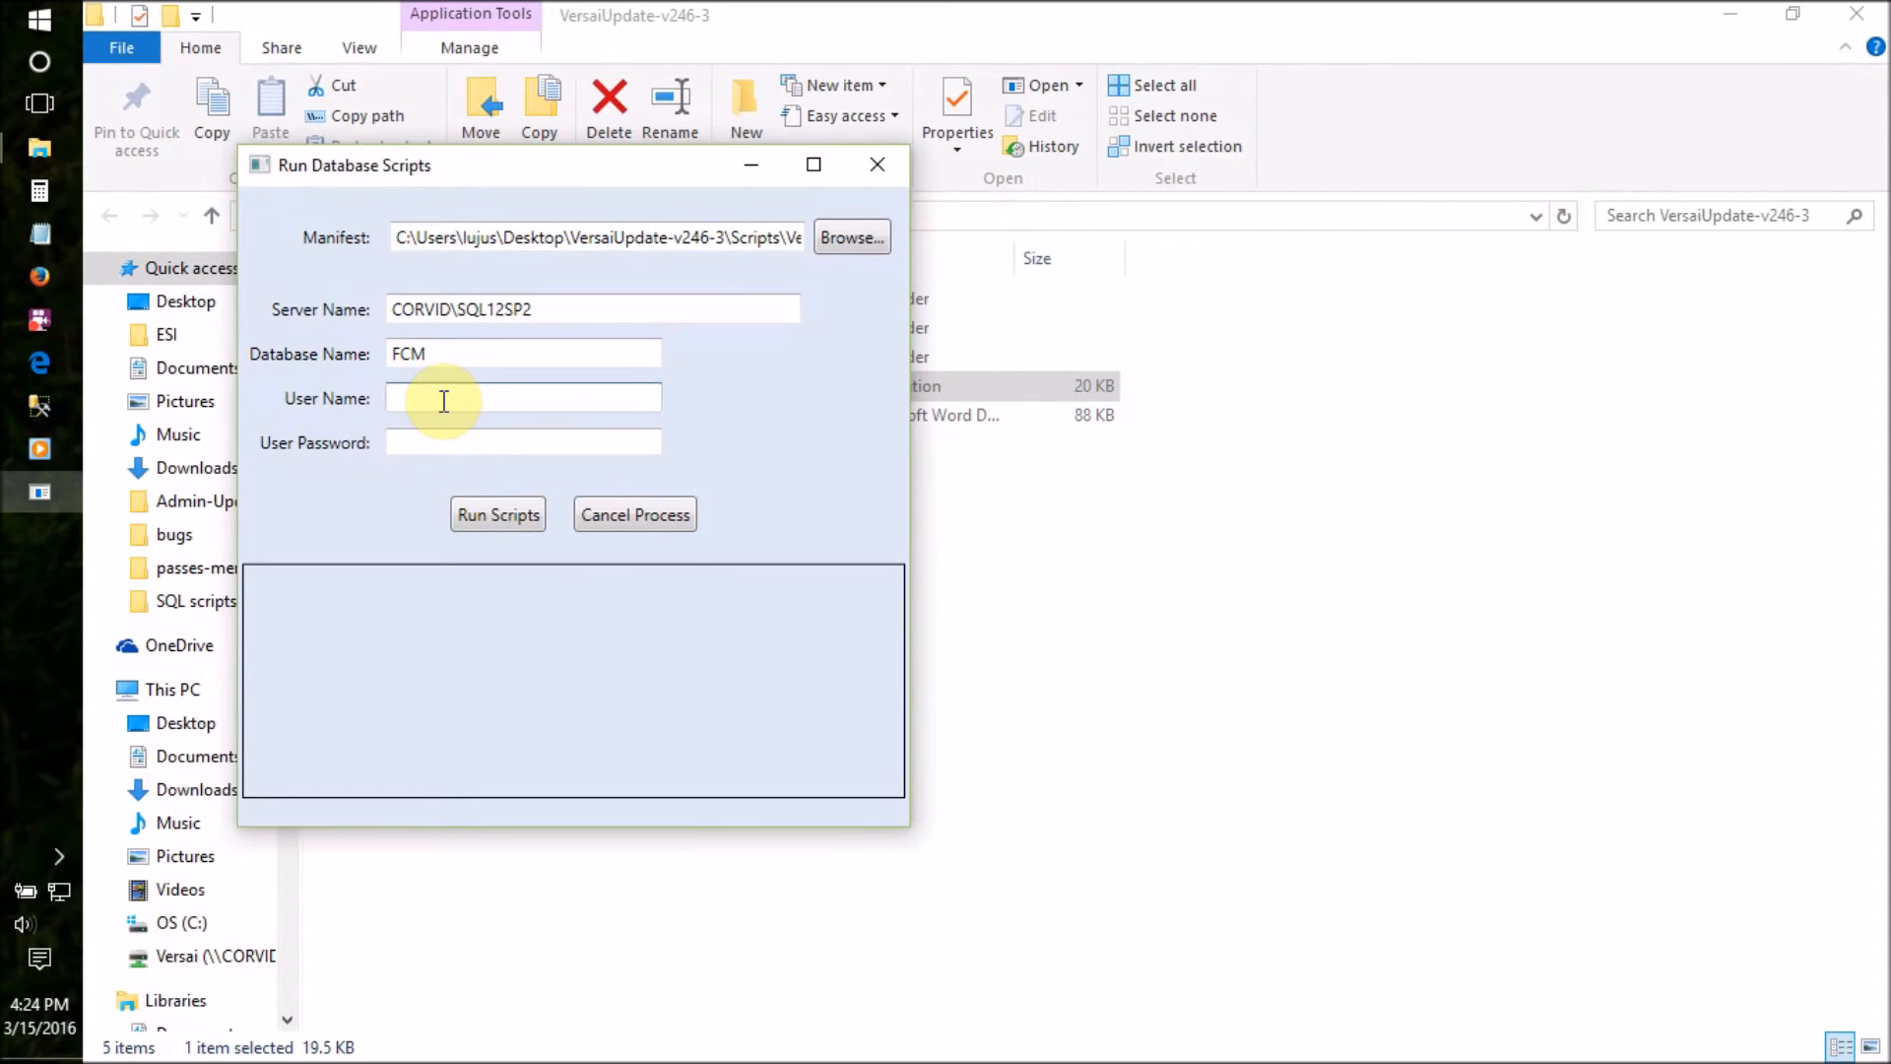
{"action": "type", "text": "sa"}
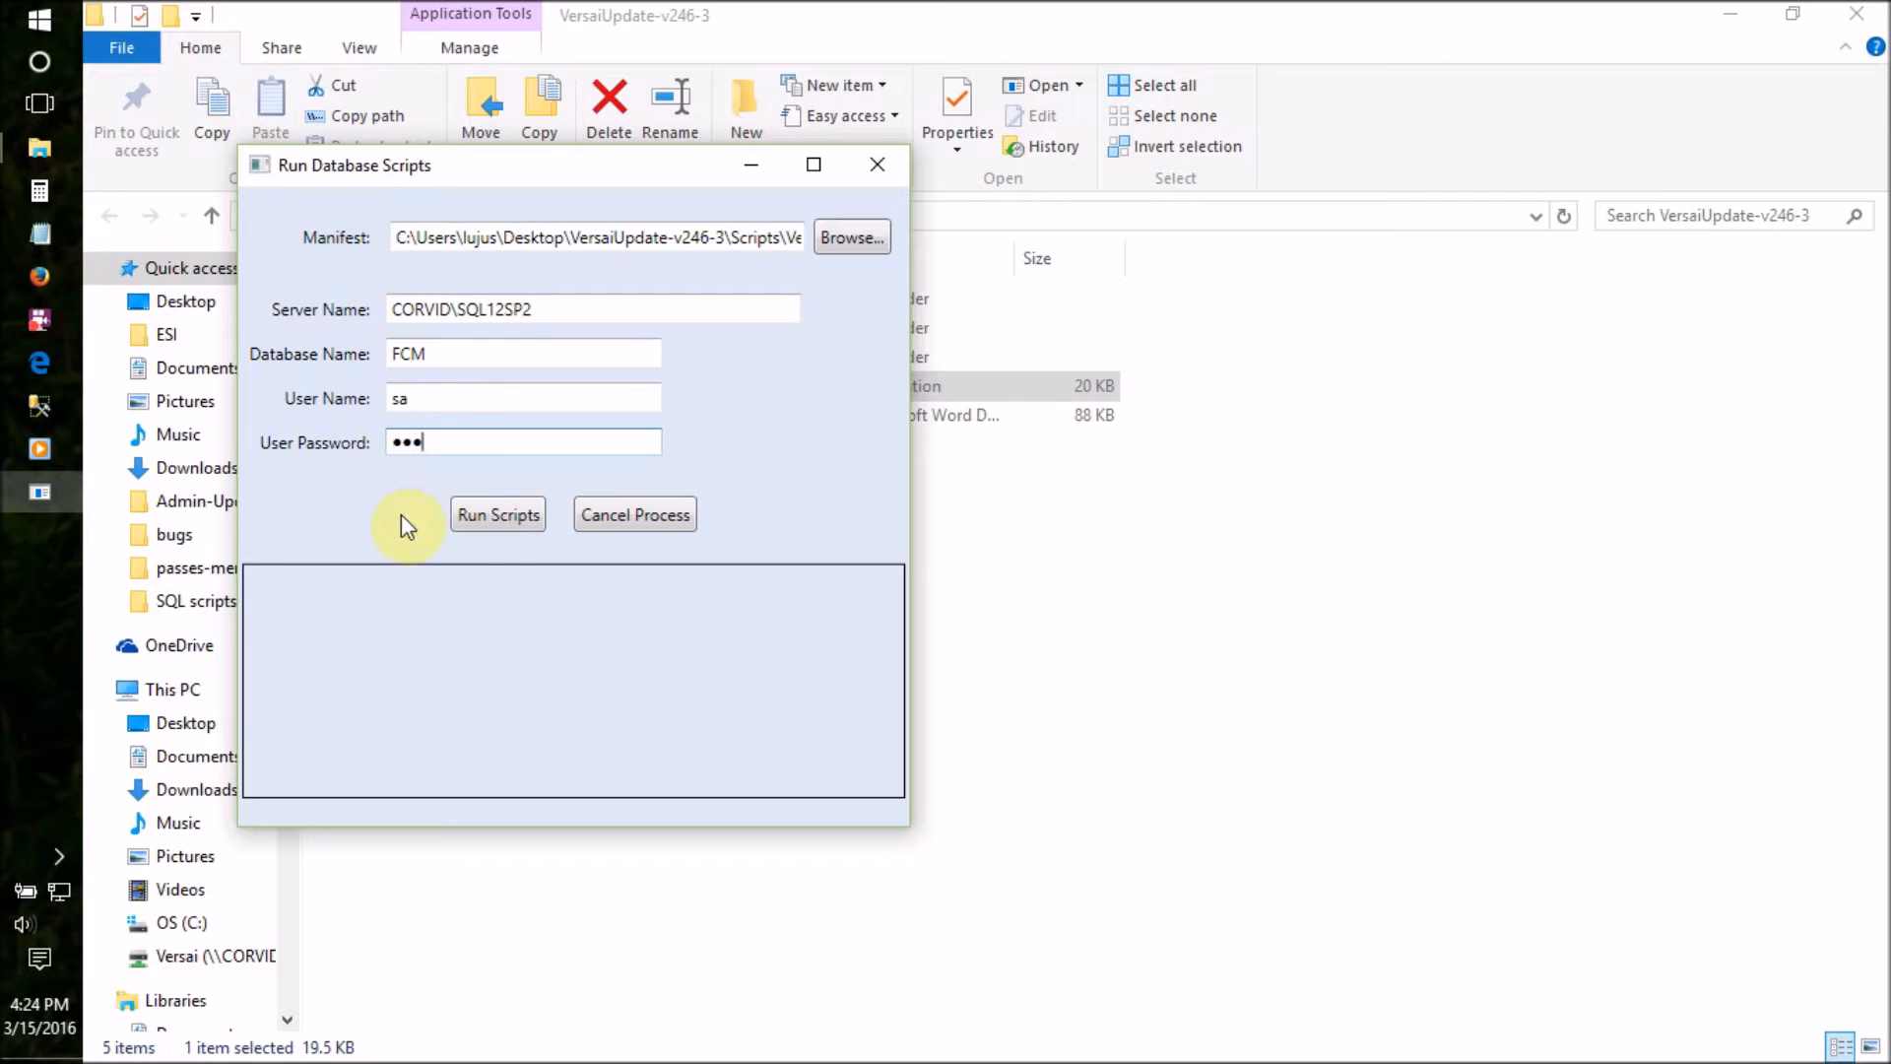
Run the manifest scripts against FCM until the log reports Manifest Completed
{"action": "left_click", "coordinate": [497, 514]}
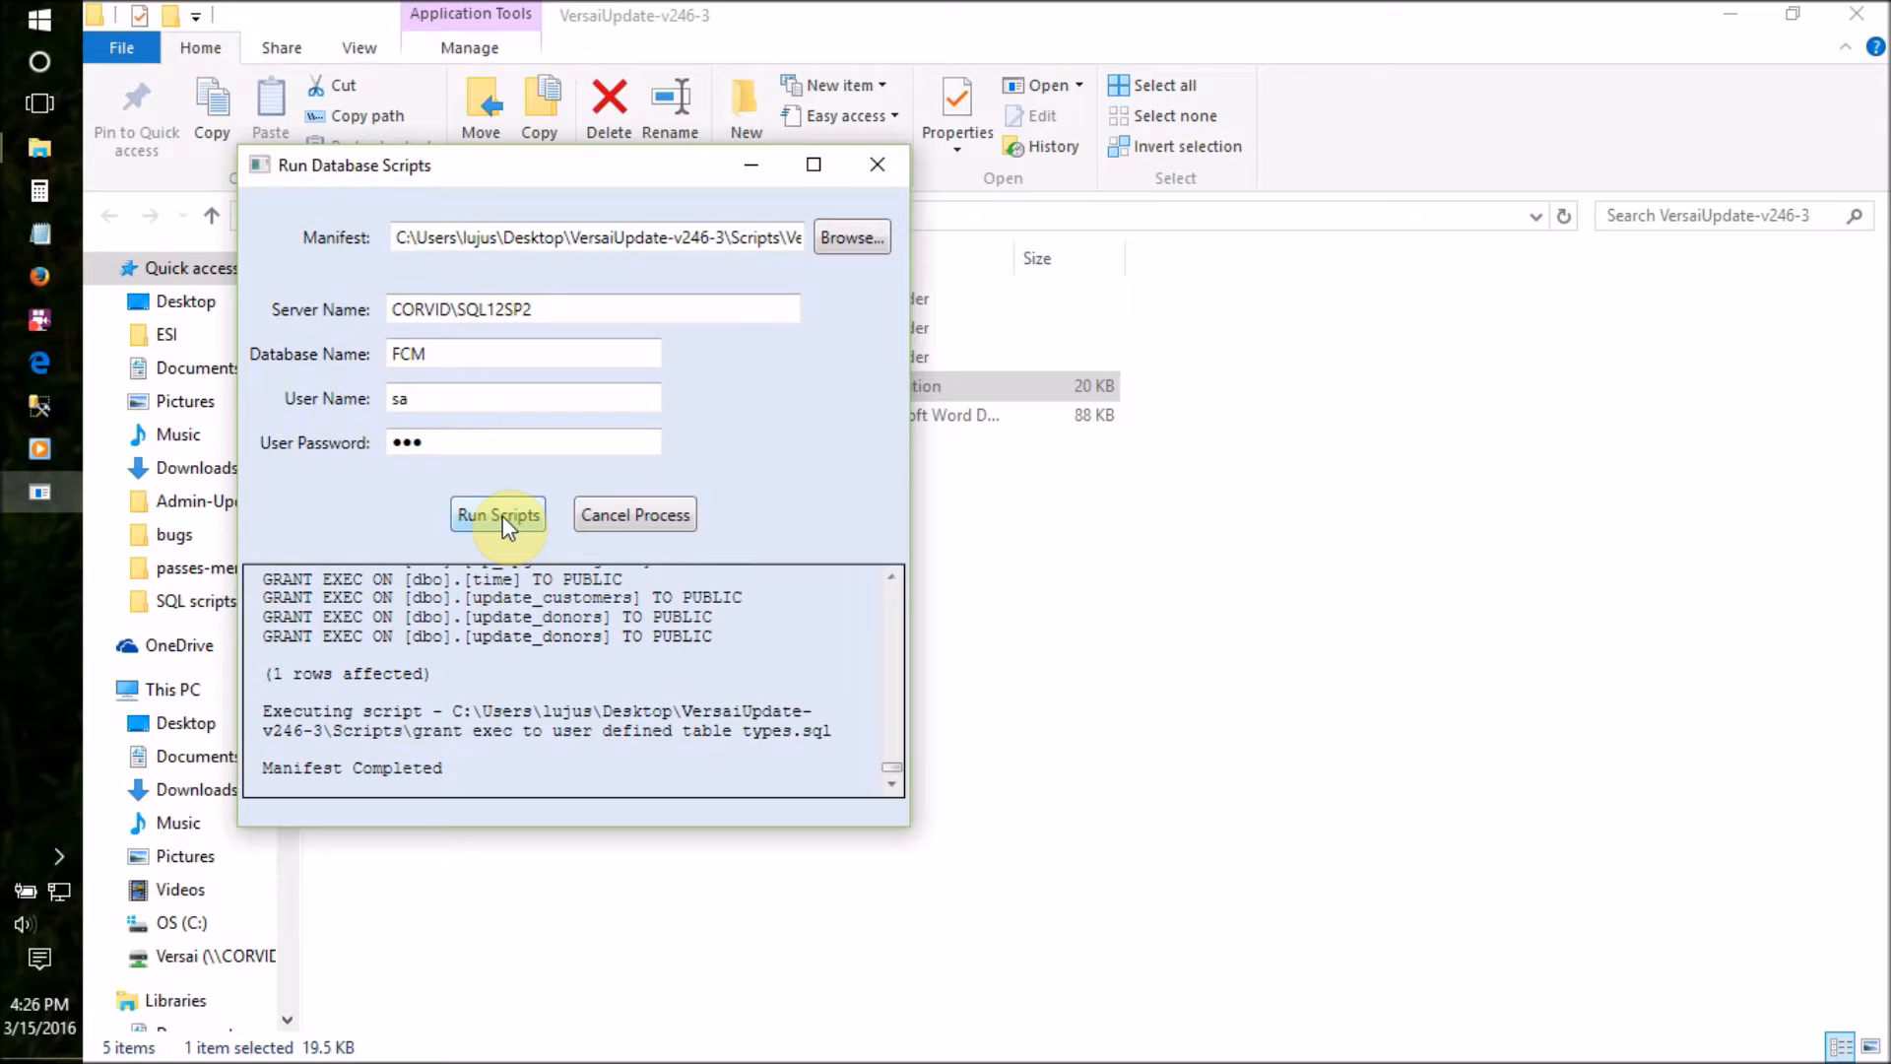
{"action": "mouse_move", "coordinate": [277, 771]}
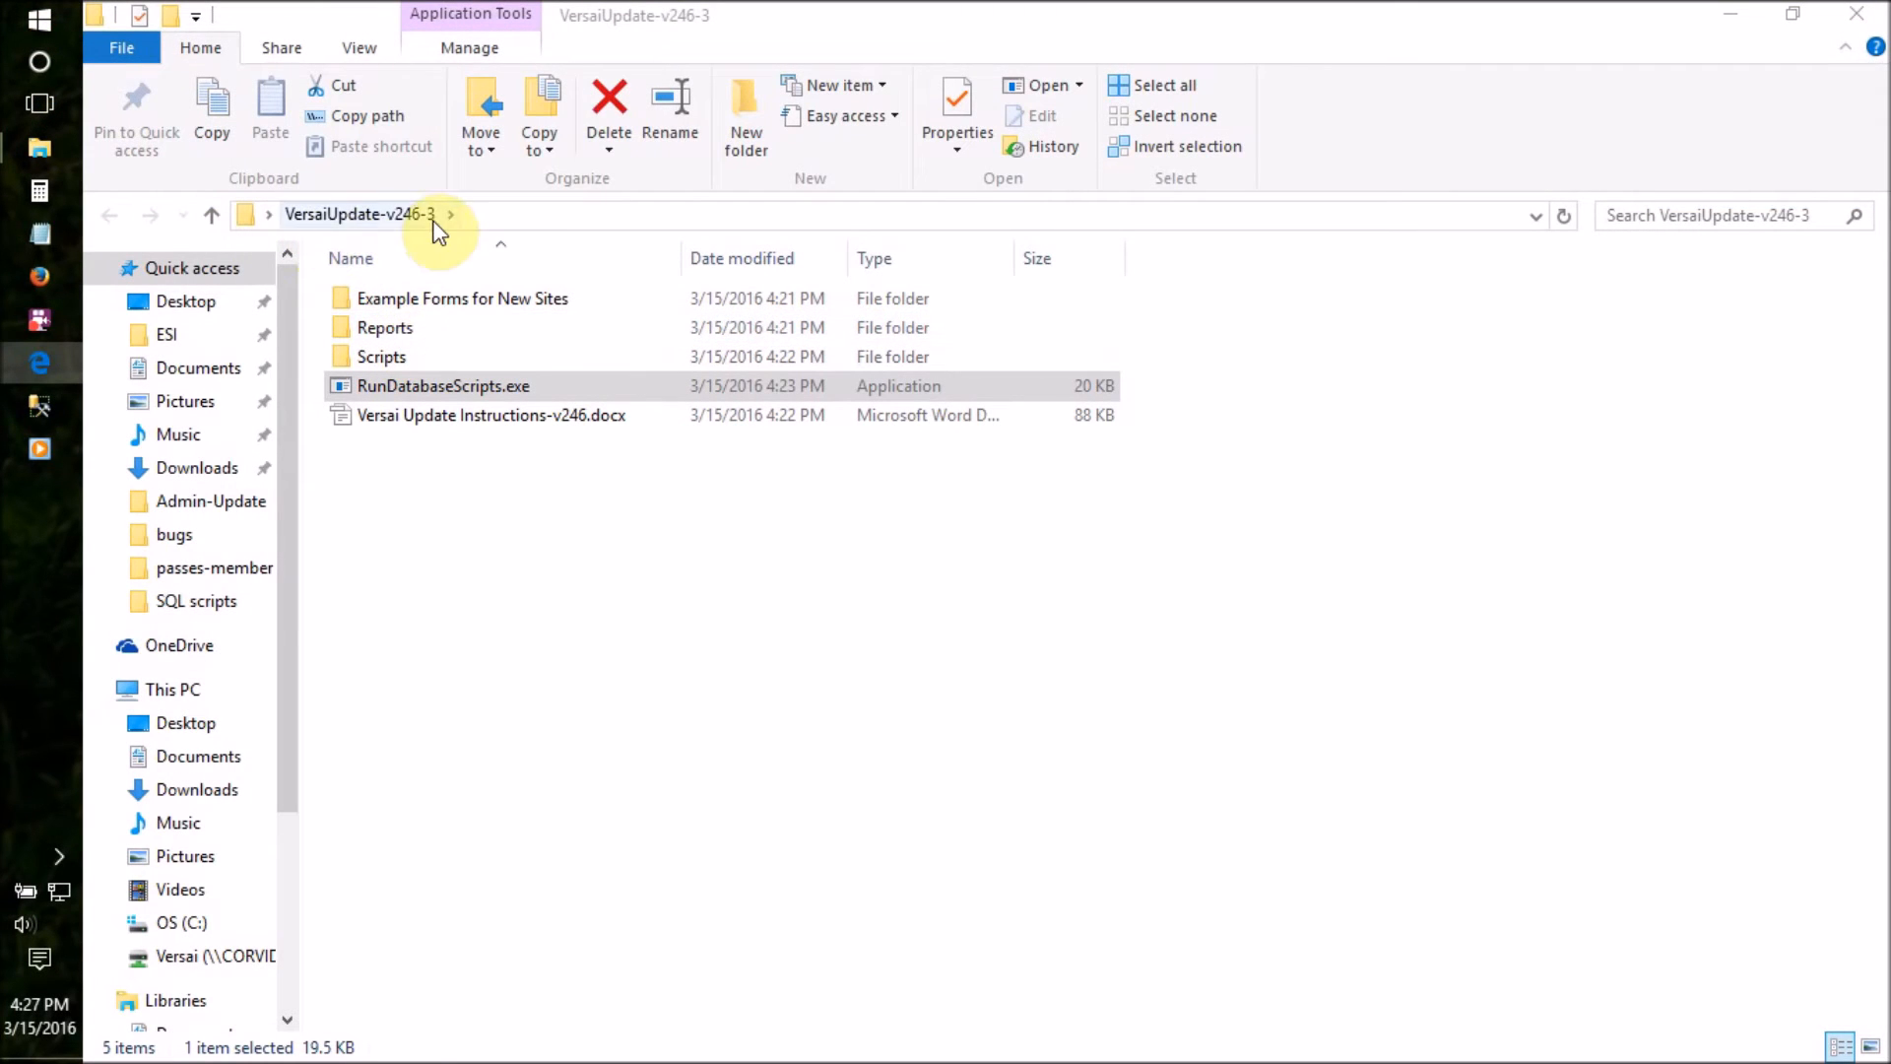
Select and copy all 250 report files in the update's Reports folder
{"action": "double_click", "coordinate": [383, 327]}
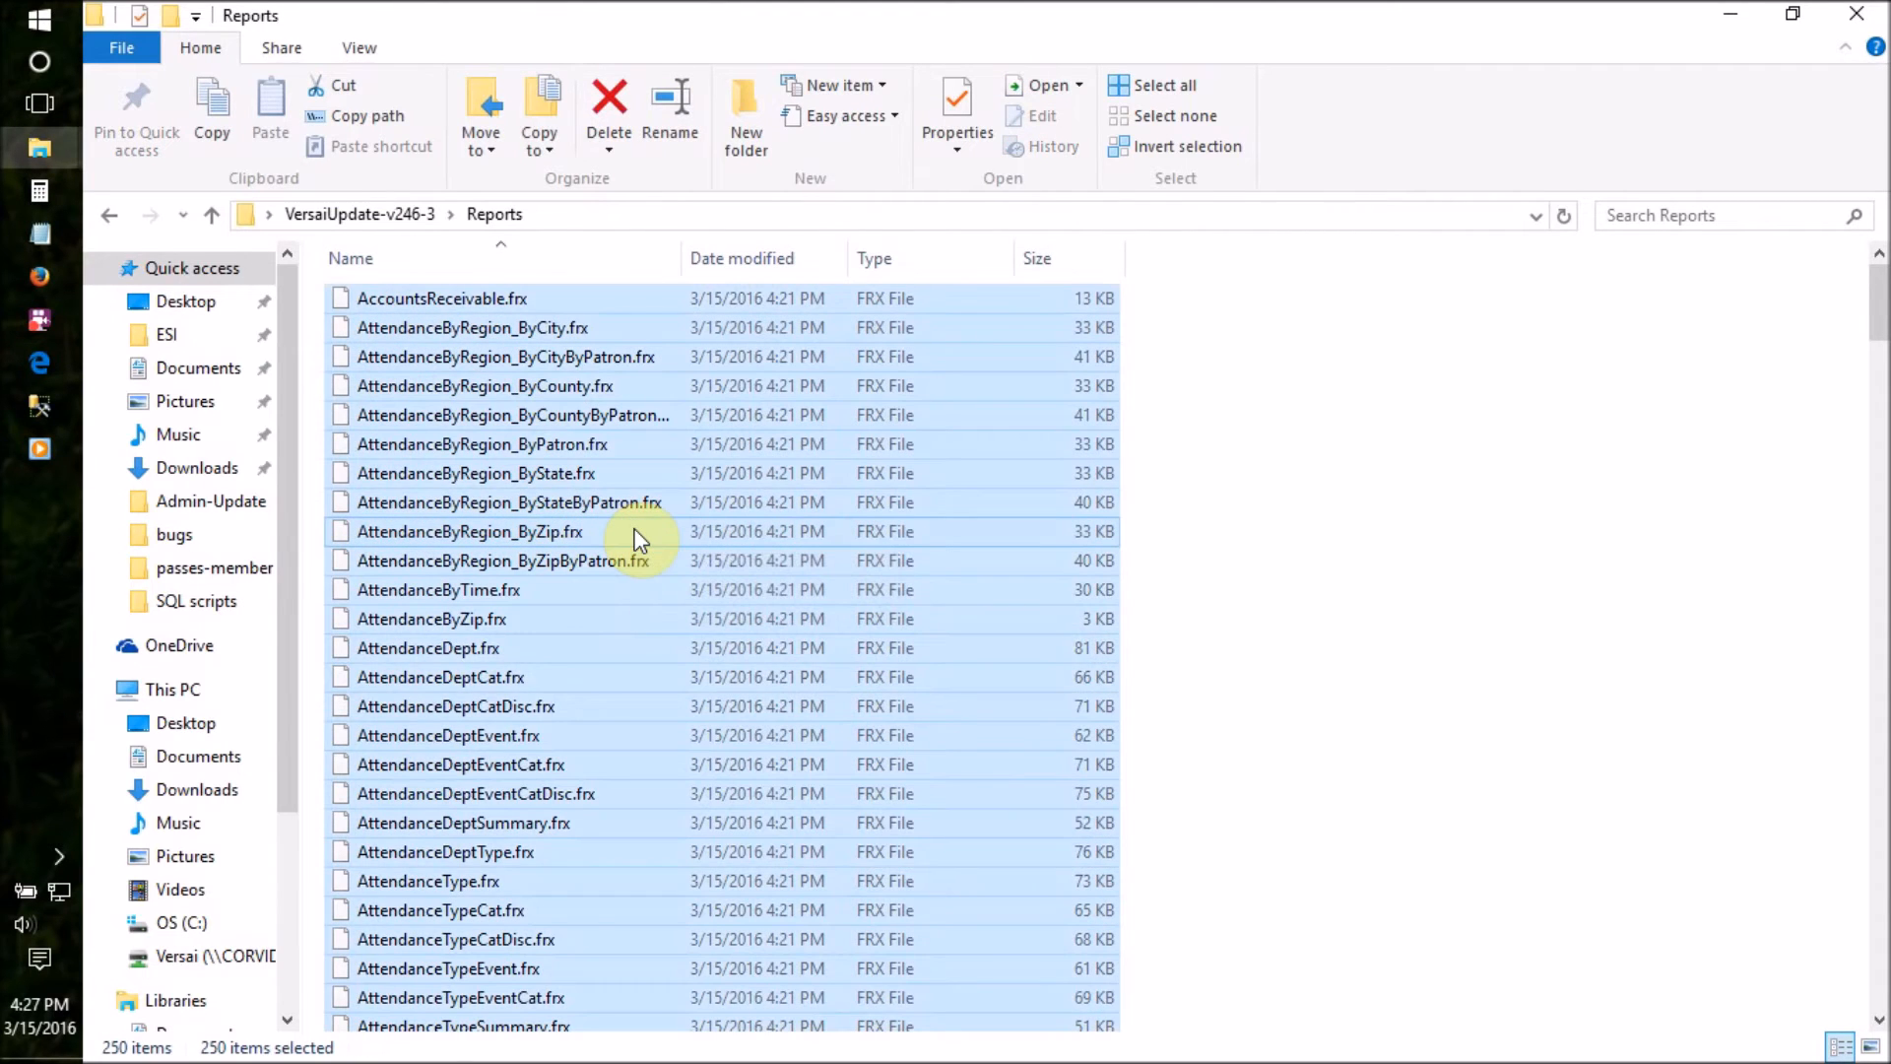
{"action": "right_click", "coordinate": [638, 534]}
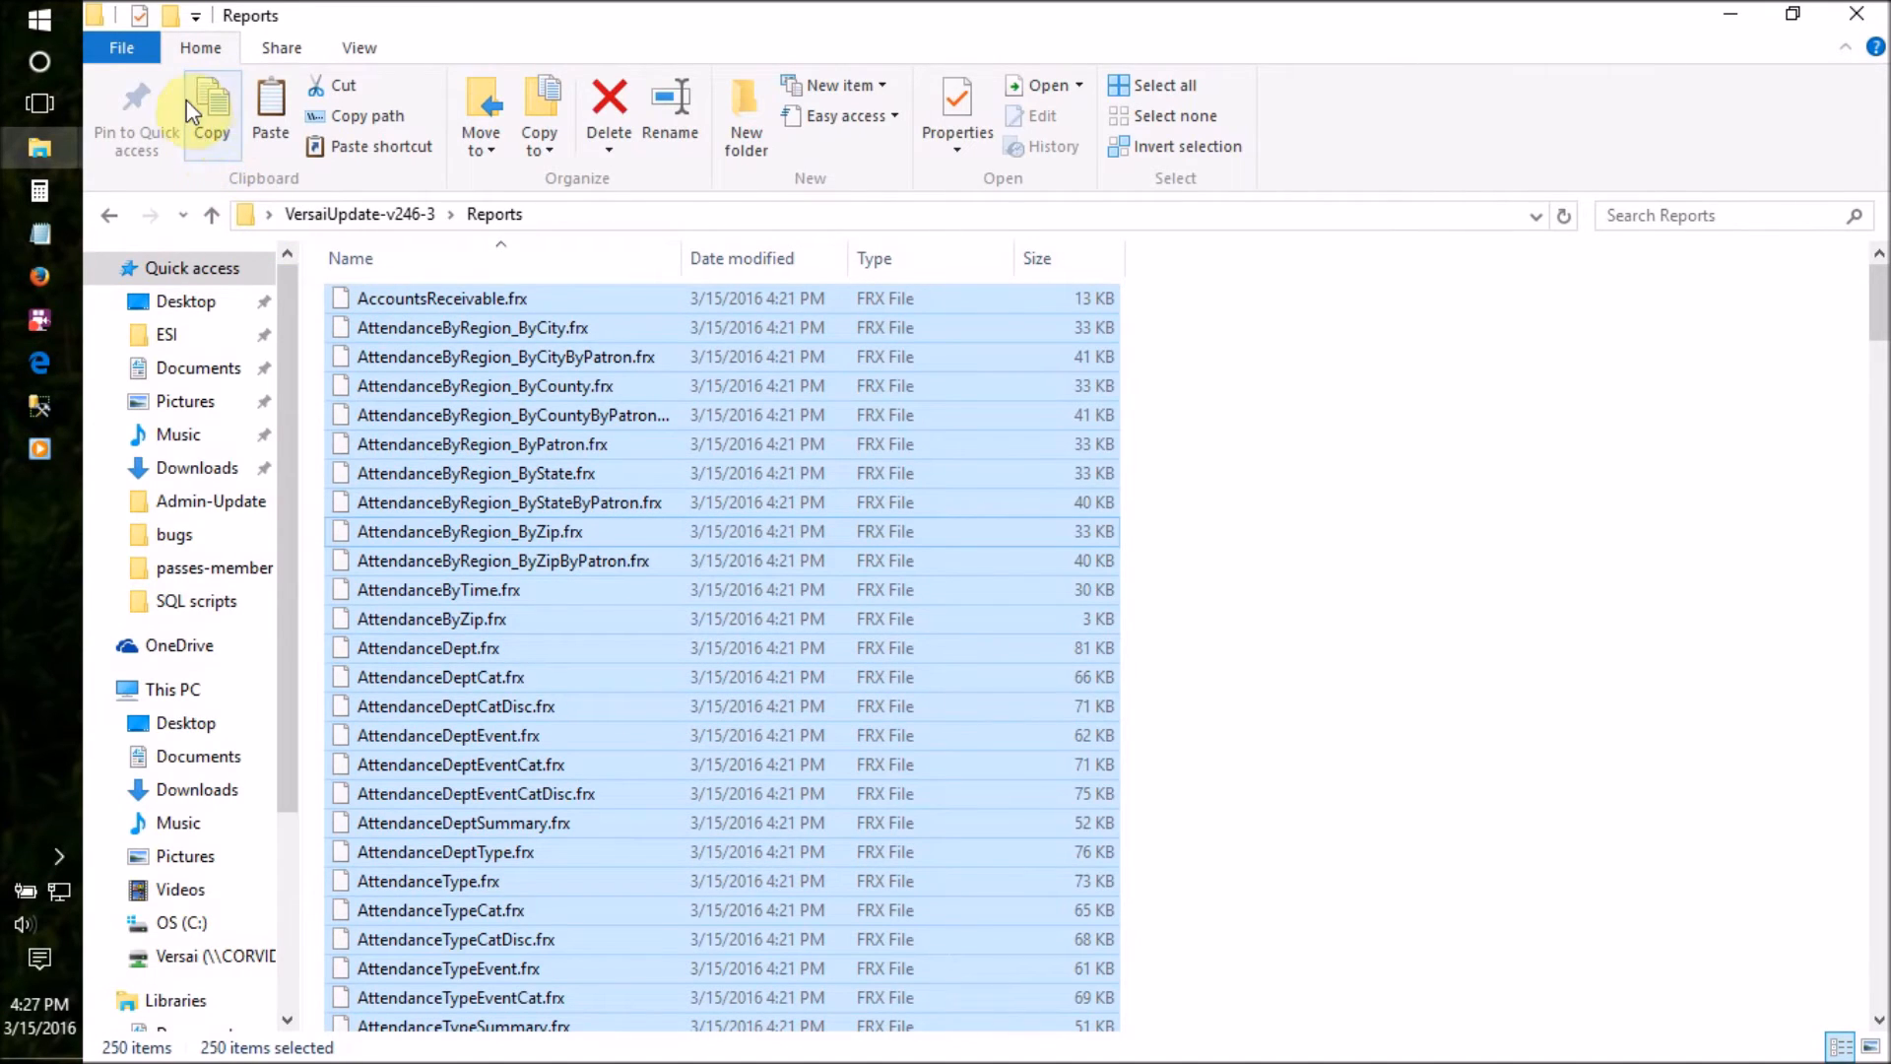
{"action": "mouse_move", "coordinate": [581, 639]}
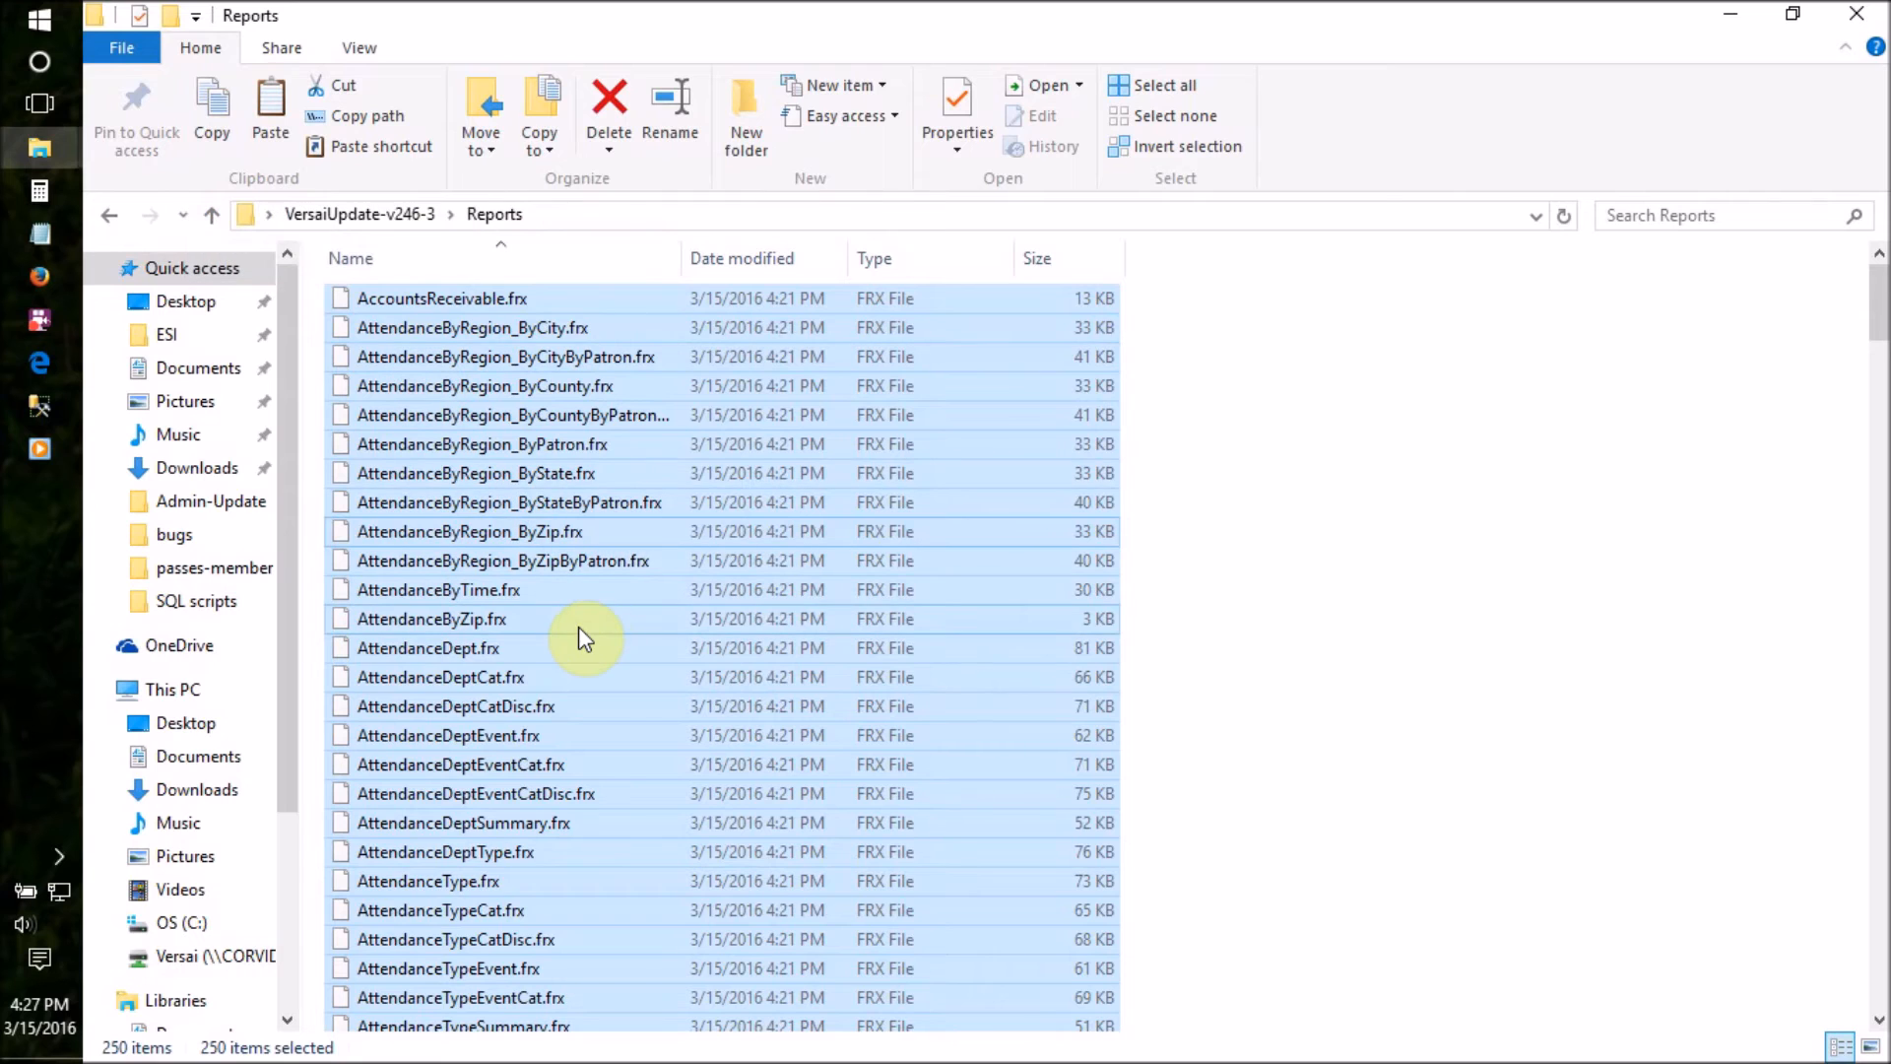
Paste the 250 reports into Versai Reports on the V: drive, replacing same-named files
{"action": "left_click", "coordinate": [197, 955]}
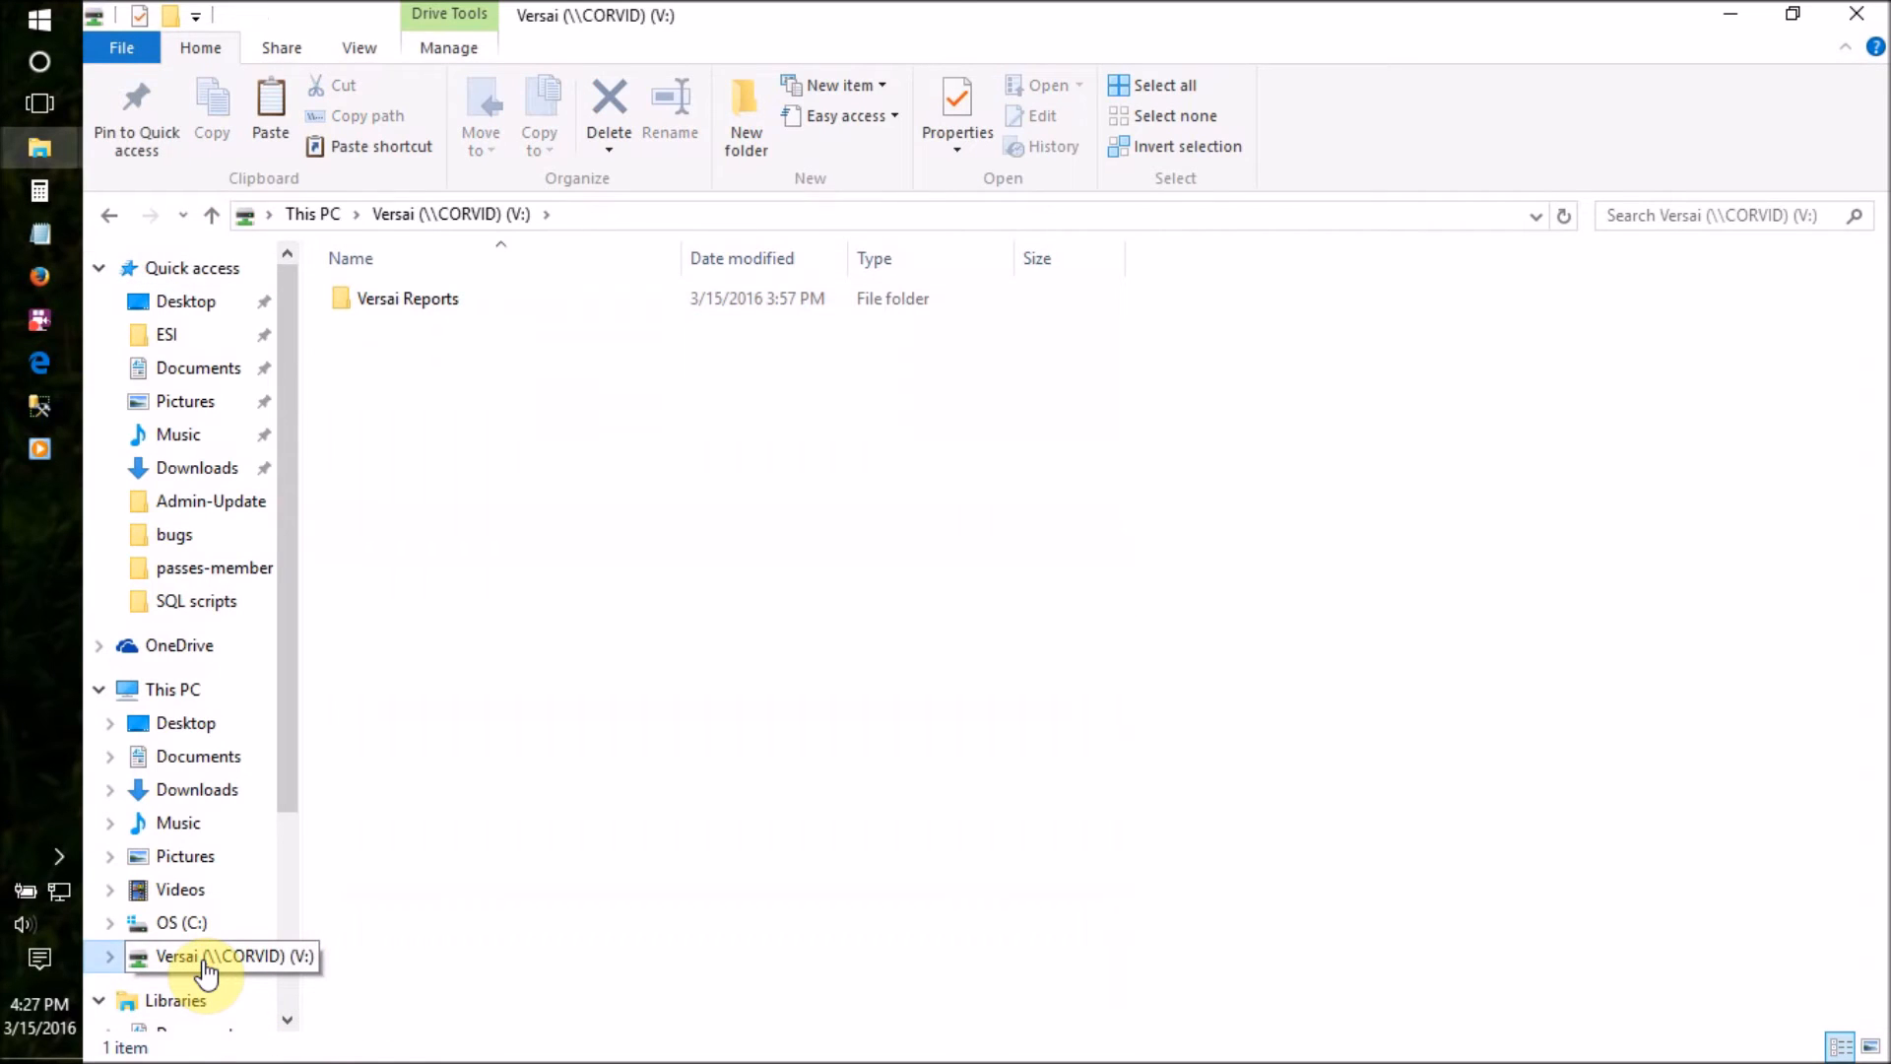
{"action": "double_click", "coordinate": [406, 298]}
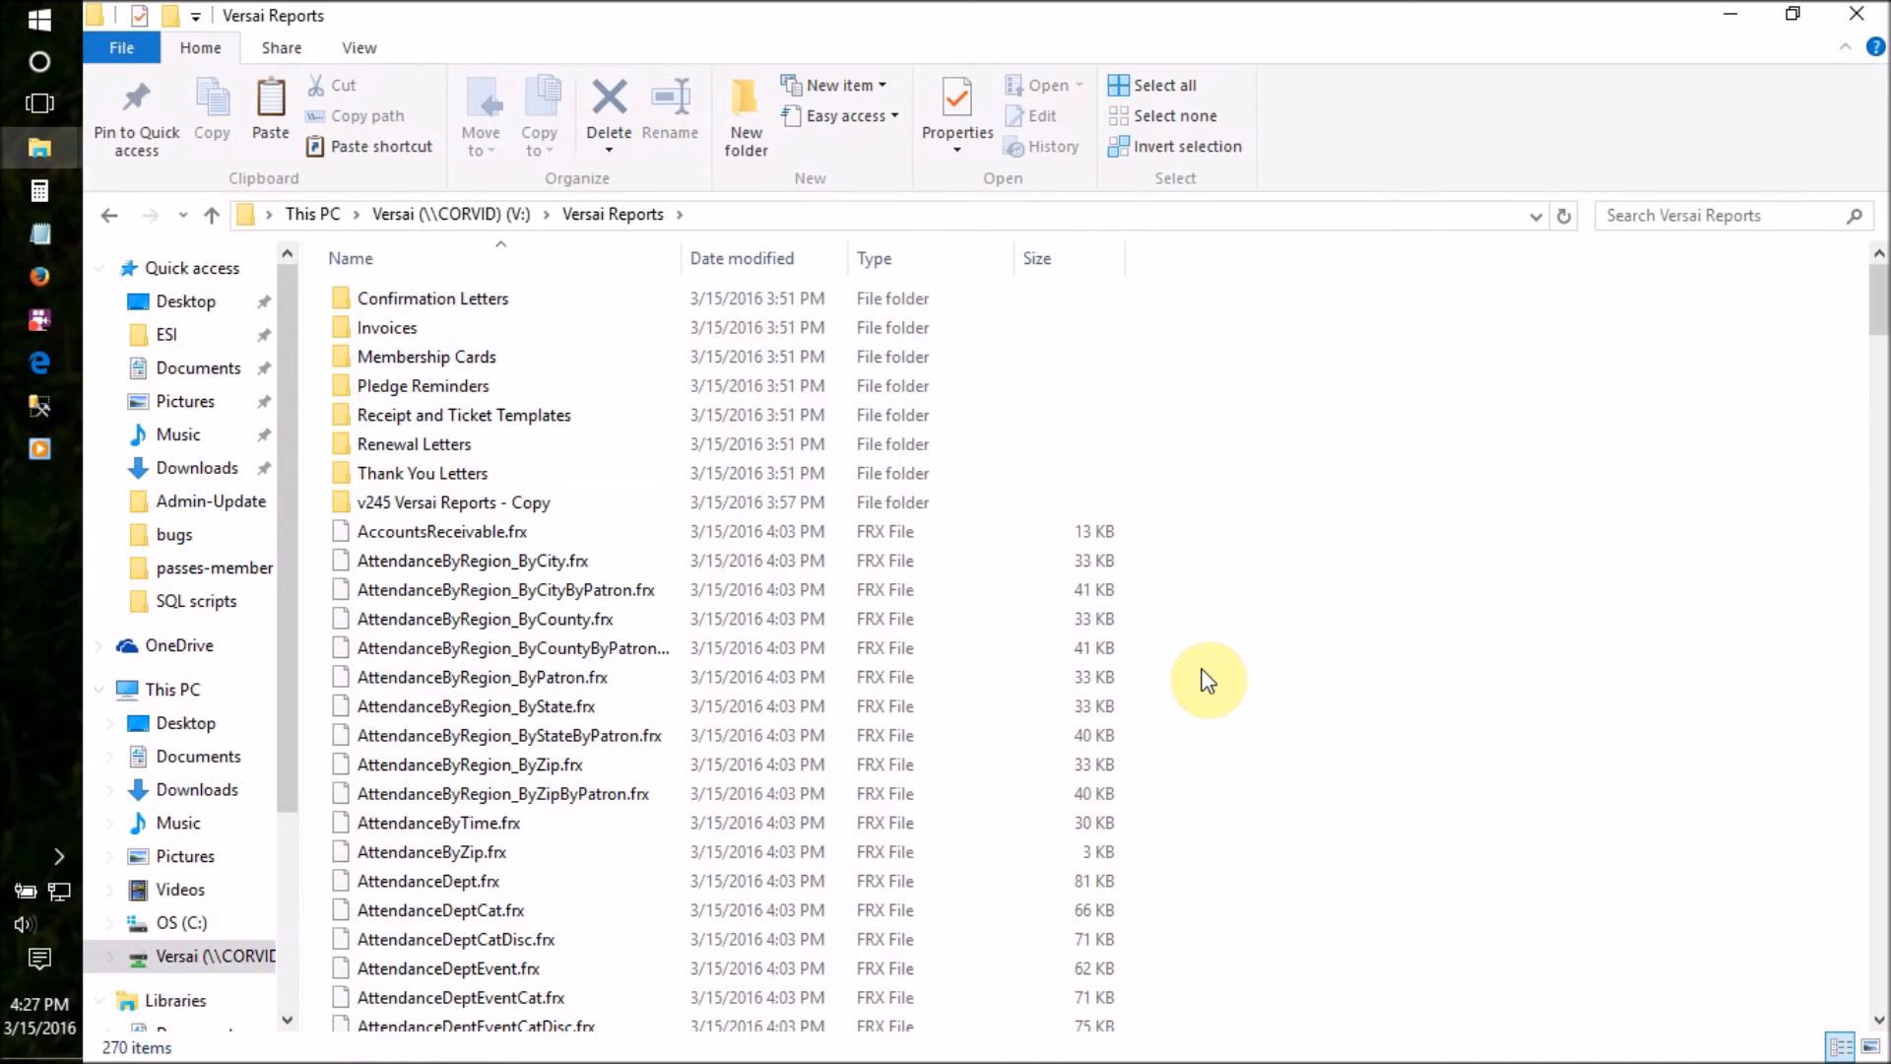
{"action": "mouse_move", "coordinate": [273, 174]}
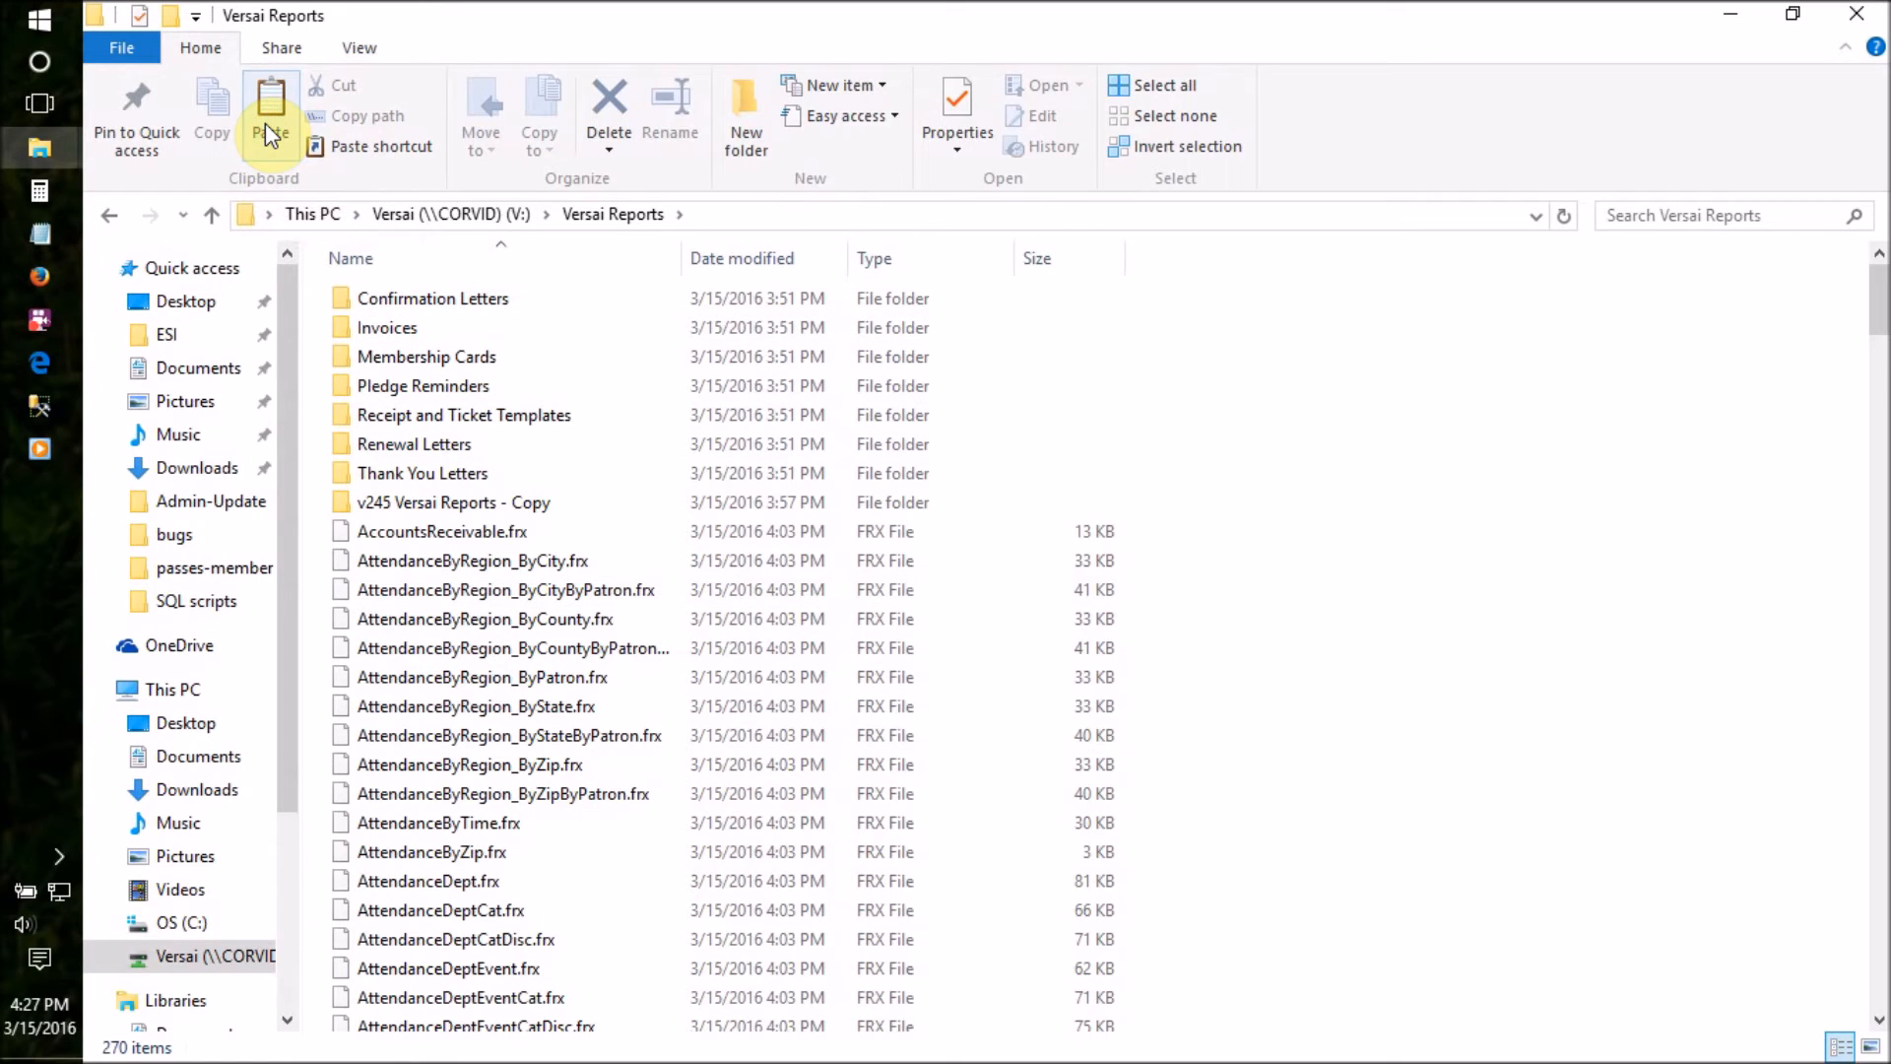
{"action": "left_click", "coordinate": [271, 104]}
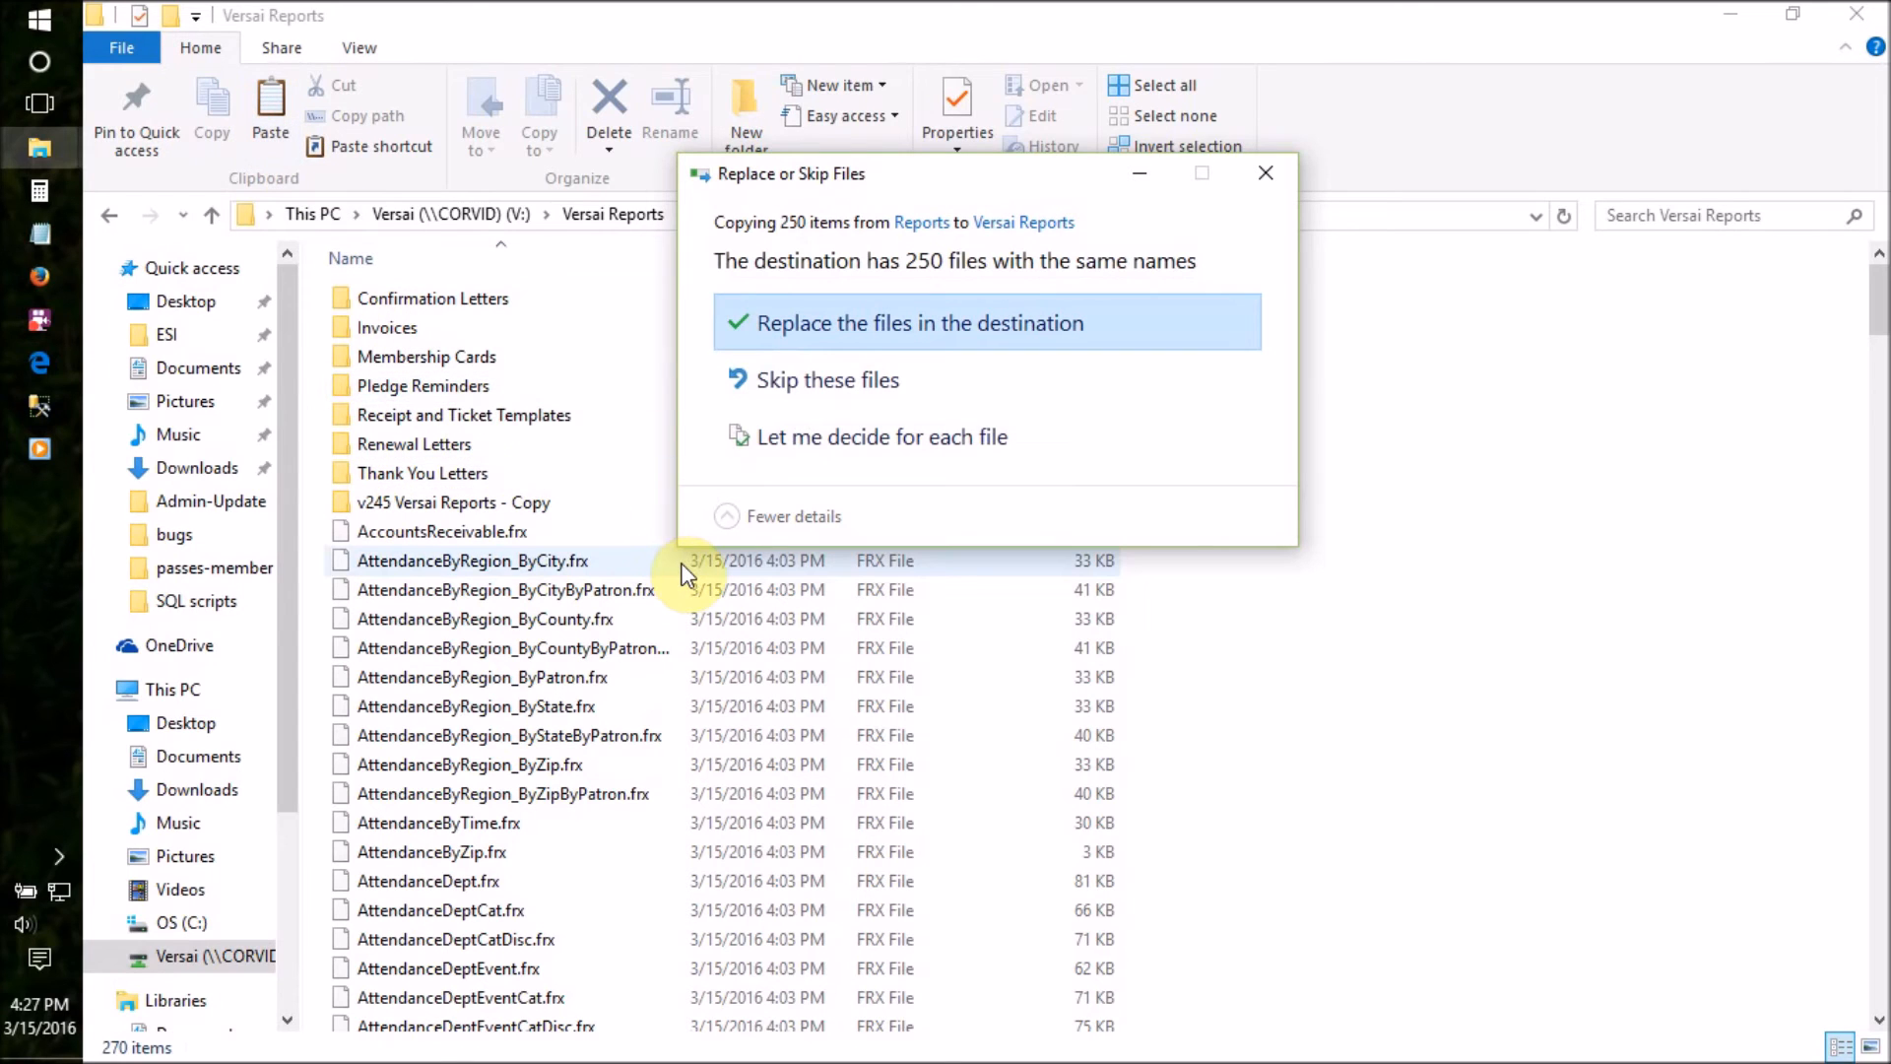
{"action": "mouse_move", "coordinate": [1007, 354]}
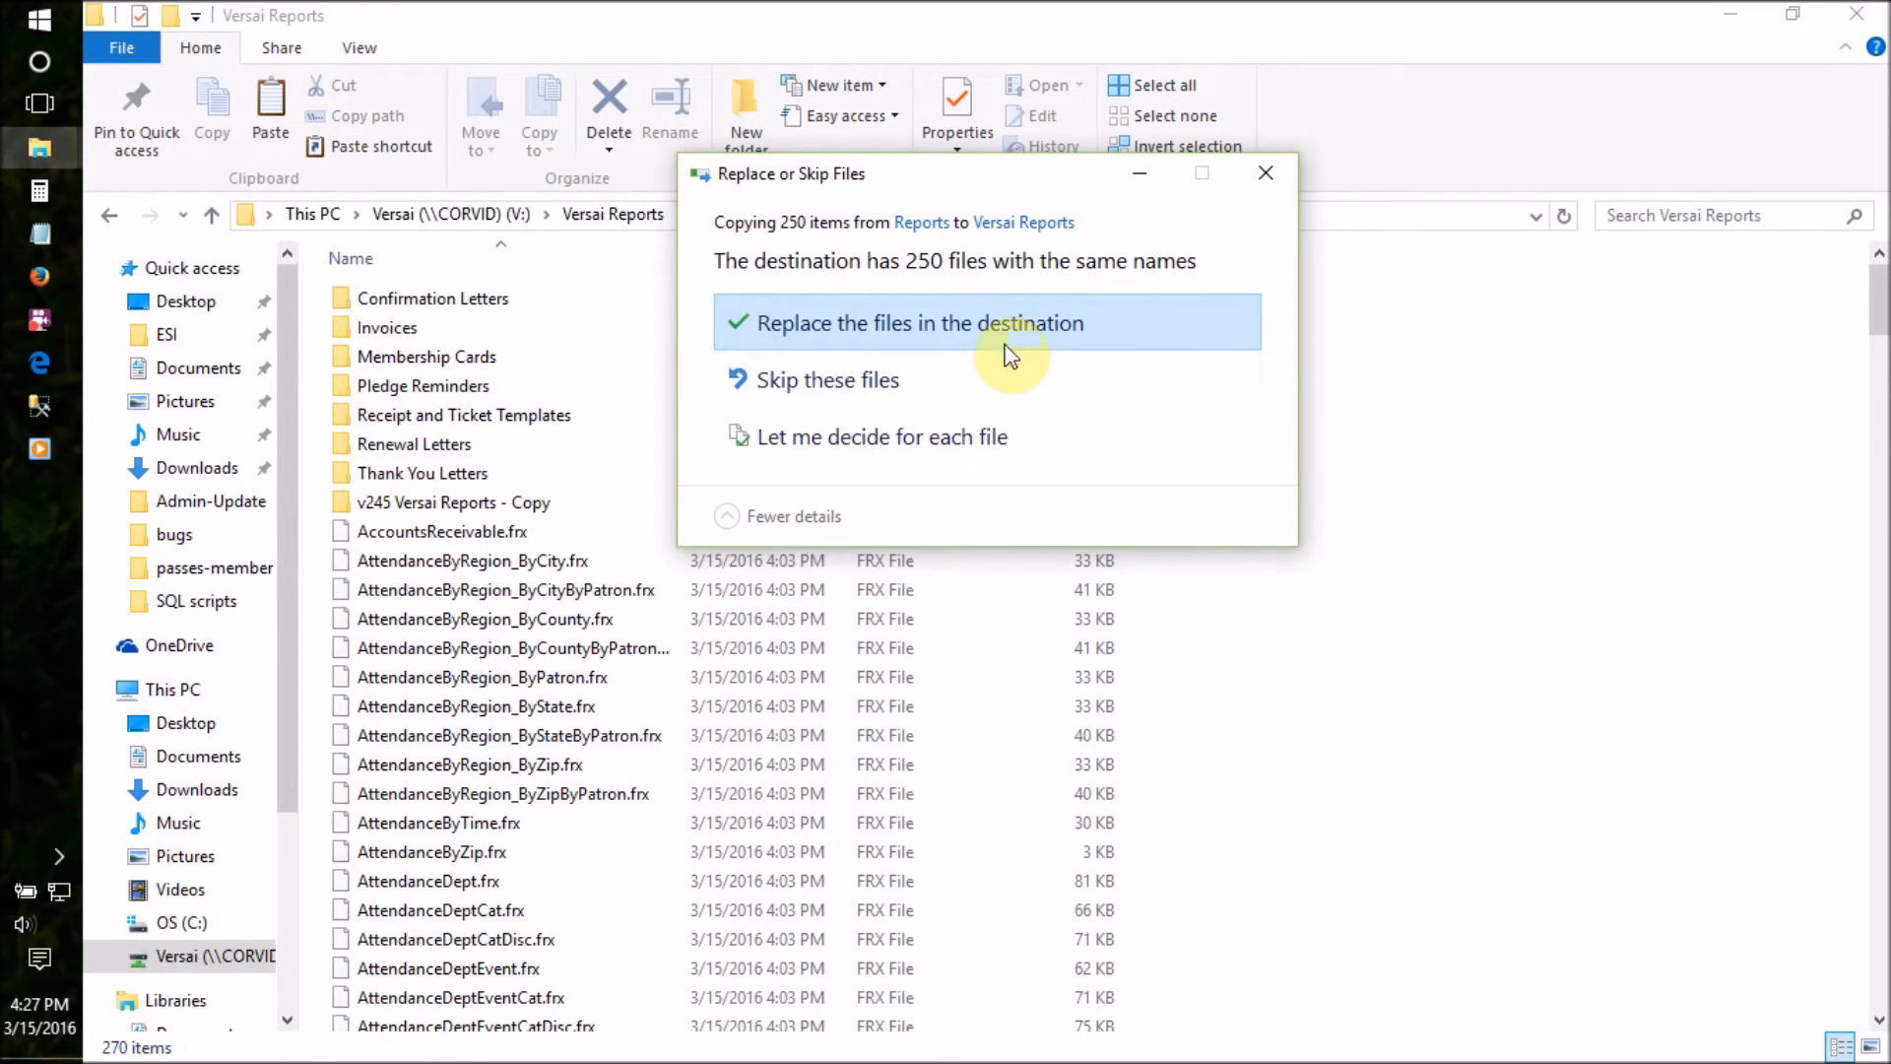
{"action": "mouse_move", "coordinate": [874, 335]}
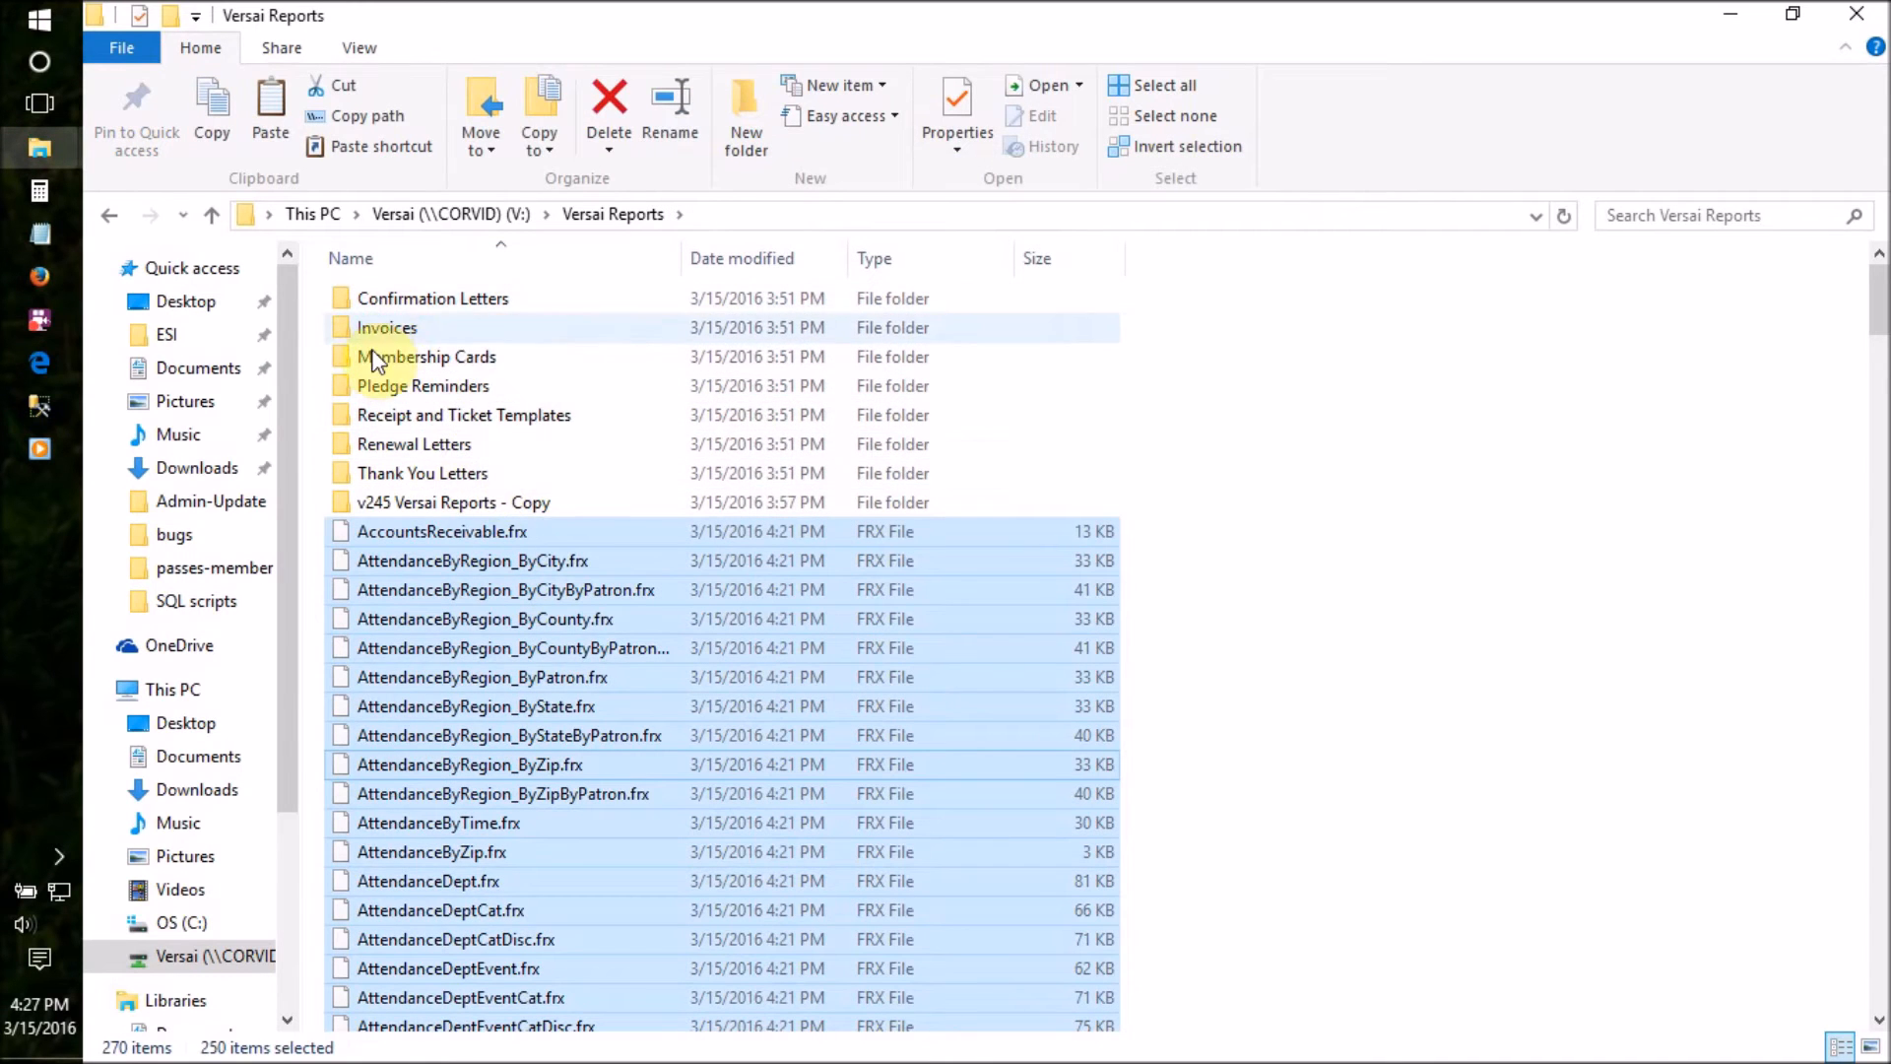
{"action": "mouse_move", "coordinate": [1239, 455]}
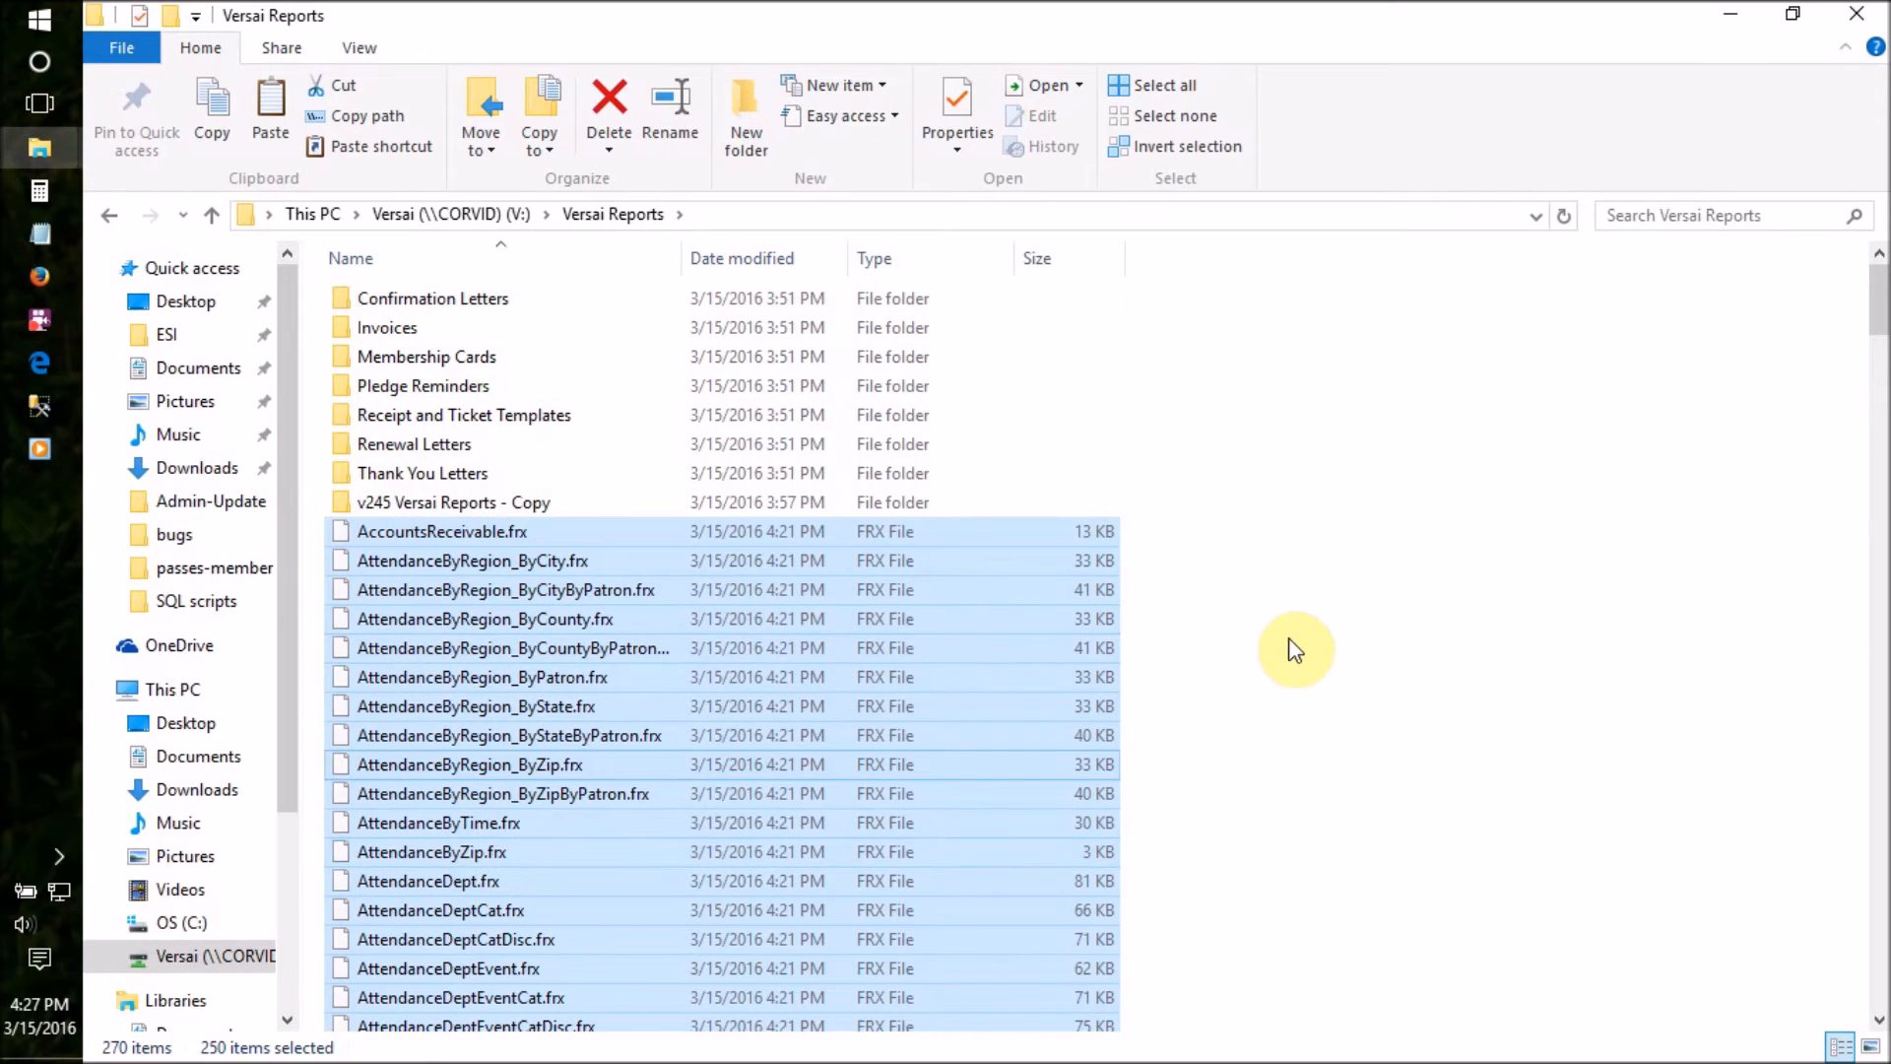
{"action": "mouse_move", "coordinate": [1241, 638]}
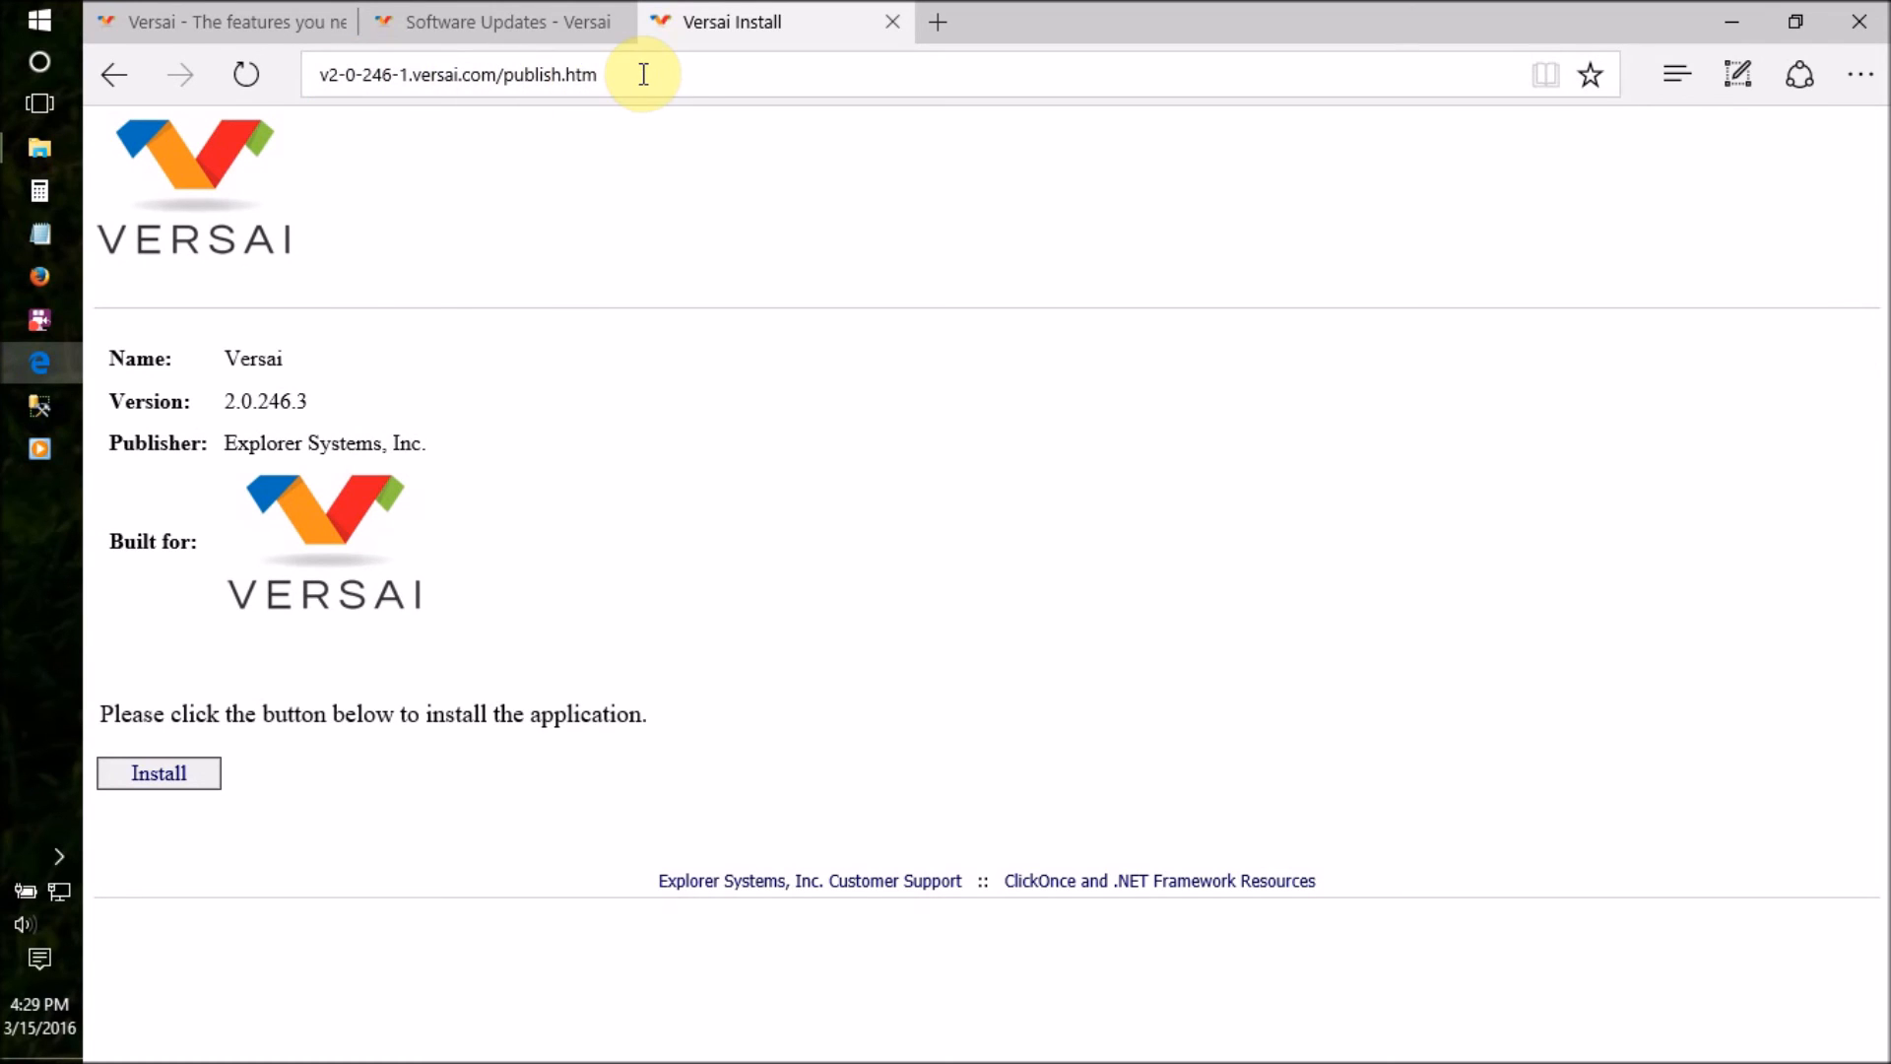
{"action": "mouse_move", "coordinate": [657, 184]}
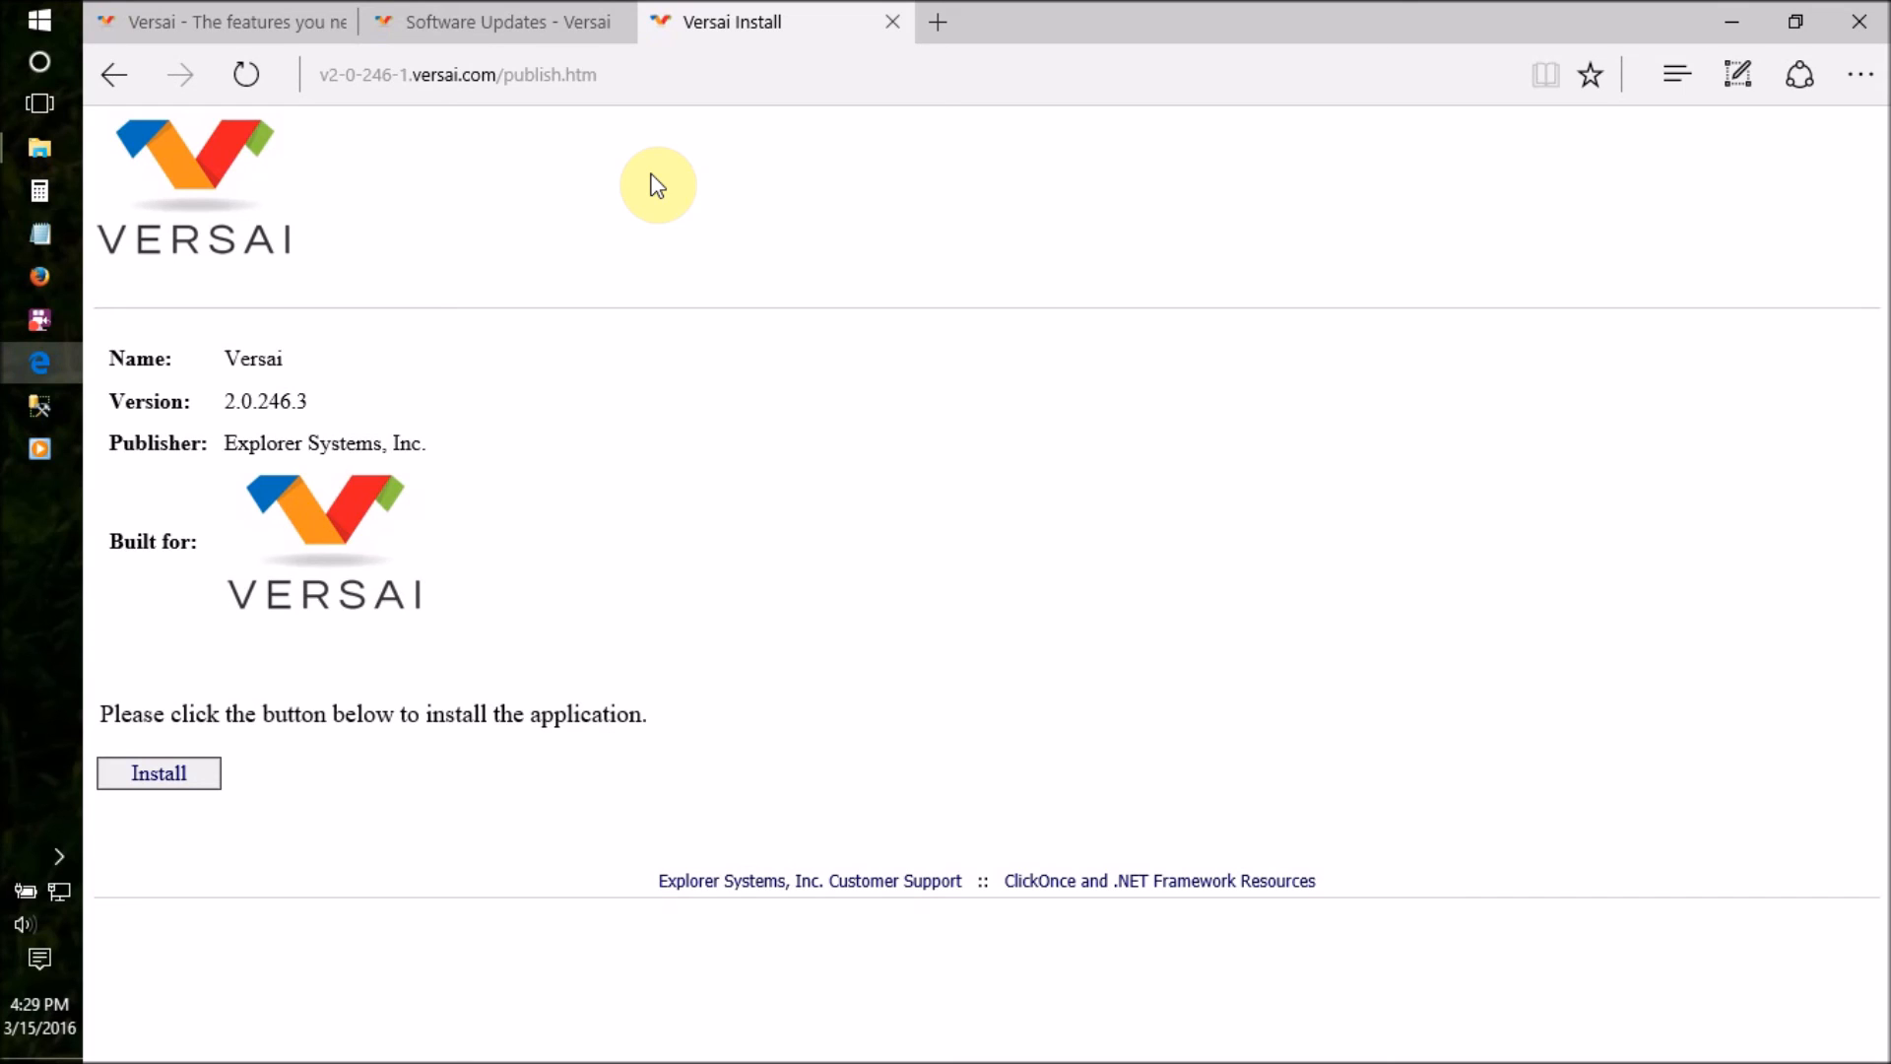
{"action": "mouse_move", "coordinate": [605, 163]}
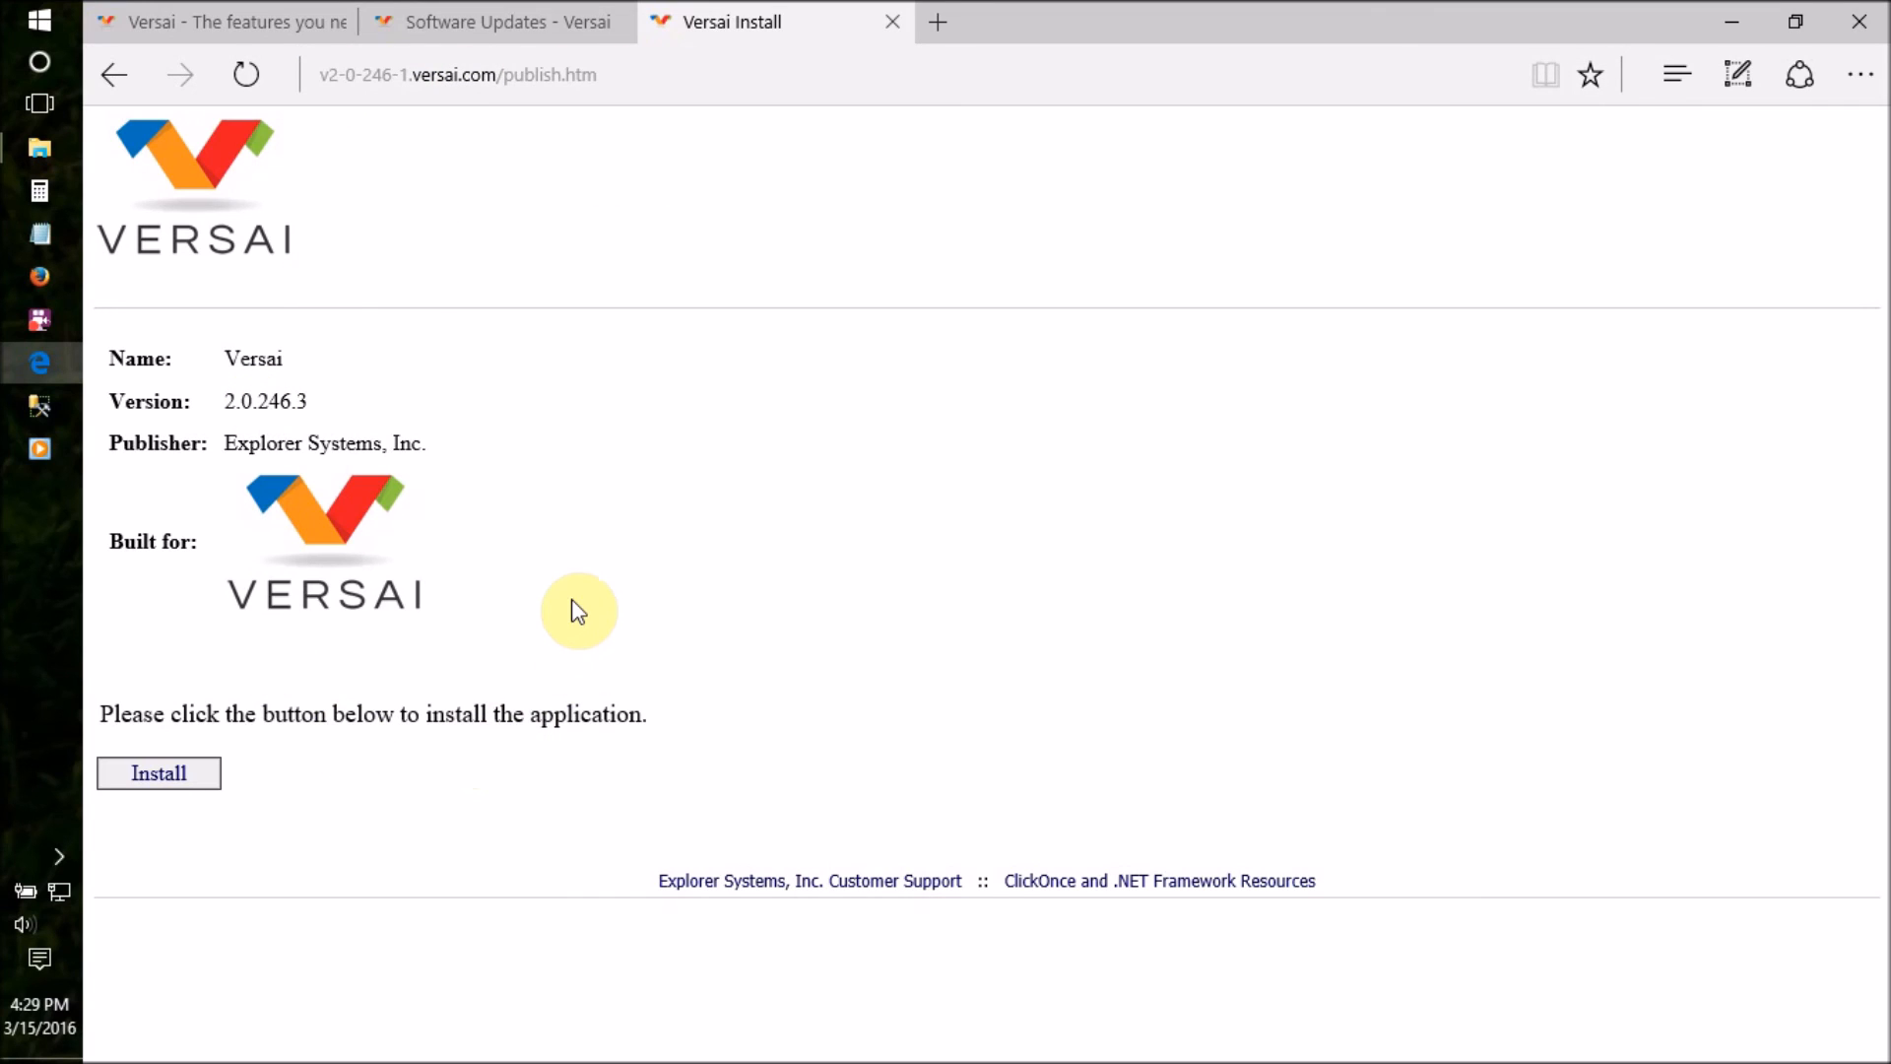
Launch the Versai 2.0.246.3 installation from the publish.htm install page
{"action": "left_click", "coordinate": [159, 773]}
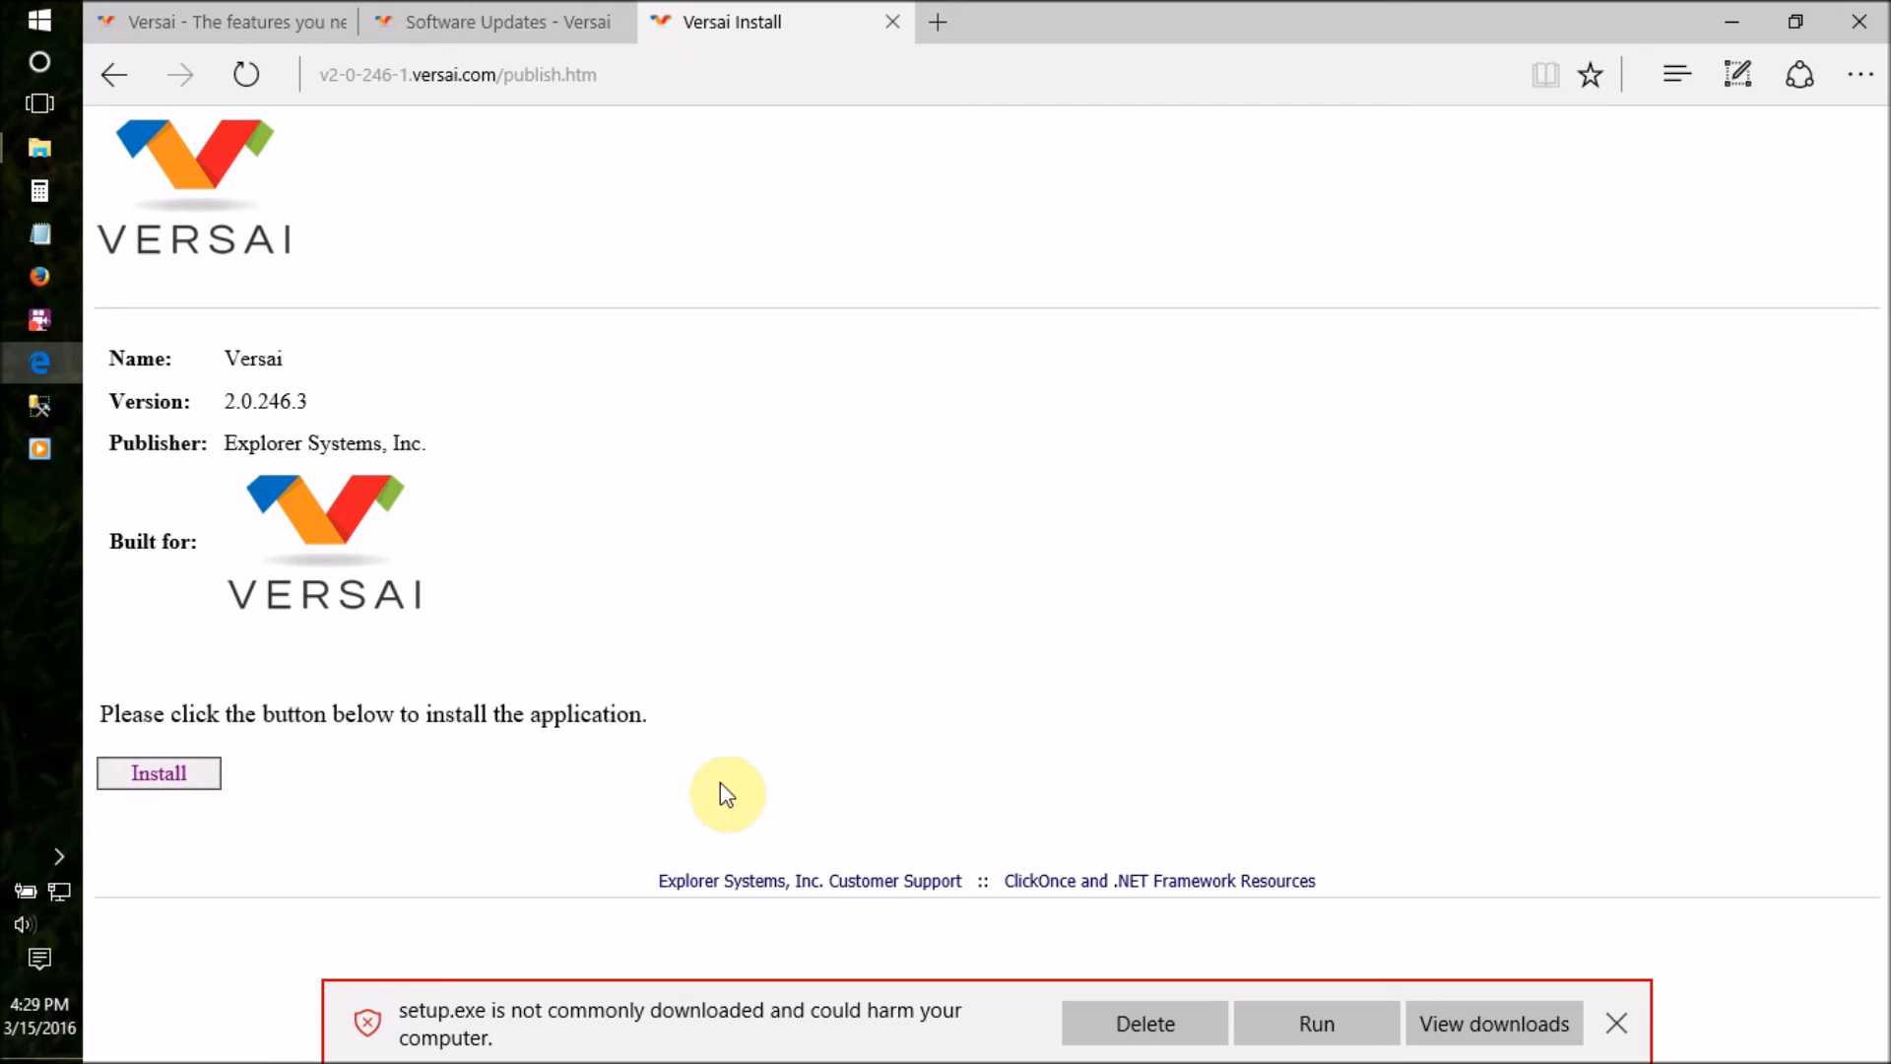
Run the downloaded setup.exe past SmartScreen and confirm installing Versai
{"action": "left_click", "coordinate": [1499, 1024]}
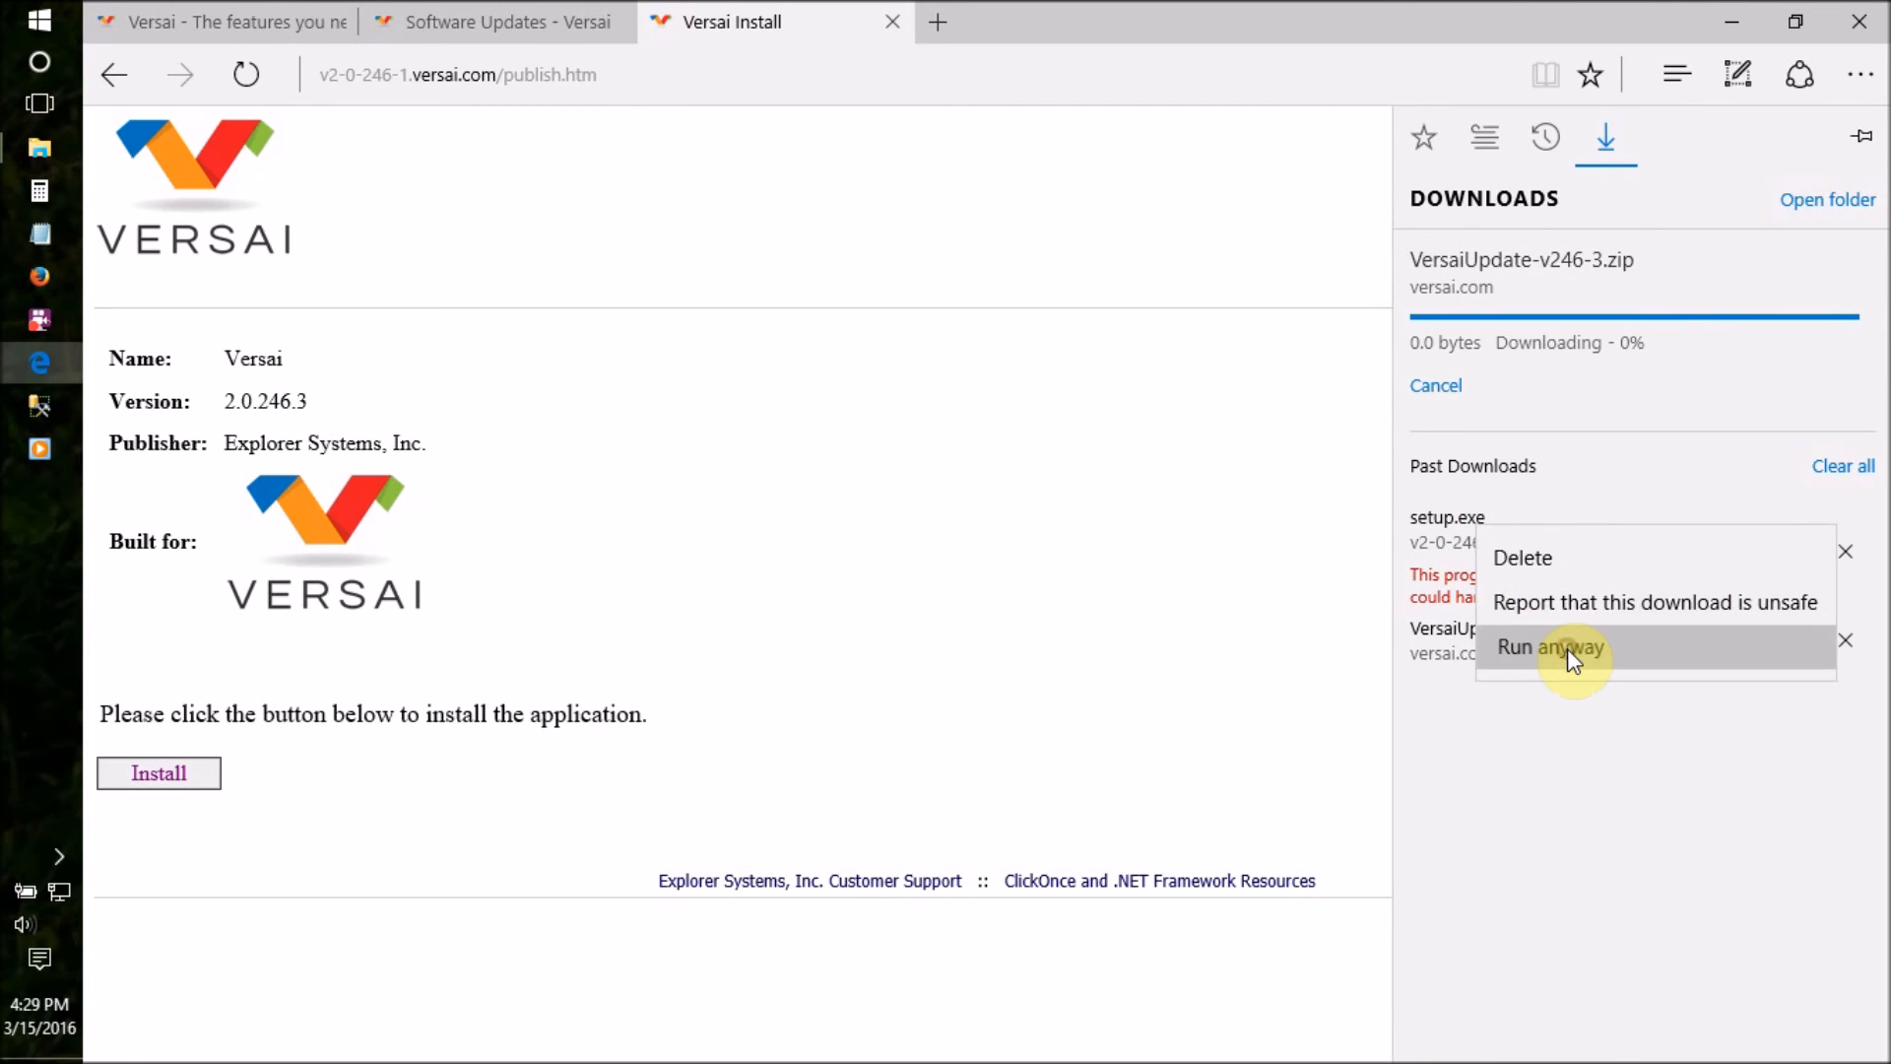
{"action": "left_click", "coordinate": [1549, 649]}
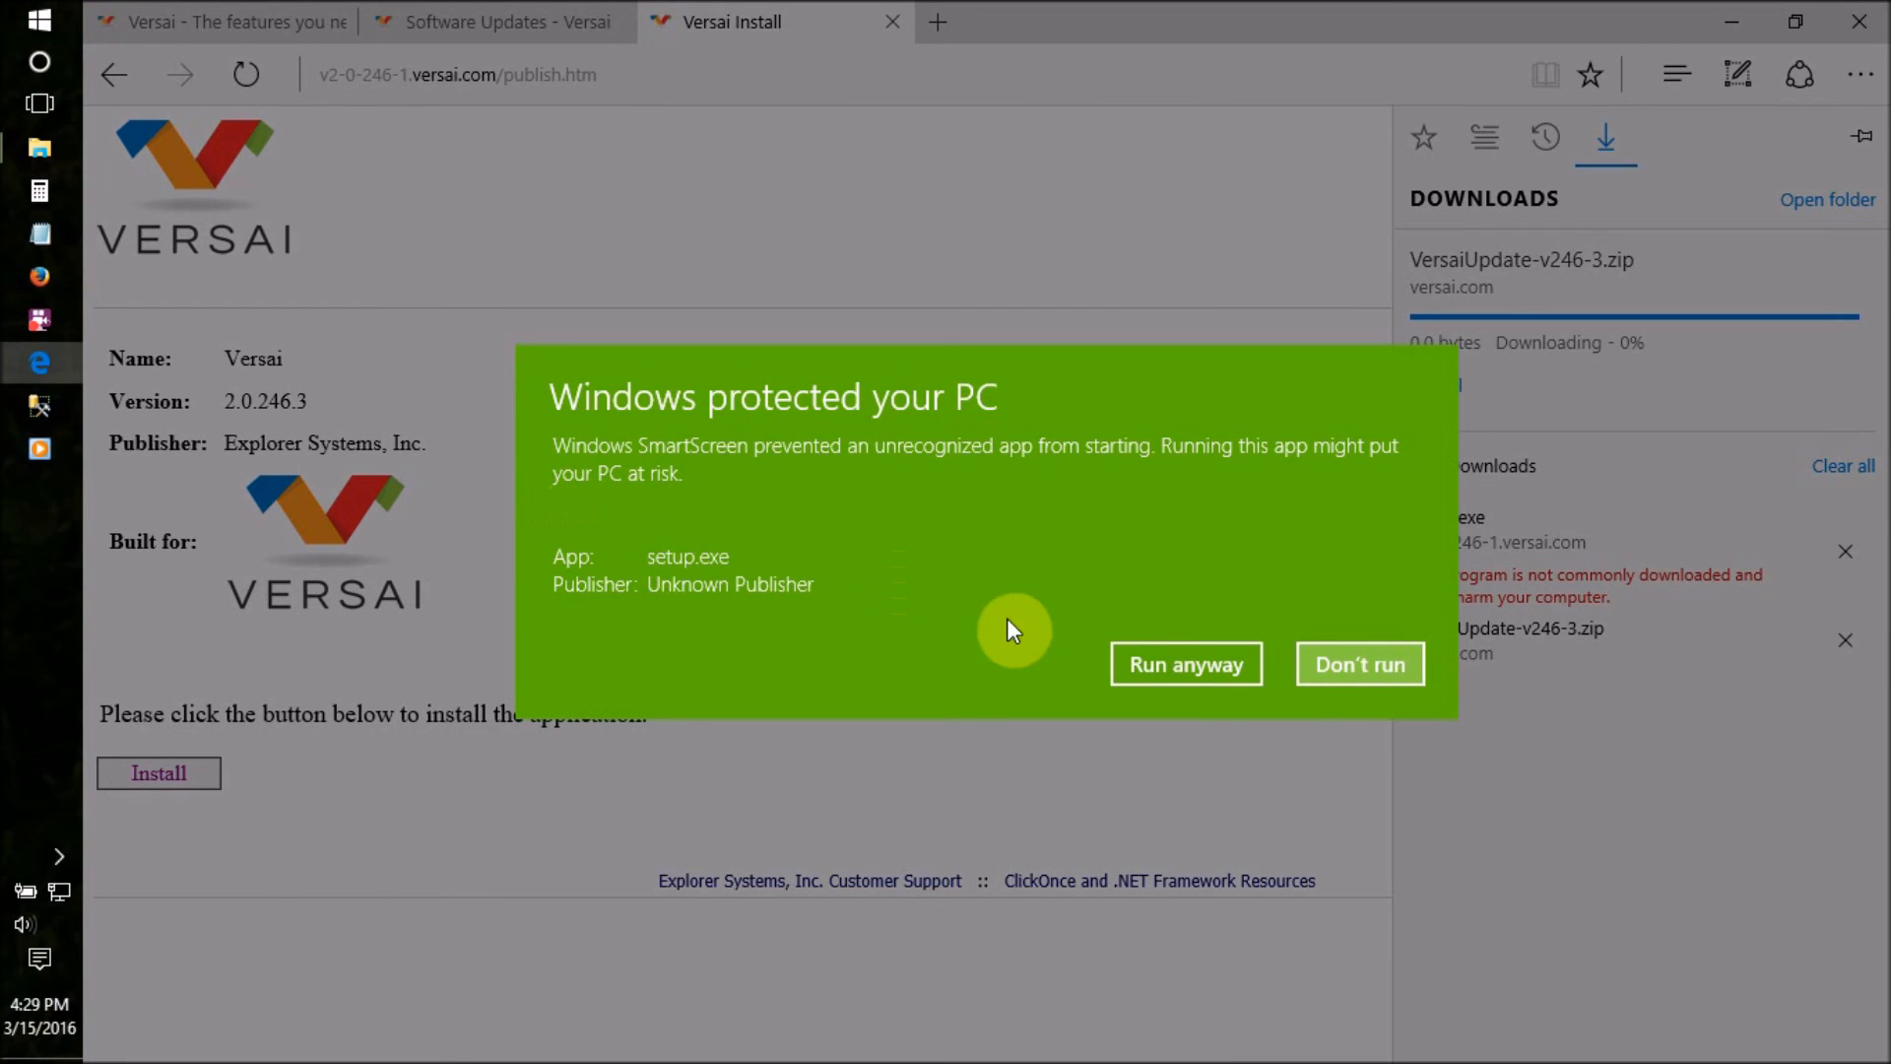
{"action": "left_click", "coordinate": [1186, 664]}
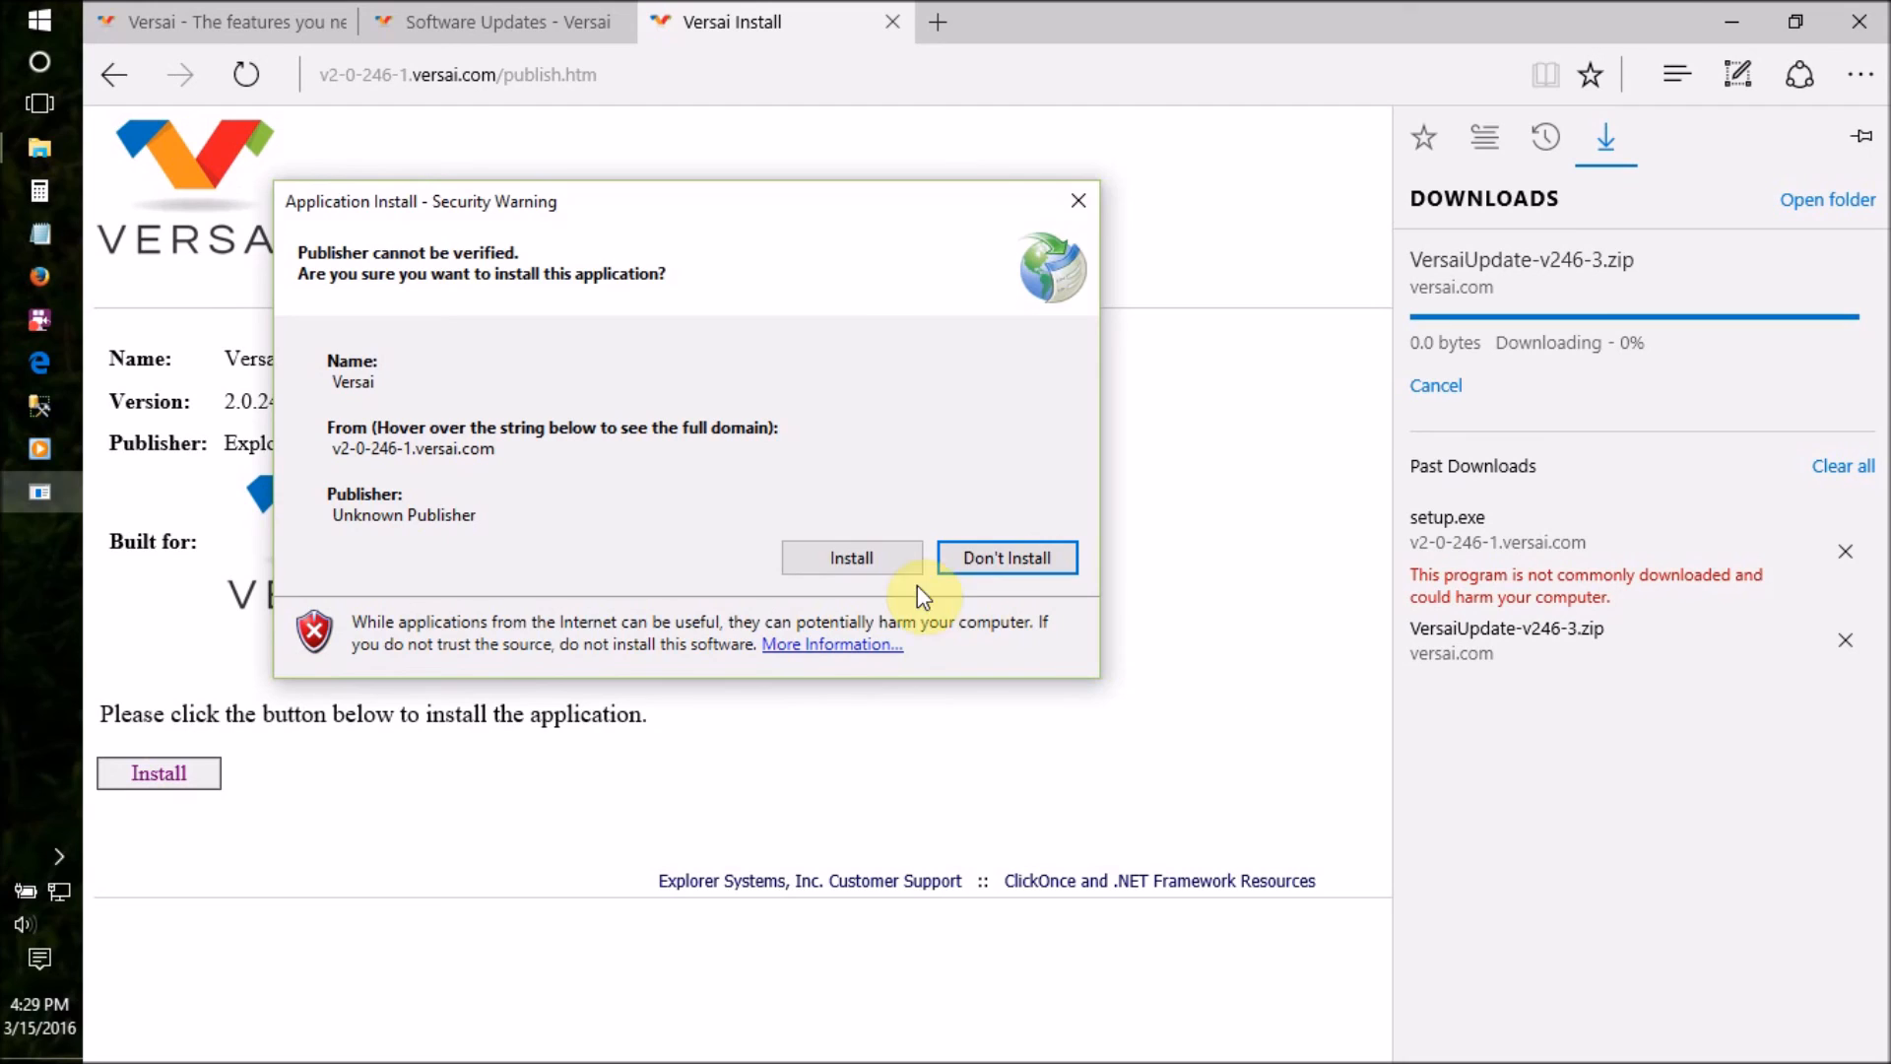
{"action": "left_click", "coordinate": [850, 557]}
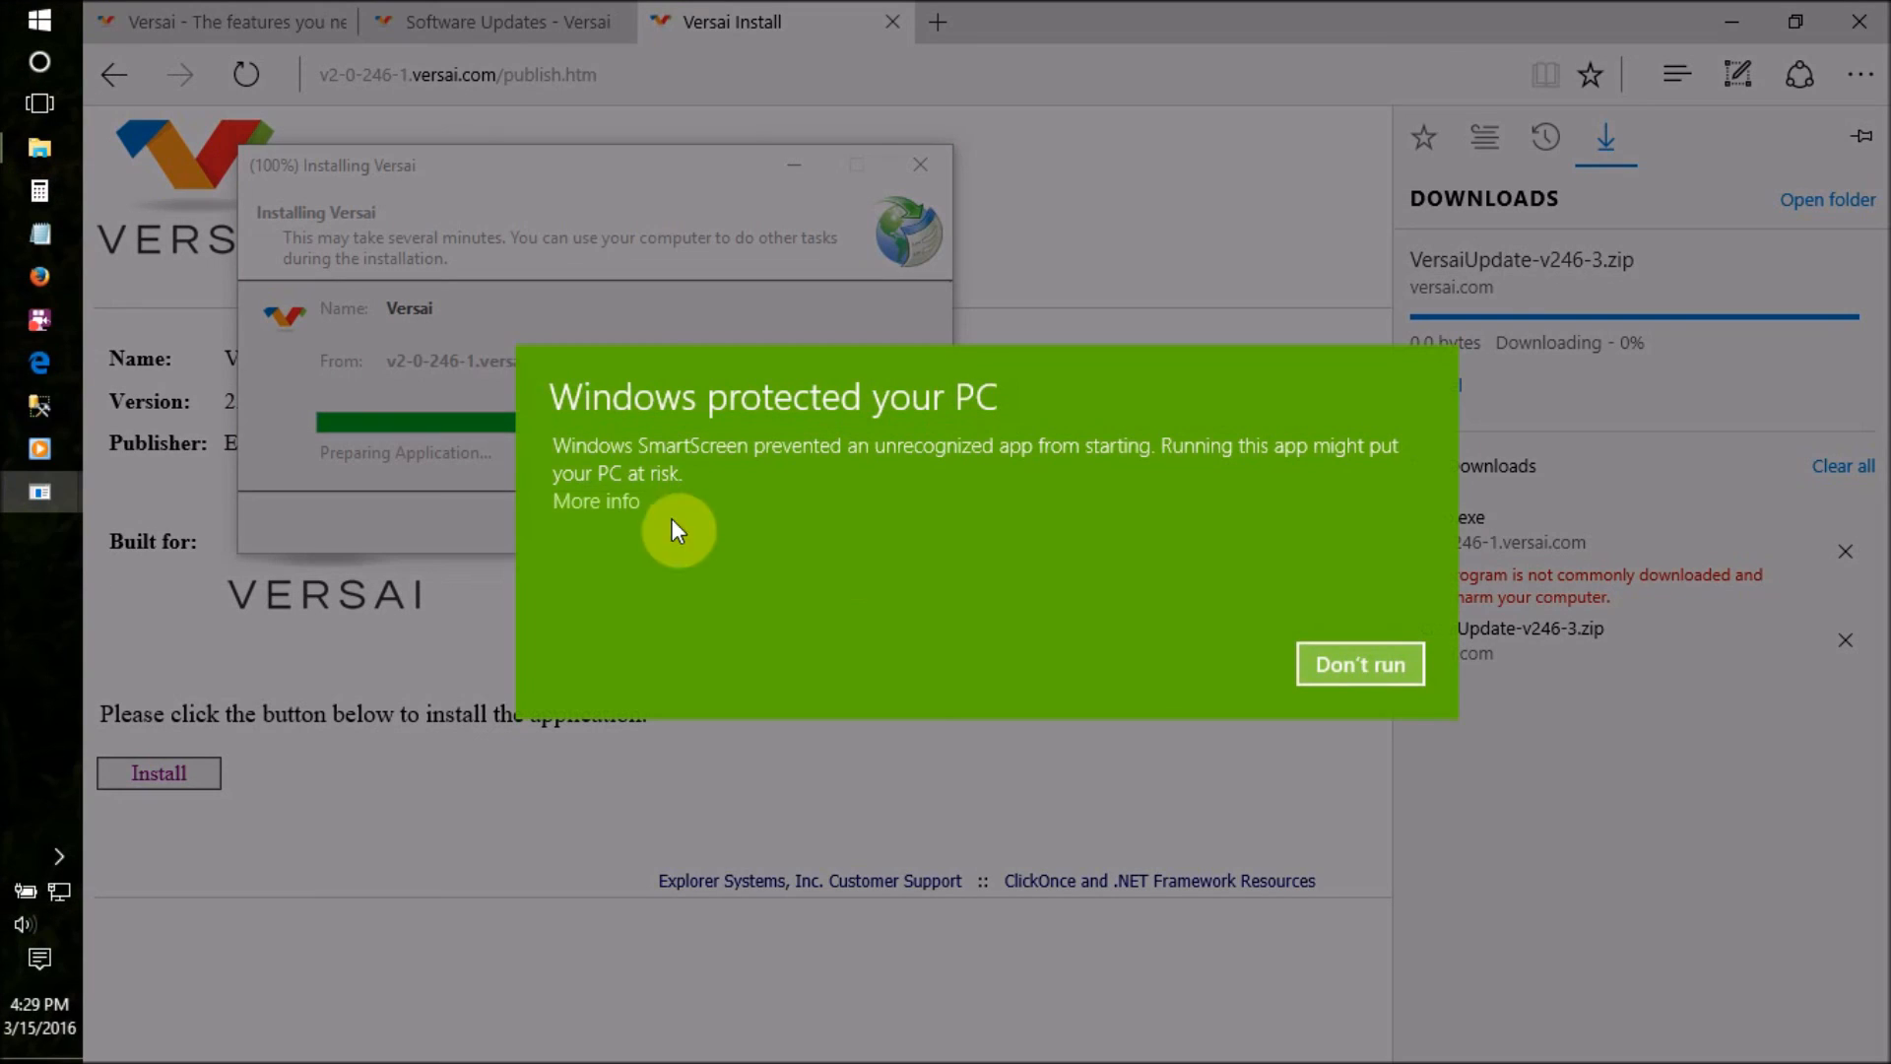
Allow Versai to start and focus the password box for CORVID\SQL12SP2, FCM, user sa
{"action": "left_click", "coordinate": [1359, 663]}
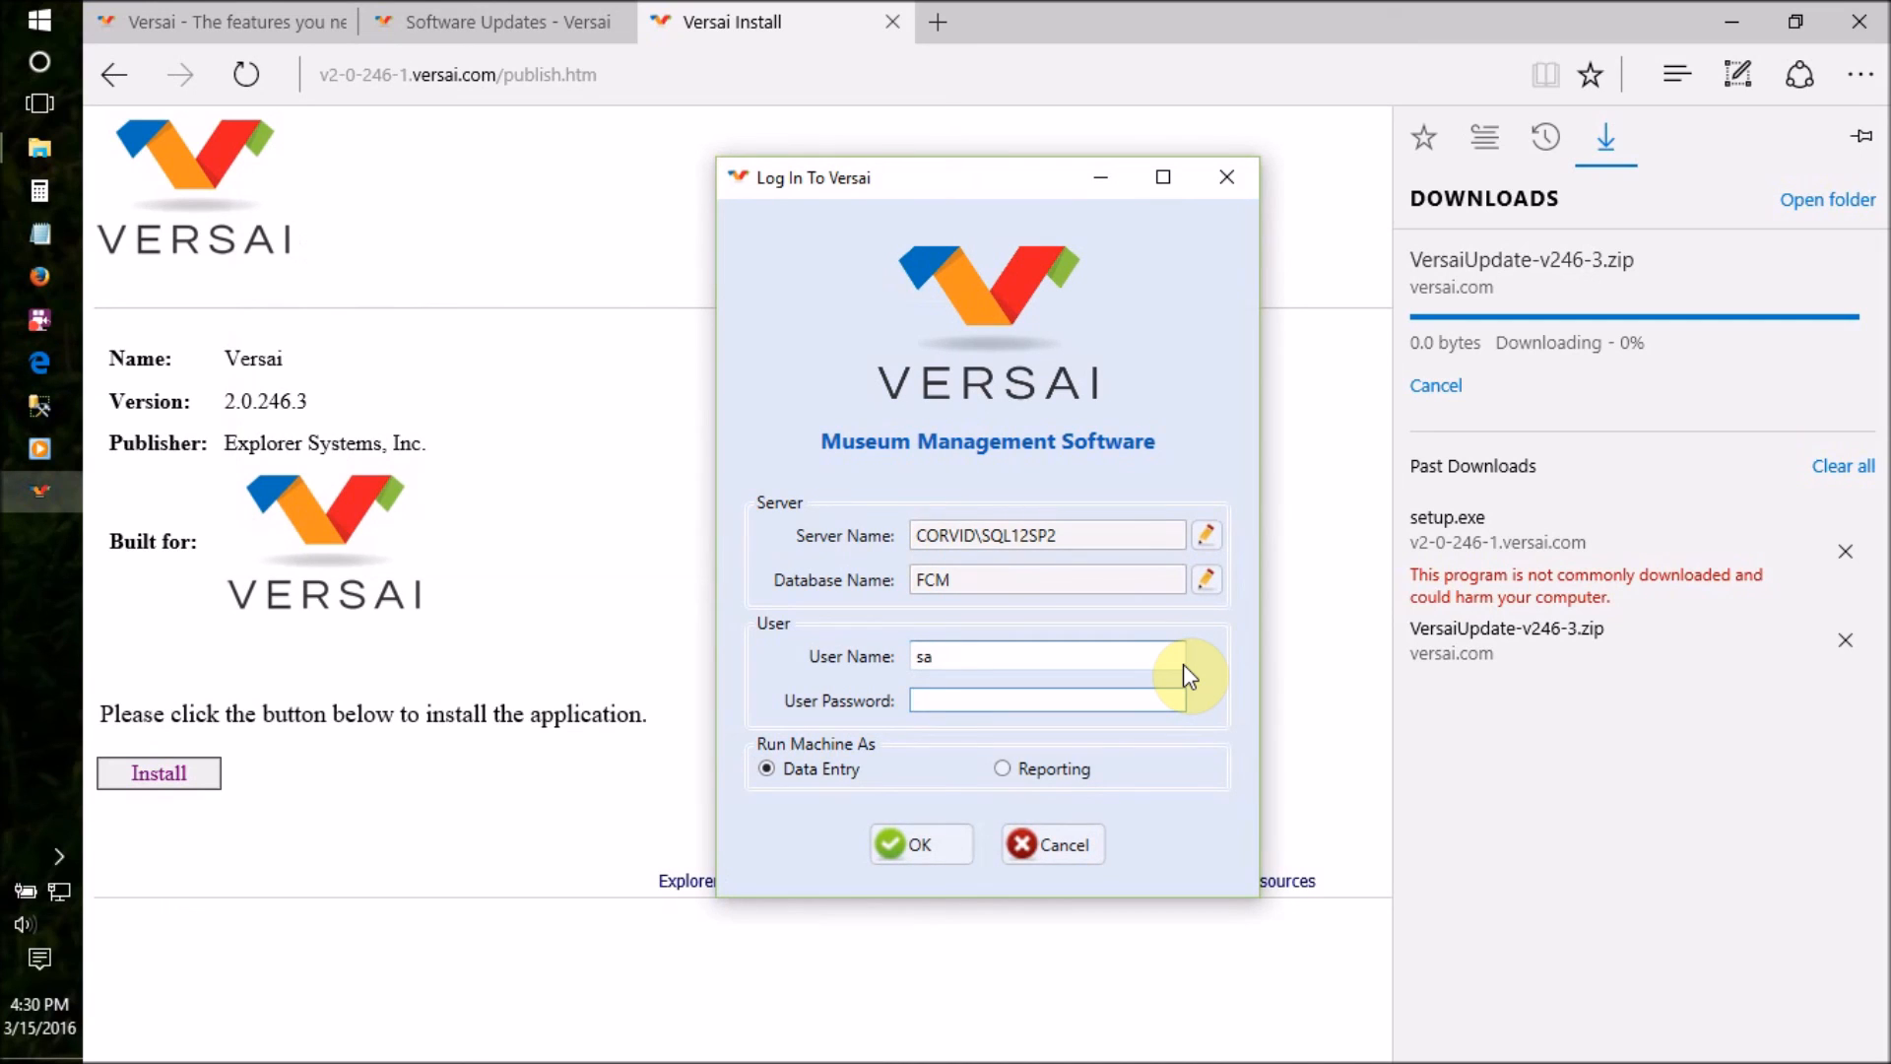
{"action": "left_click", "coordinate": [1041, 700]}
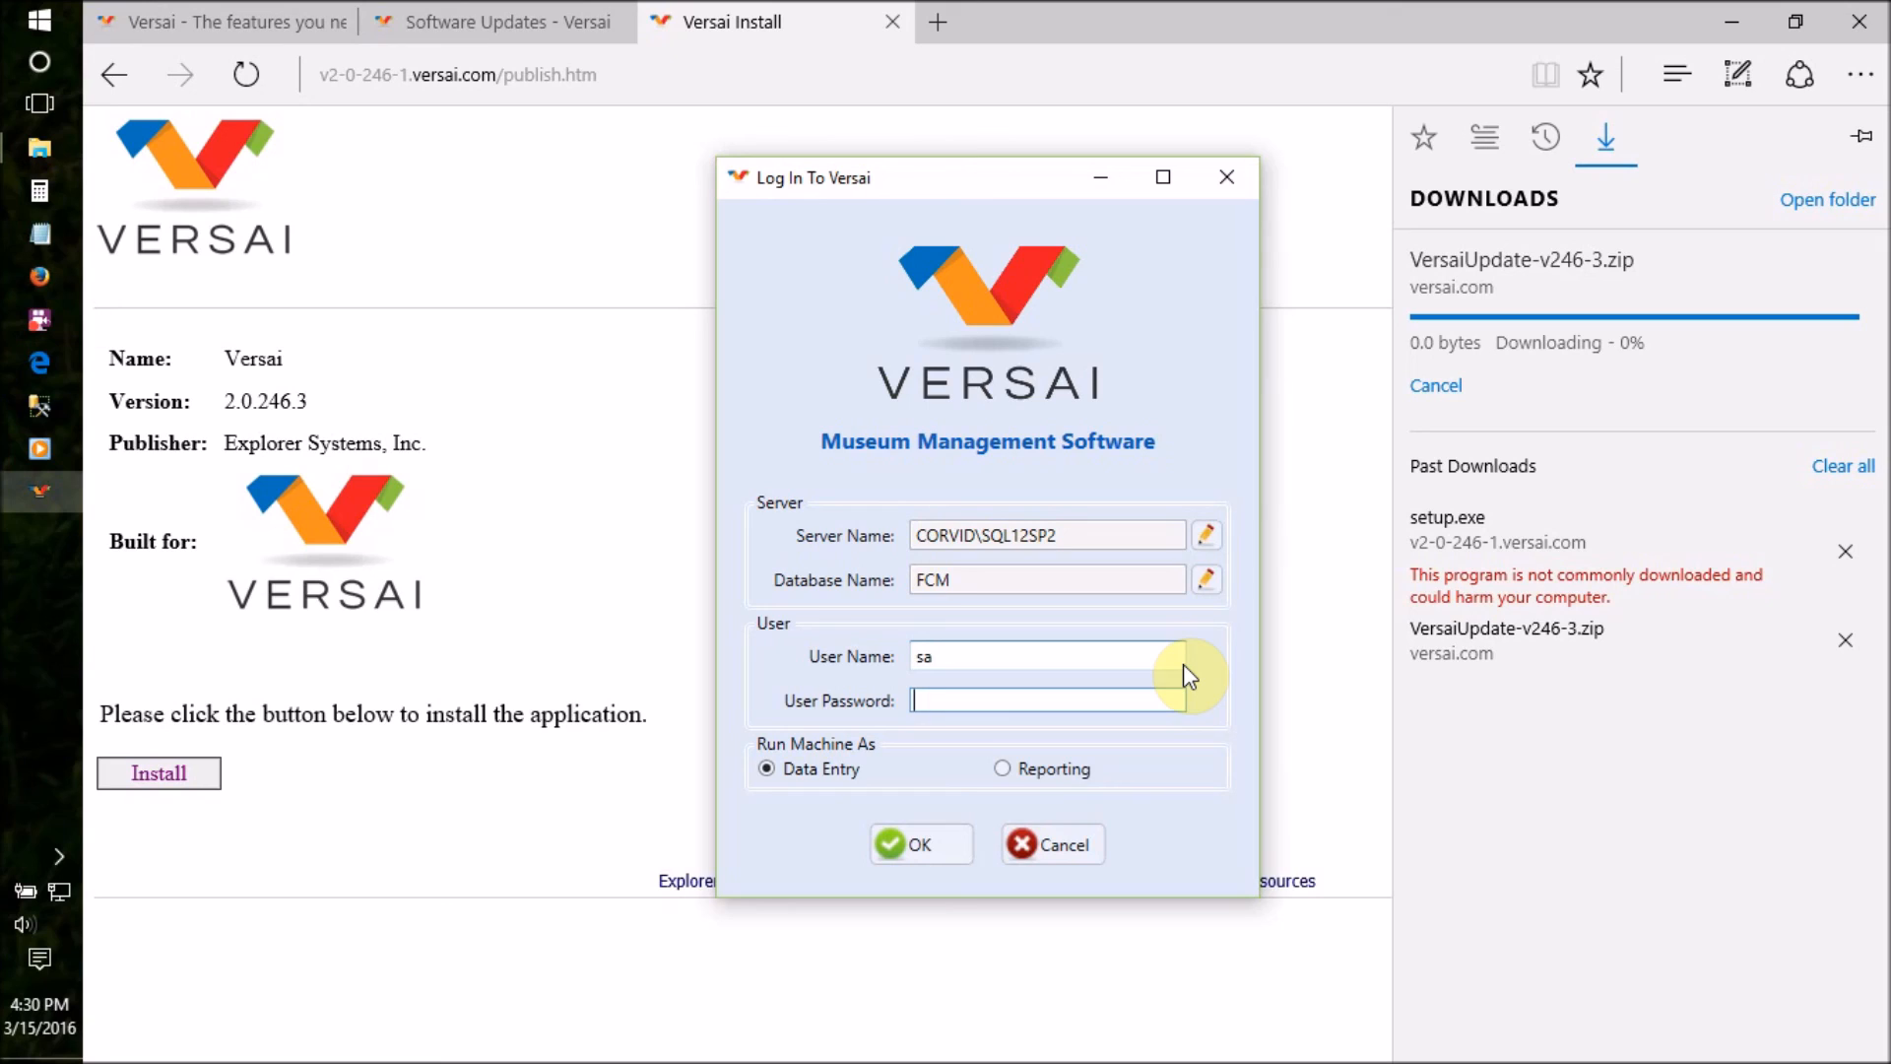